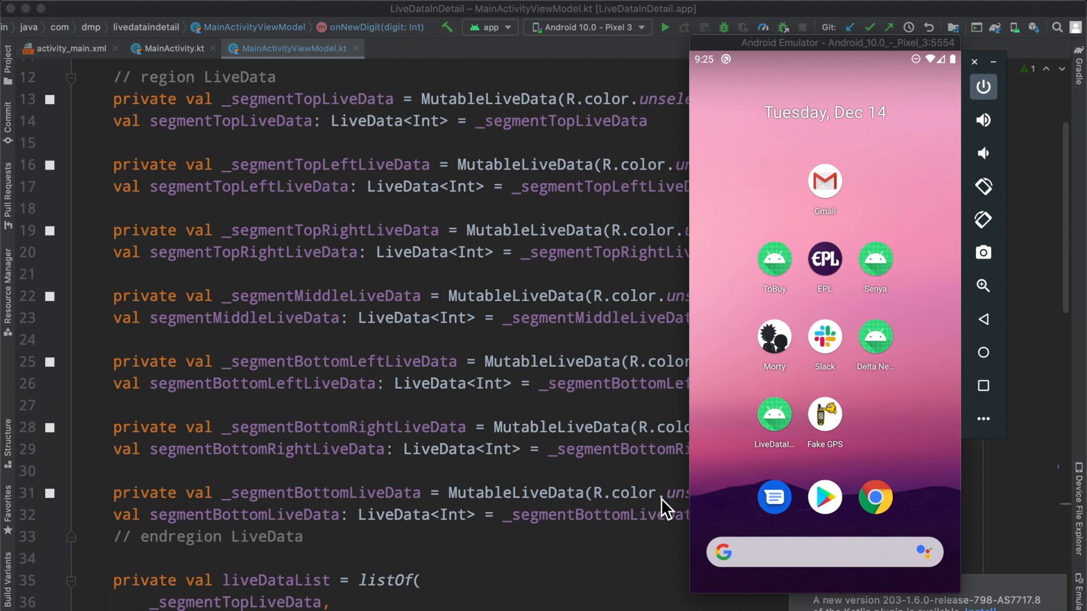
pyautogui.moveTo(682, 463)
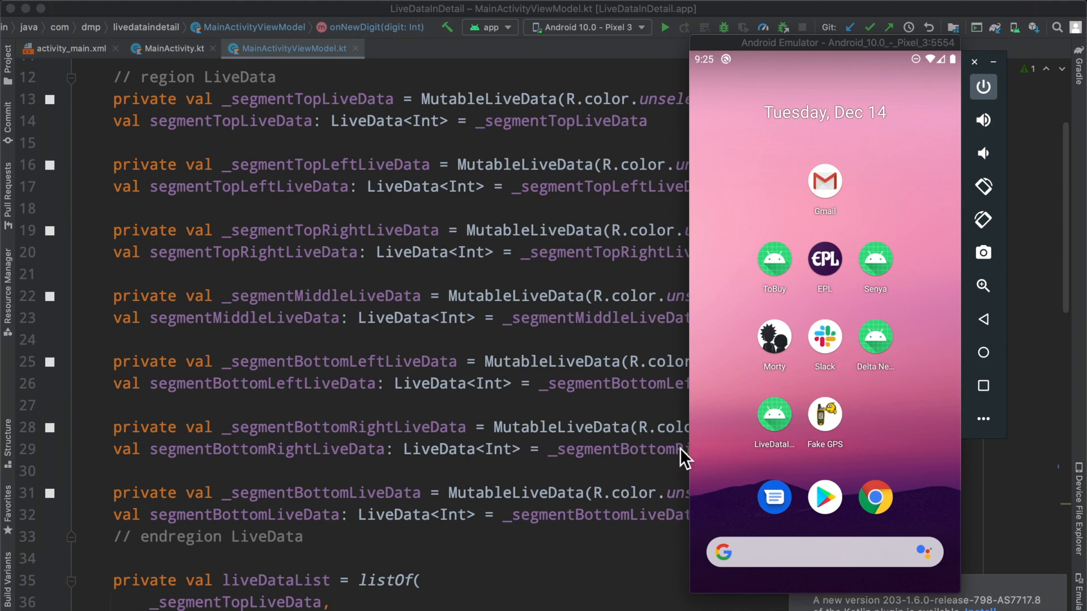
pyautogui.moveTo(783, 421)
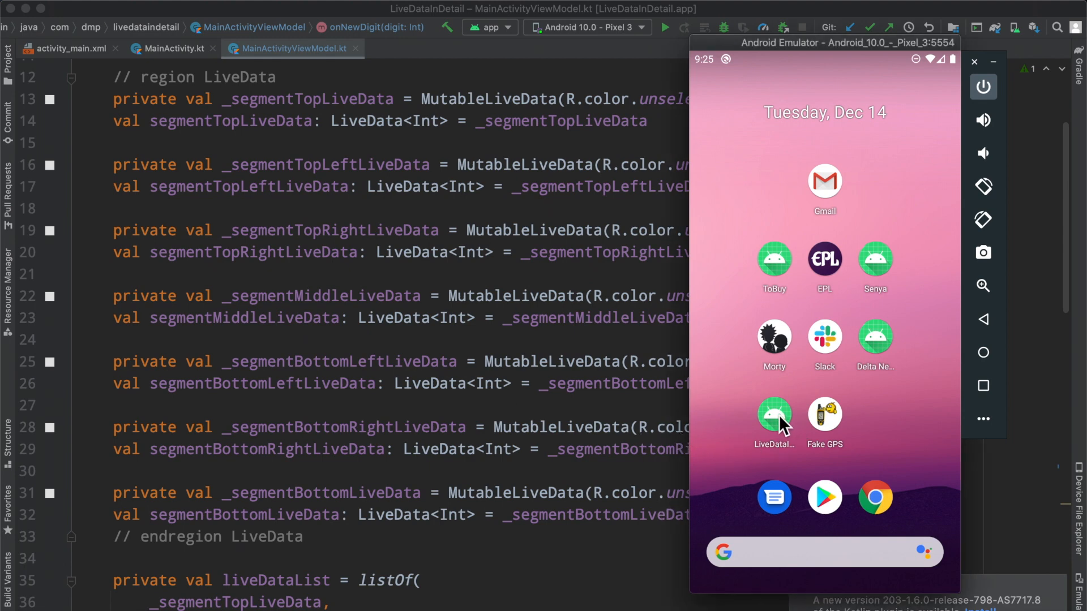
# Launch the LiveDataInDetail app from the emulator home screen to show the digit display.
pyautogui.click(774, 414)
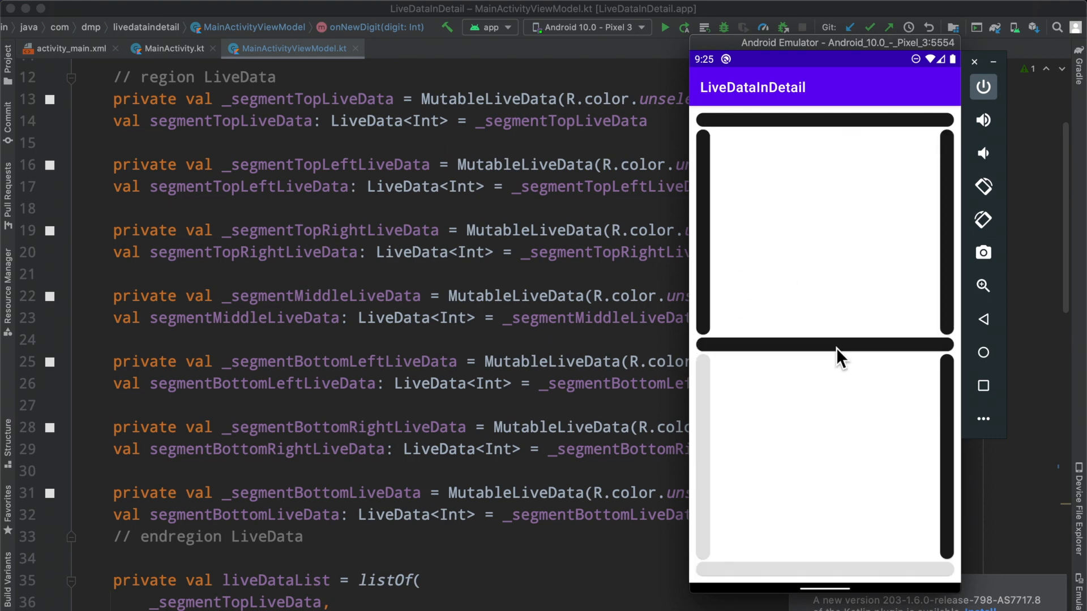
pyautogui.moveTo(708, 121)
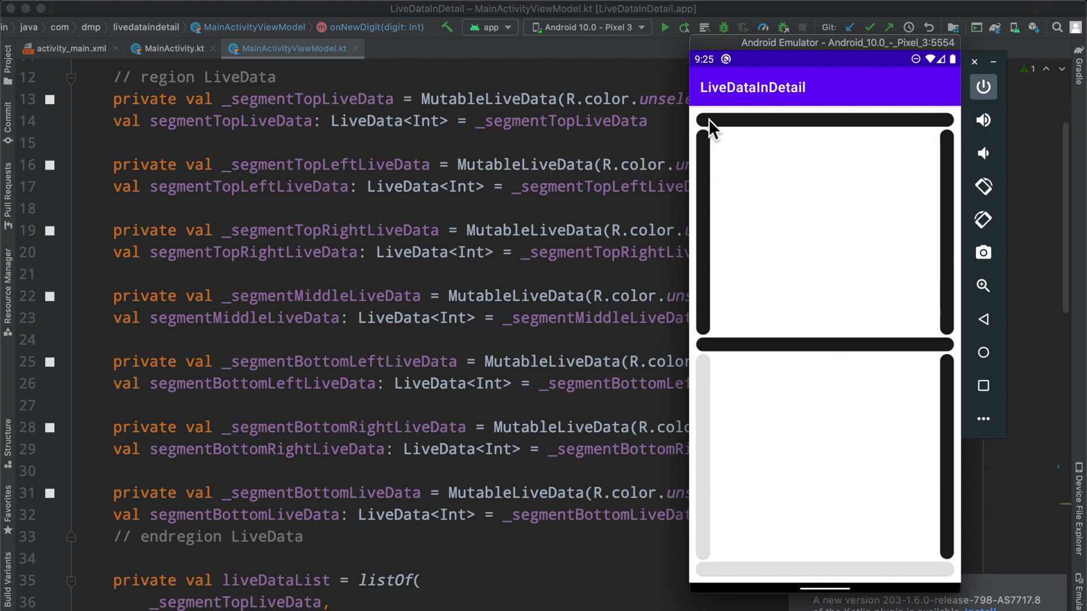
pyautogui.moveTo(875, 427)
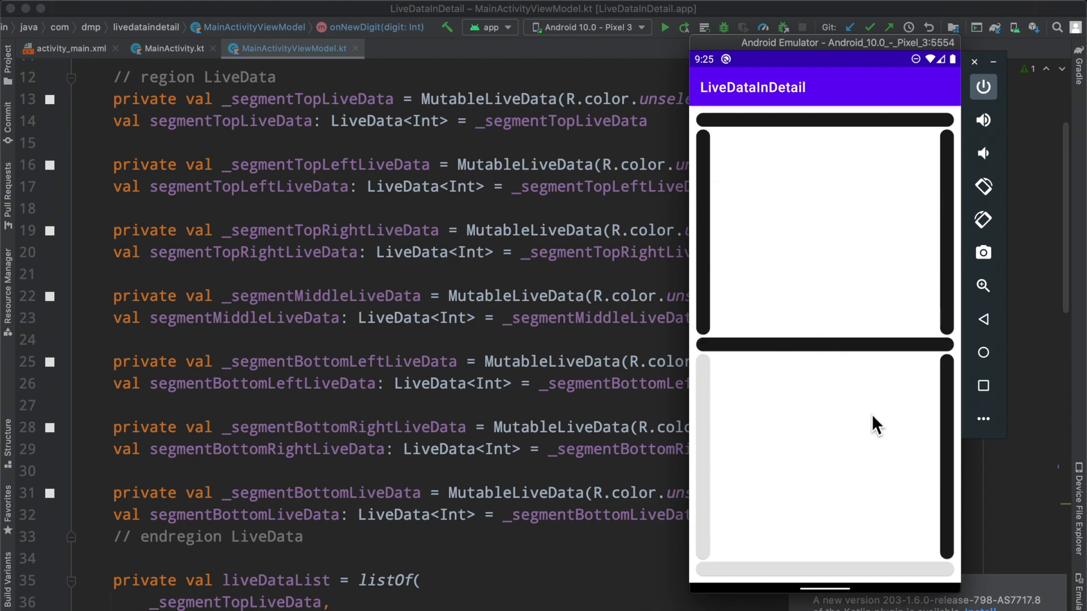
pyautogui.moveTo(700, 192)
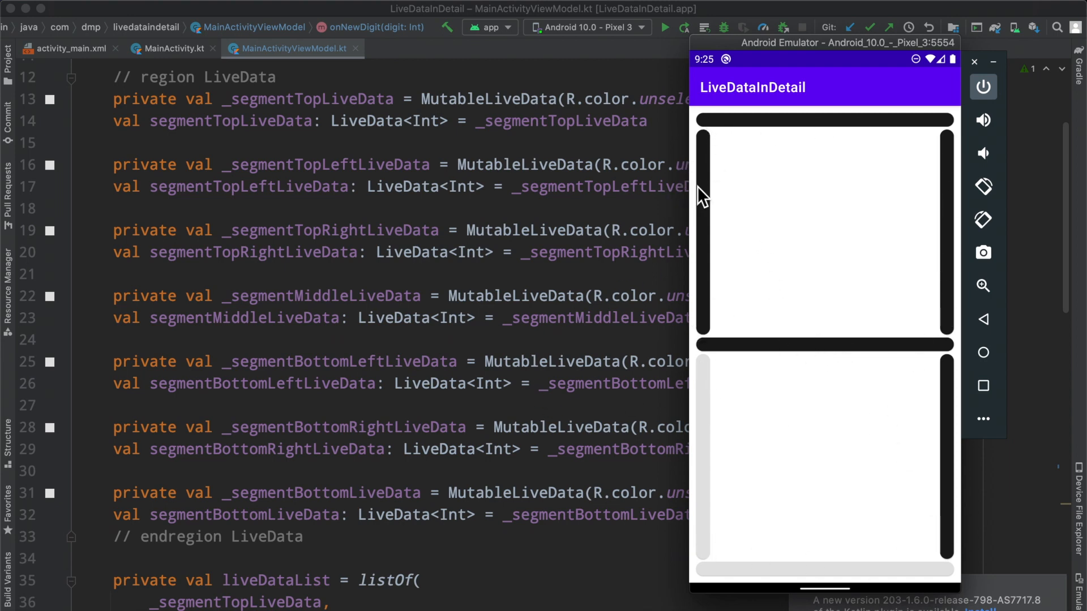
pyautogui.moveTo(764, 430)
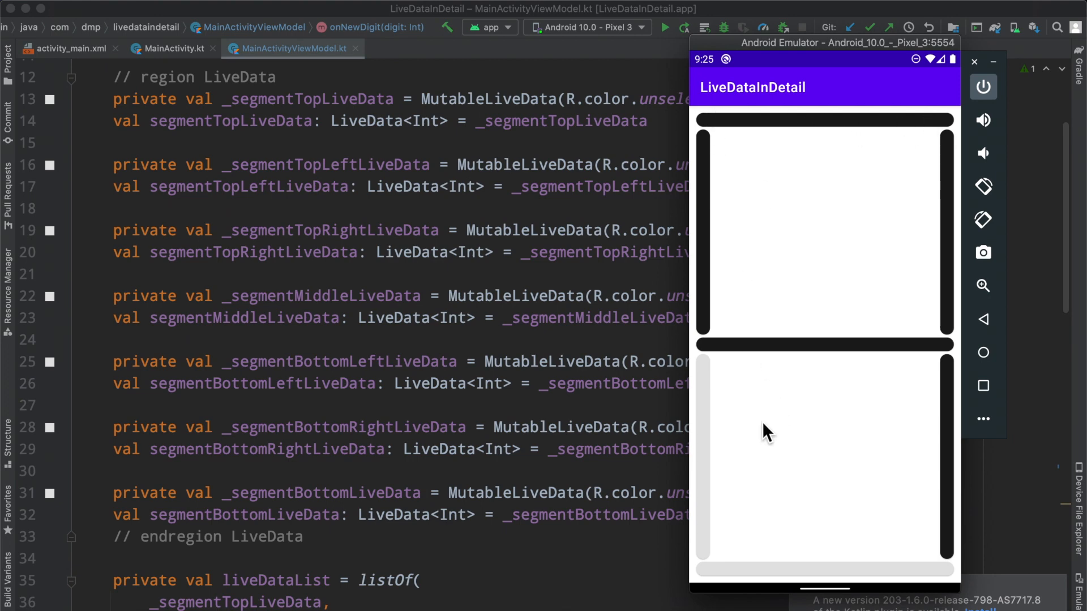
pyautogui.moveTo(657, 342)
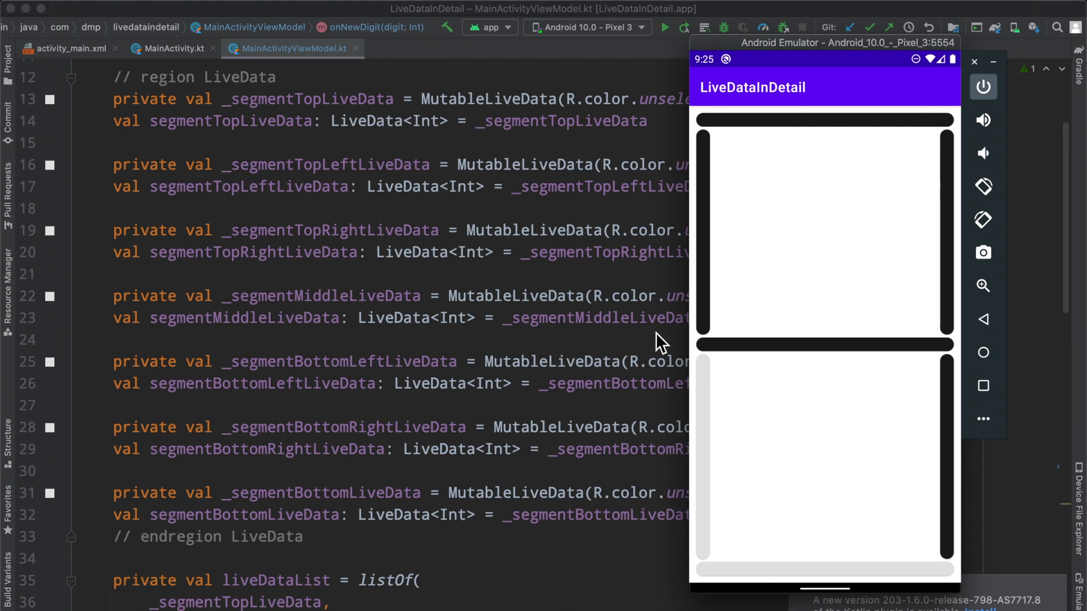
pyautogui.moveTo(320, 223)
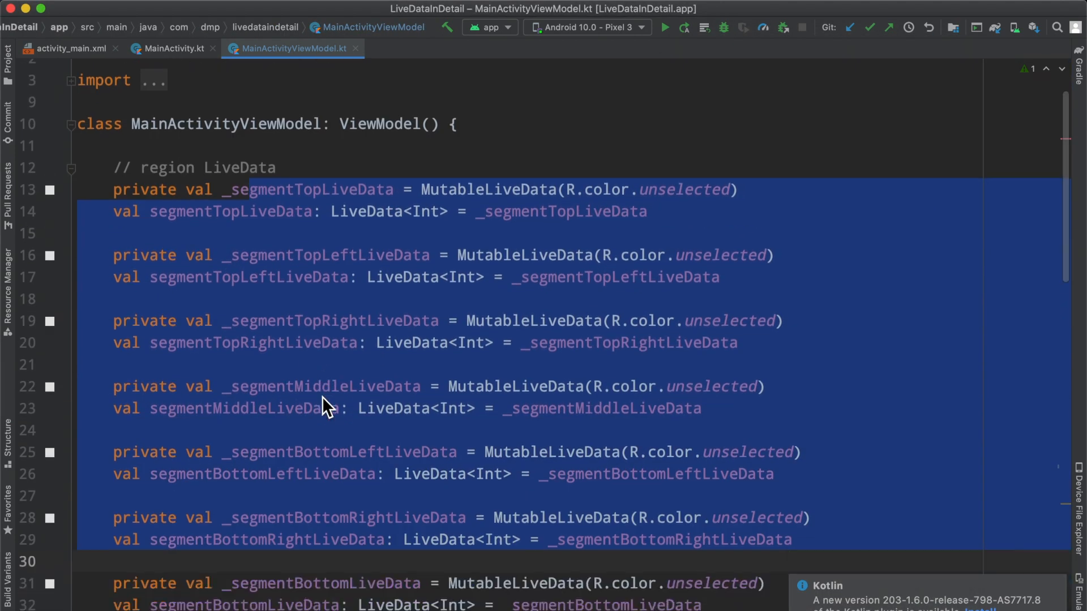
pyautogui.scroll(-3)
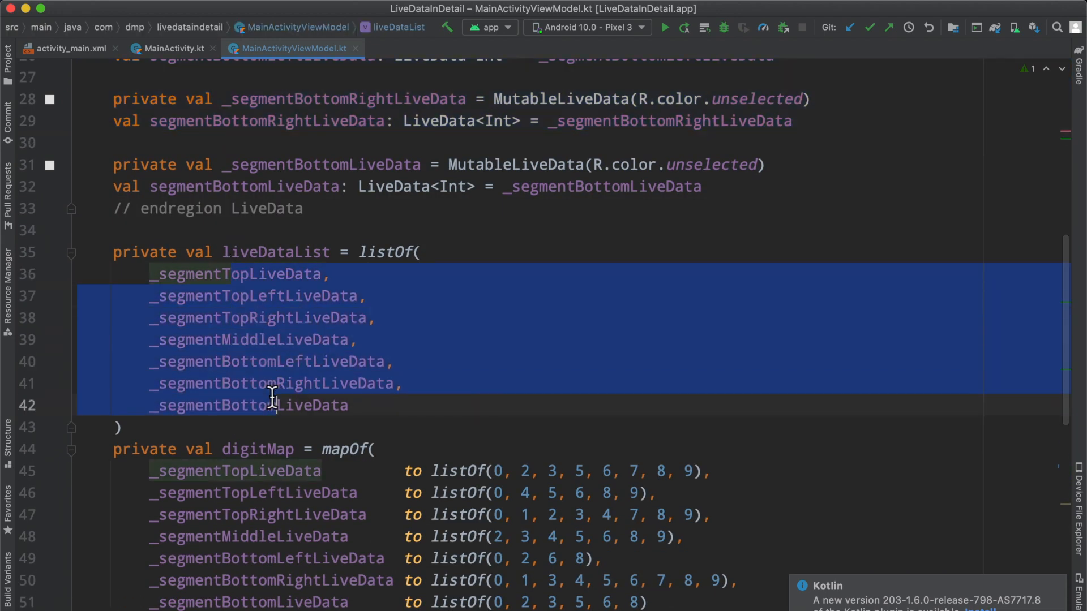
pyautogui.scroll(-3)
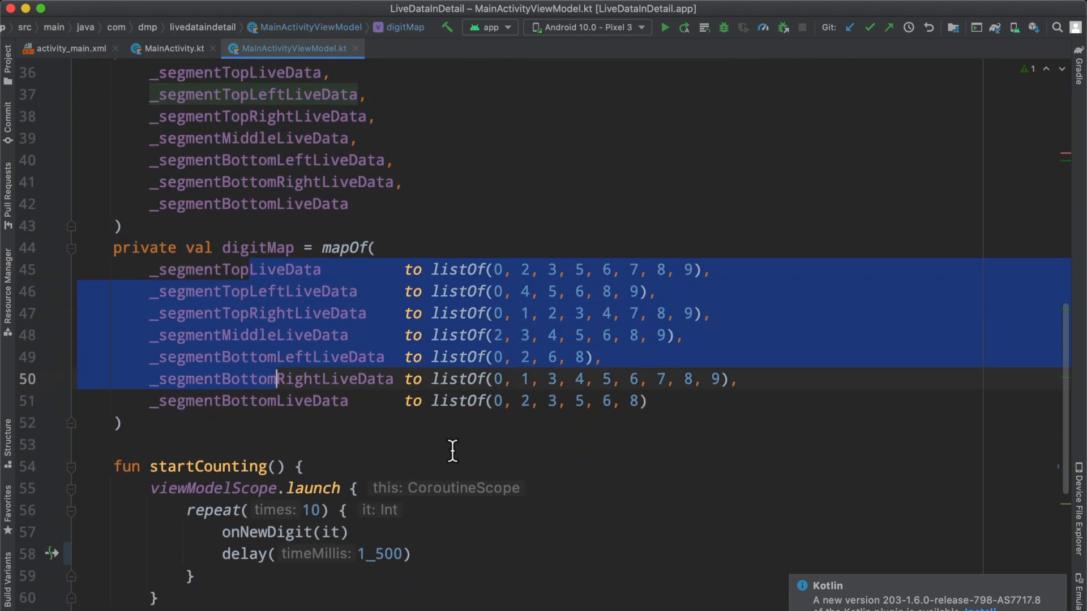
pyautogui.click(669, 27)
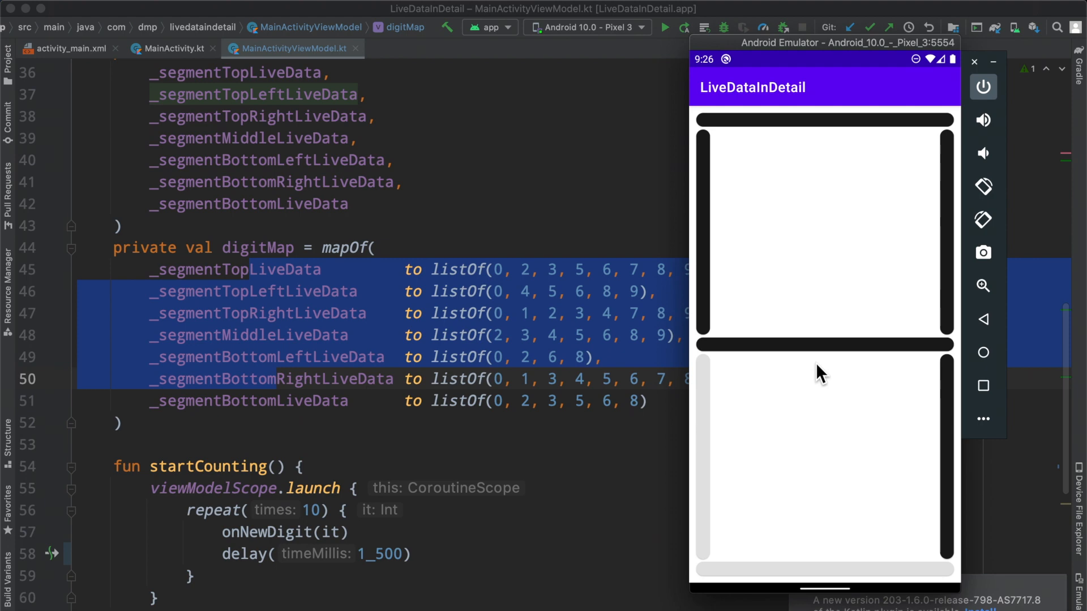
pyautogui.moveTo(791, 326)
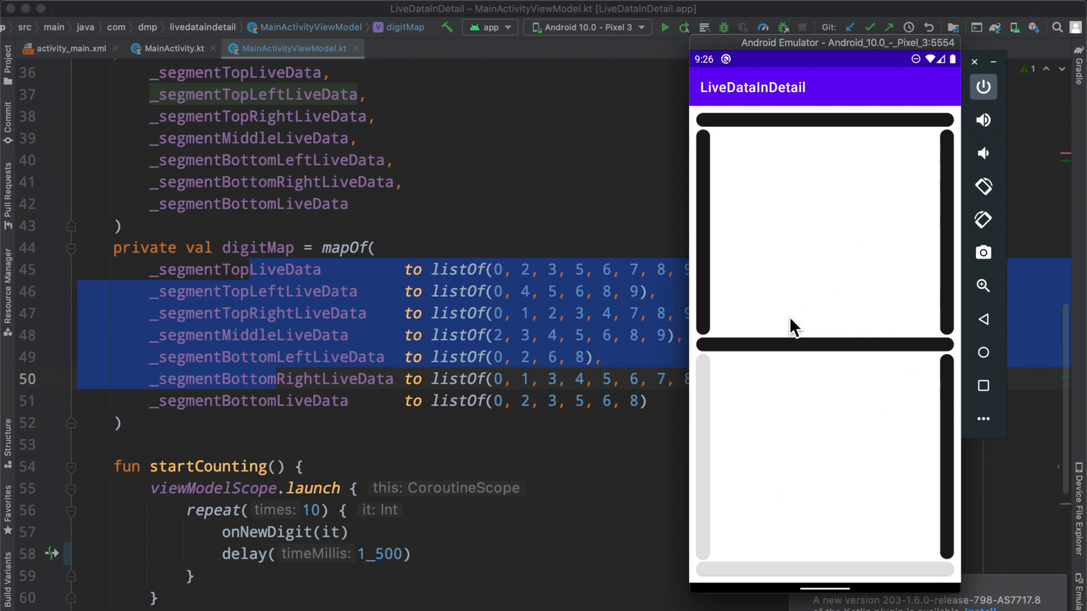
pyautogui.moveTo(594, 451)
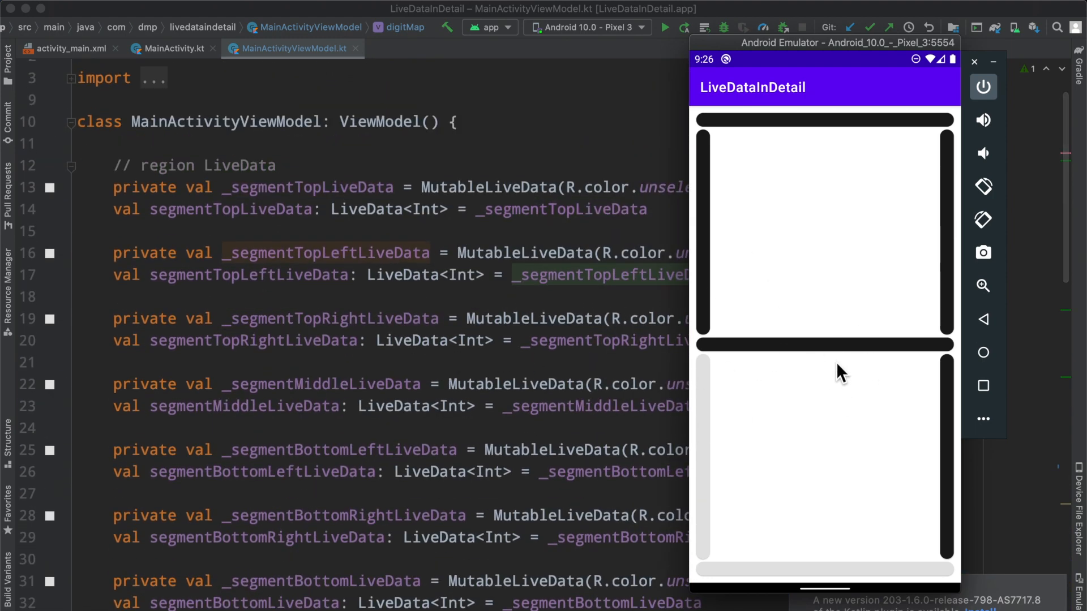
pyautogui.moveTo(464, 449)
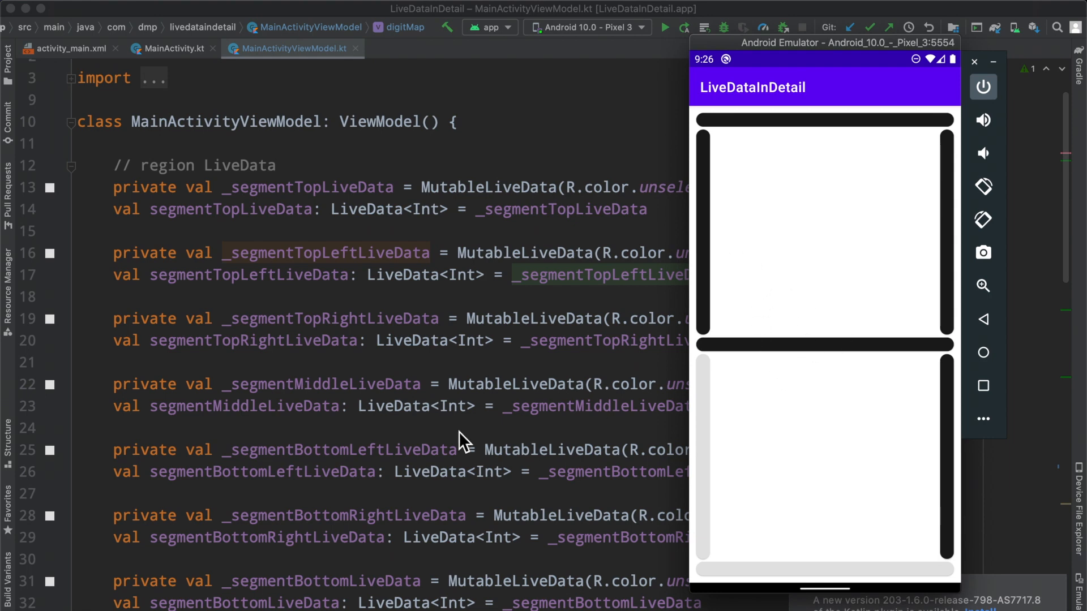
pyautogui.scroll(-3)
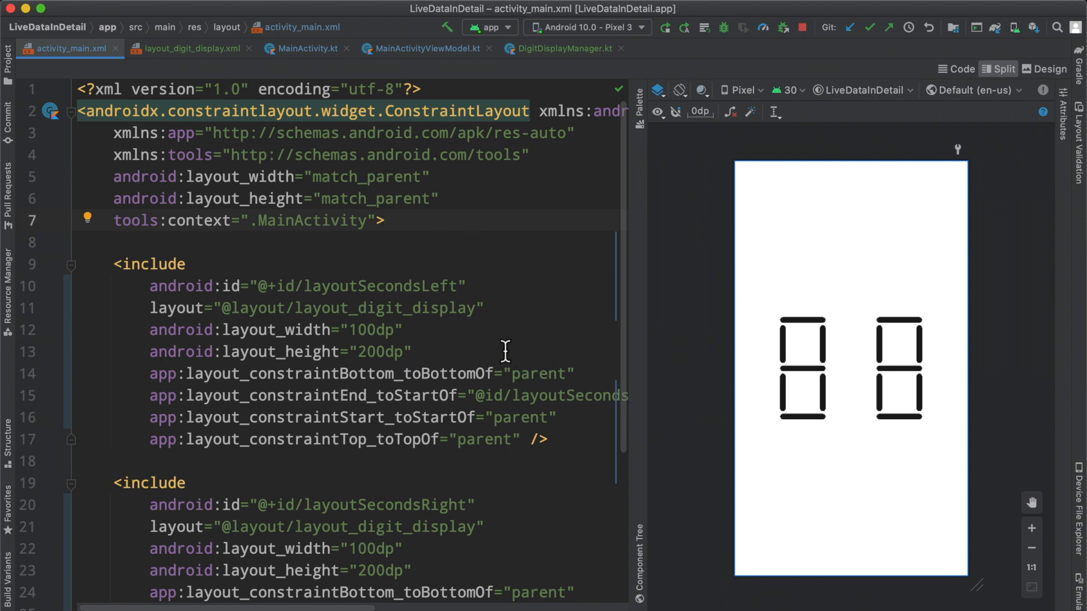
pyautogui.moveTo(89, 56)
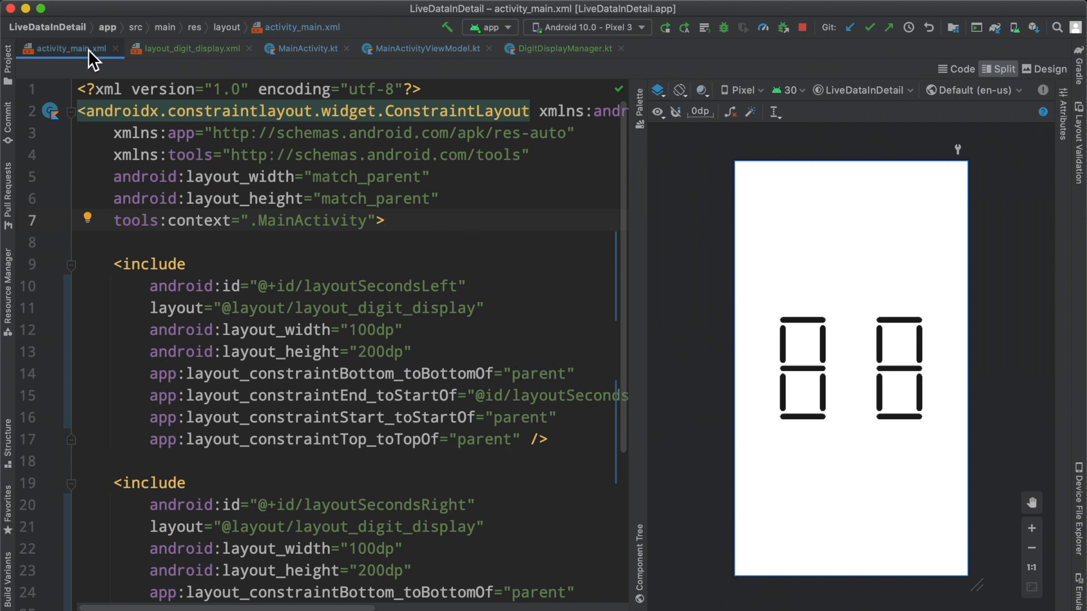
pyautogui.moveTo(659, 381)
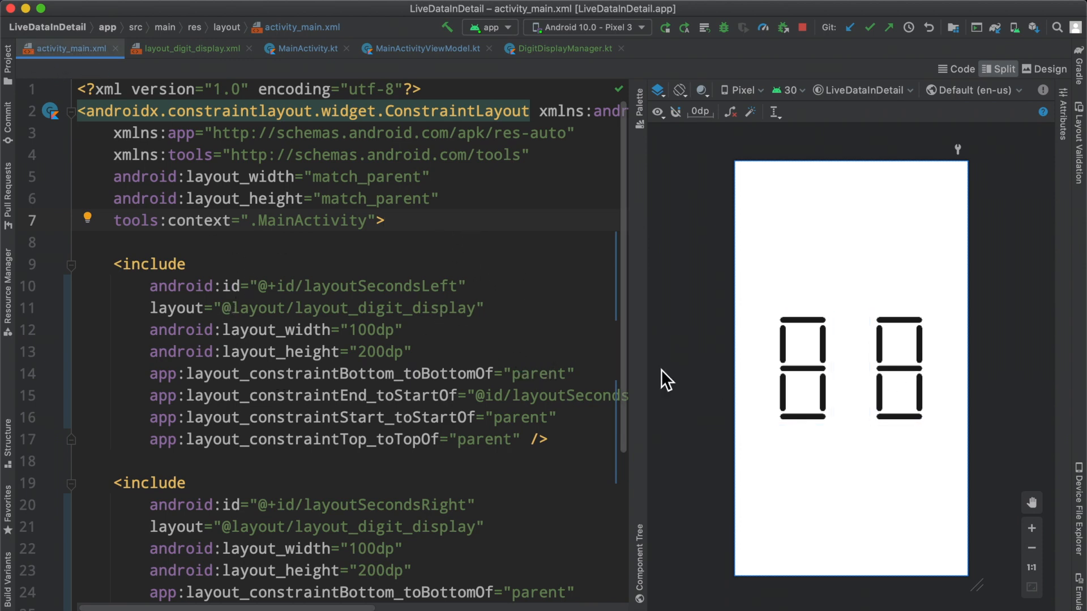
# Review activity_main.xml's digit includes and the layout_digit_display.xml single-digit layout.
pyautogui.scroll(-3)
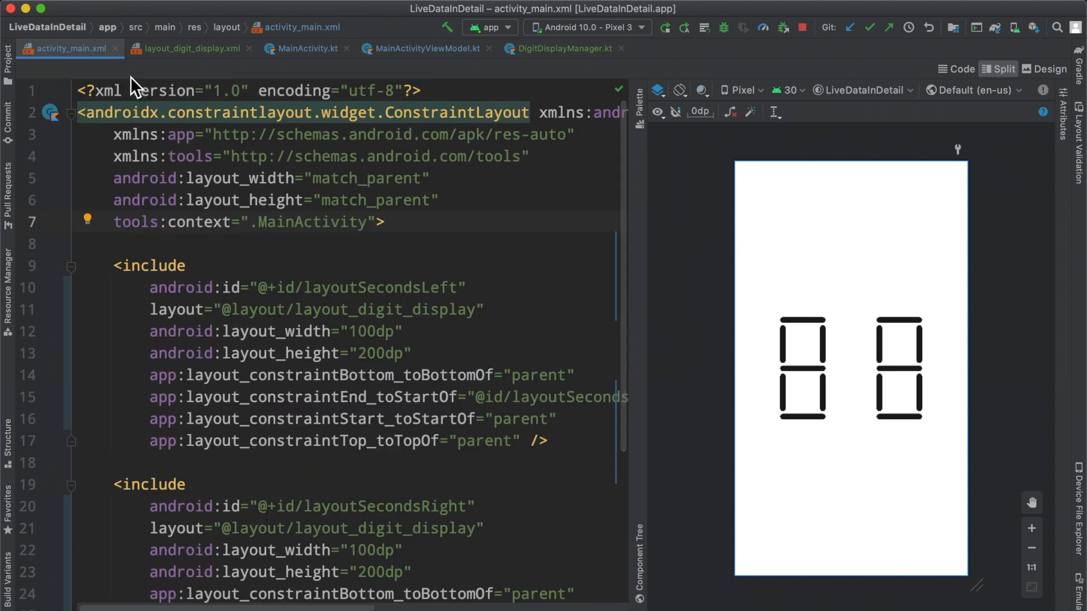
pyautogui.click(187, 48)
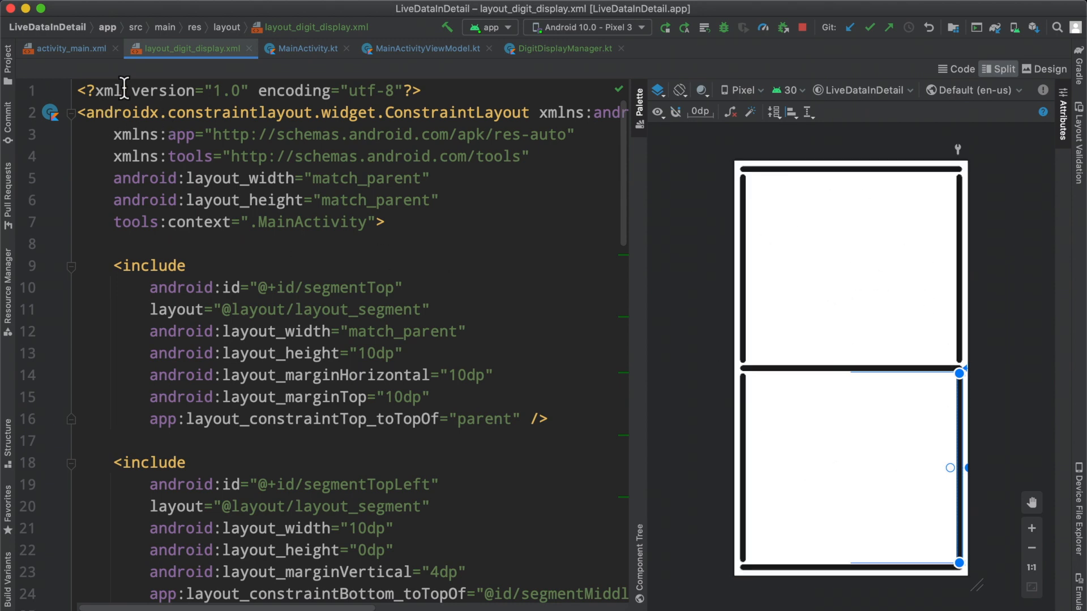
pyautogui.moveTo(56, 63)
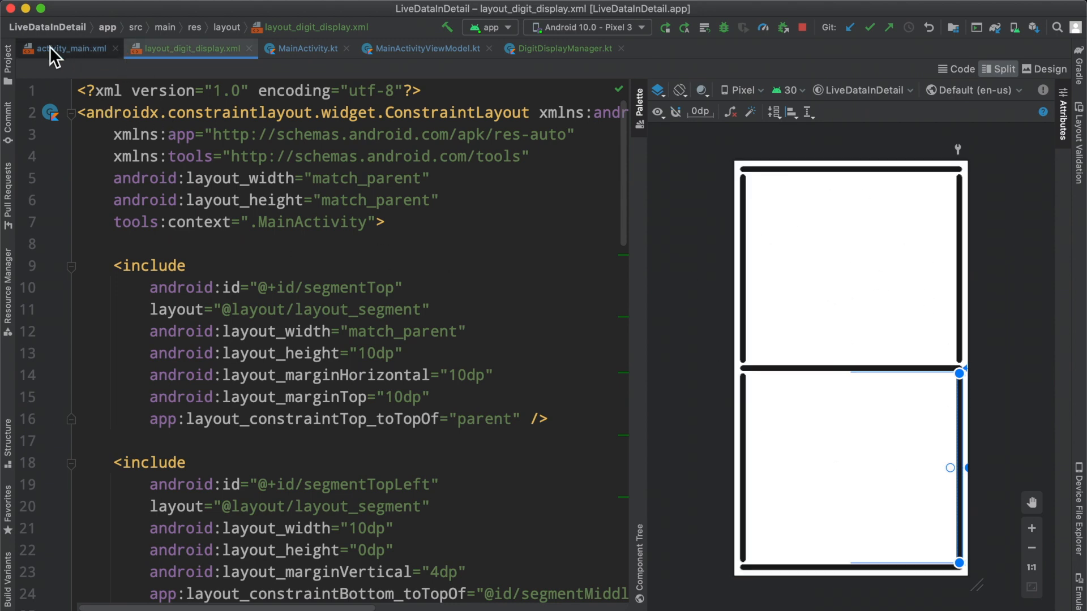
pyautogui.click(67, 49)
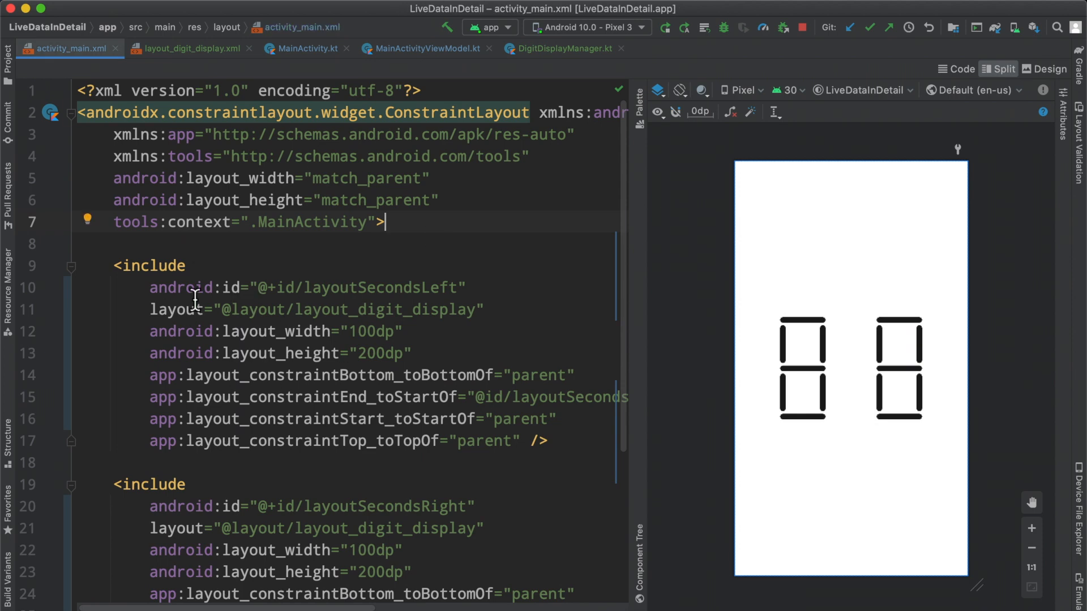
pyautogui.scroll(-3)
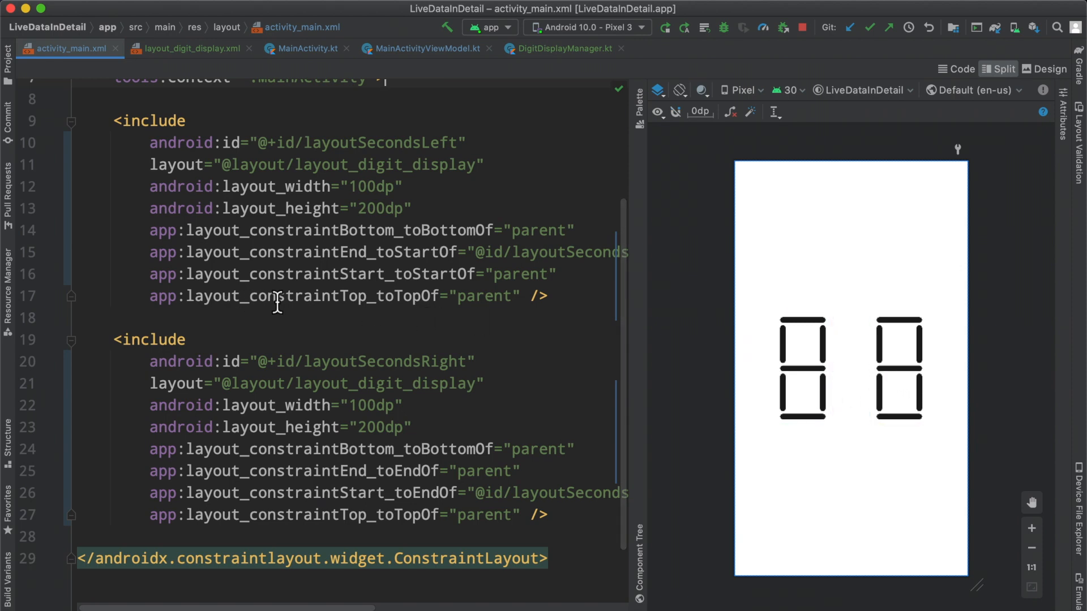
pyautogui.moveTo(286, 303)
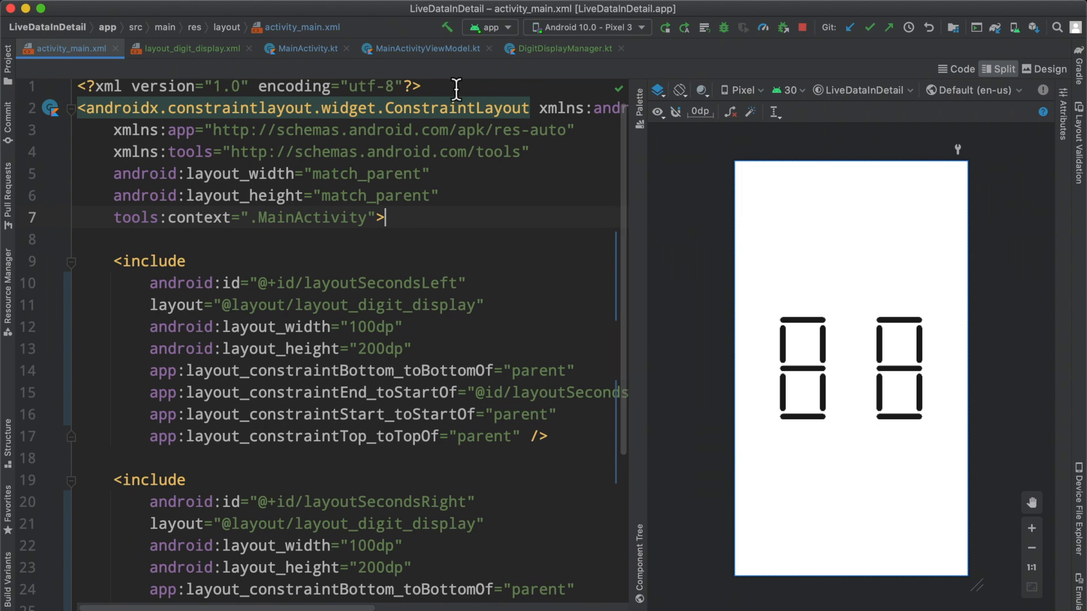
# Glance at MainActivity.kt, then view MainActivityViewModel.kt's left and right DigitDisplayManager fields.
pyautogui.click(306, 49)
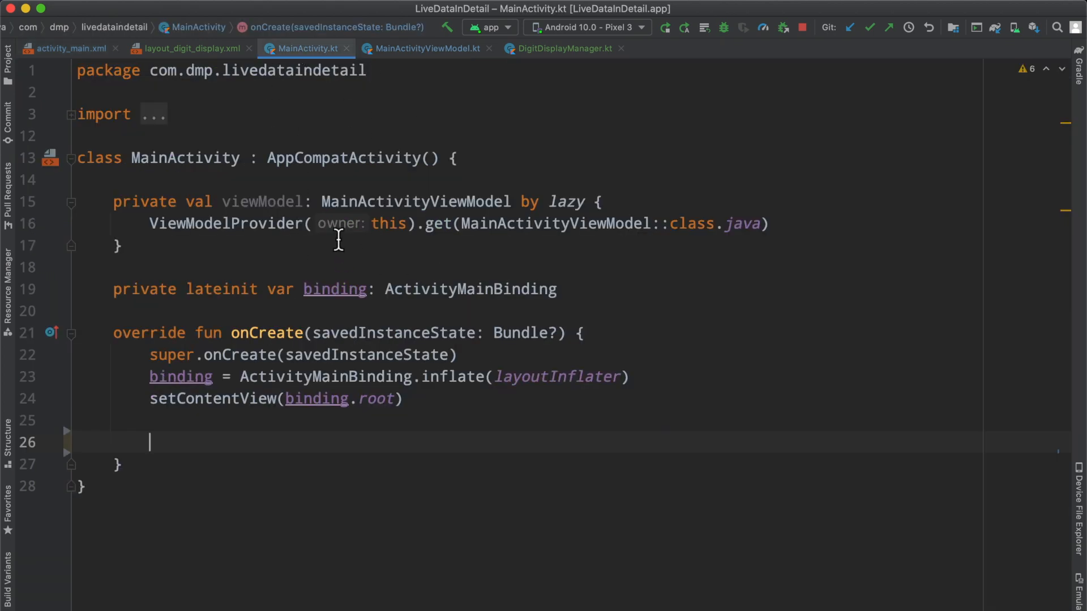
pyautogui.click(424, 49)
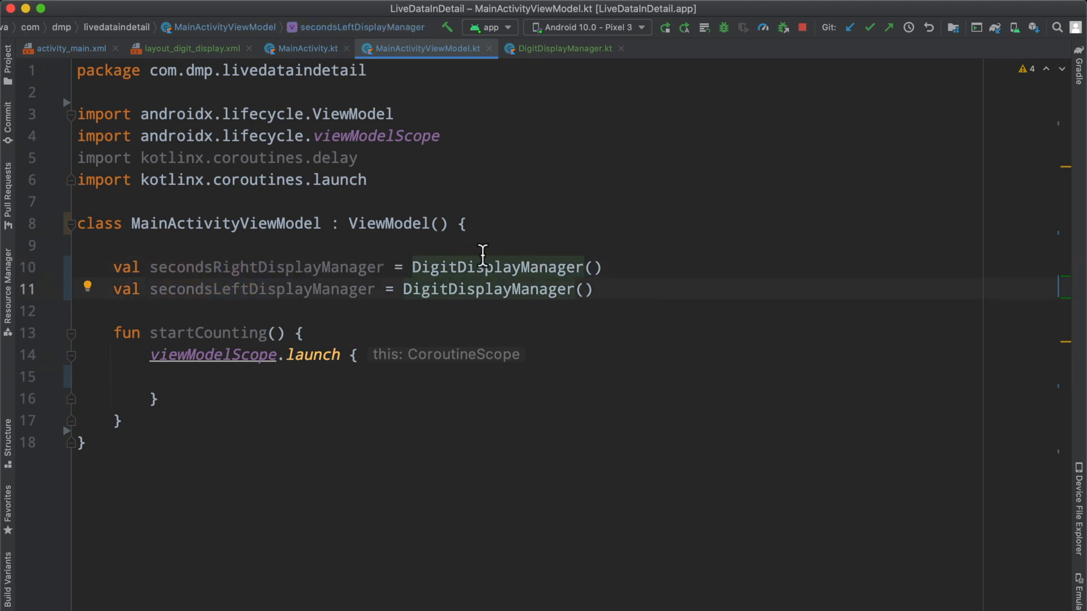
pyautogui.moveTo(481, 270)
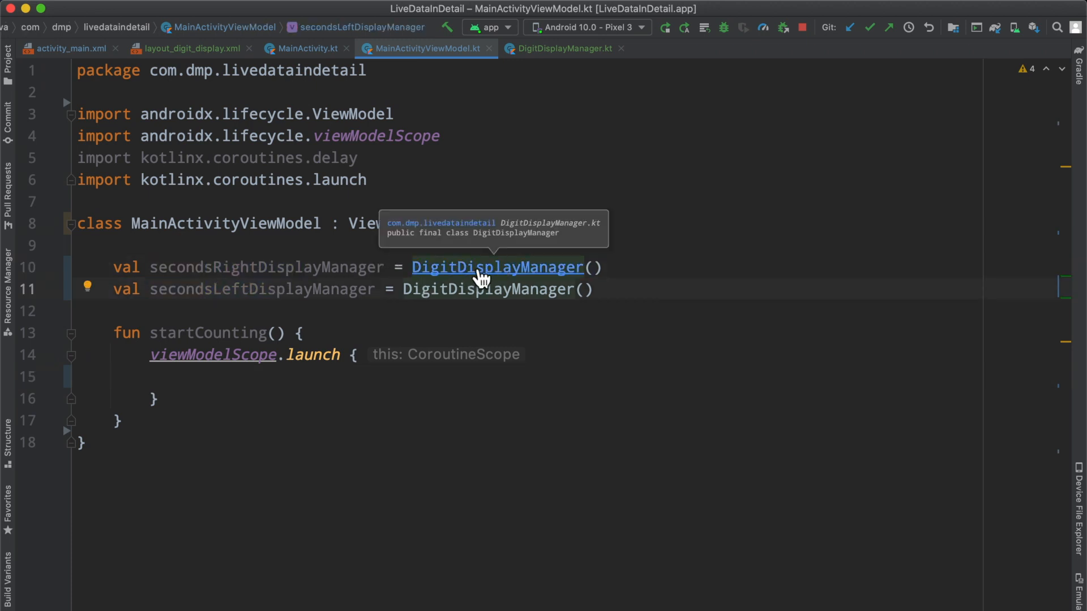
# Jump to the DigitDisplayManager class definition and scroll through its code.
pyautogui.click(497, 267)
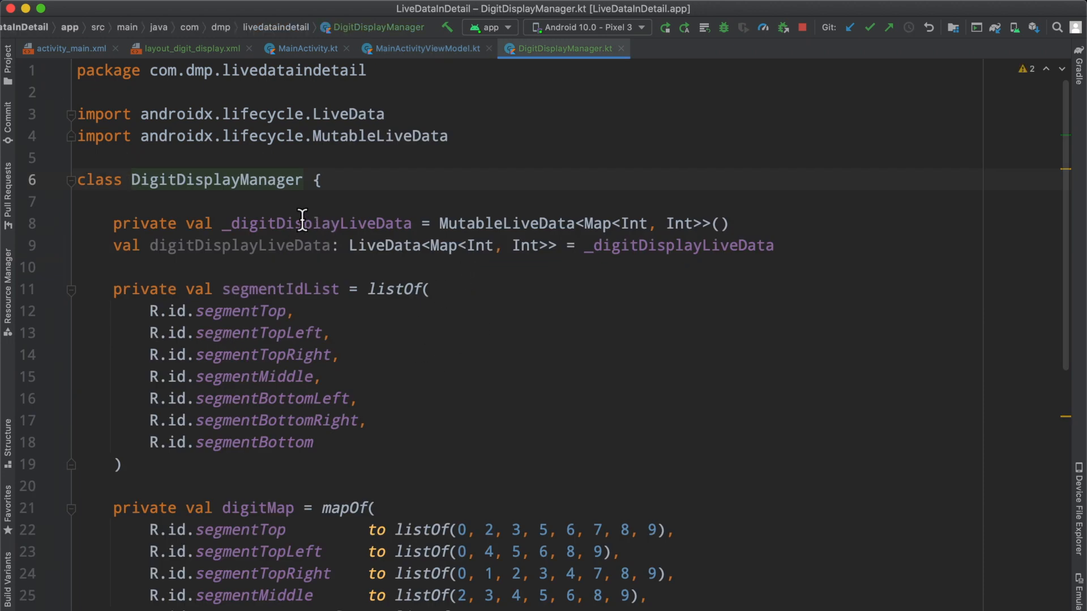
pyautogui.moveTo(332, 259)
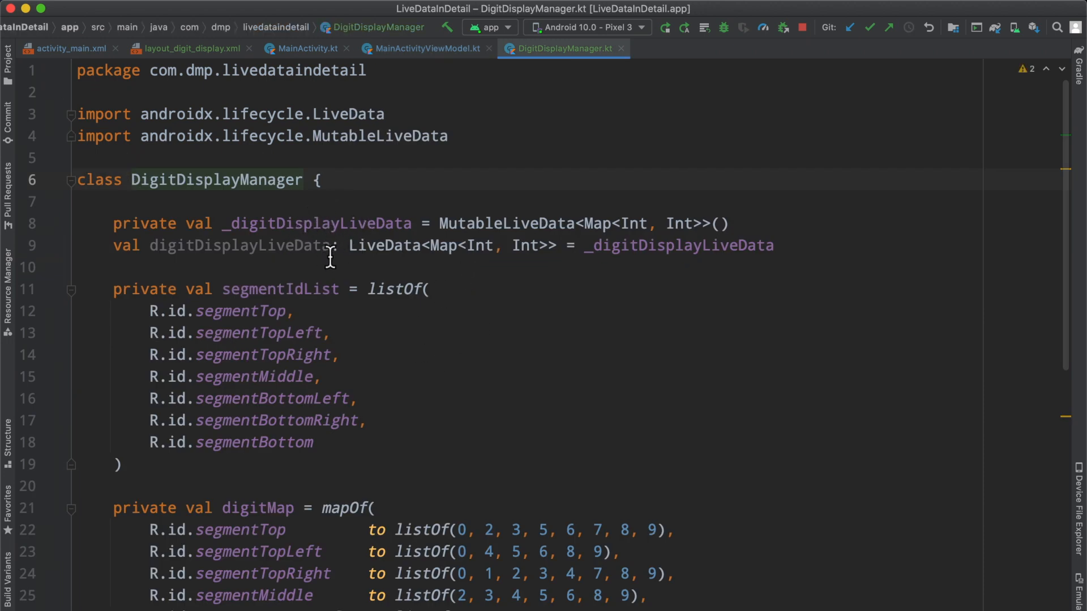
pyautogui.moveTo(313, 288)
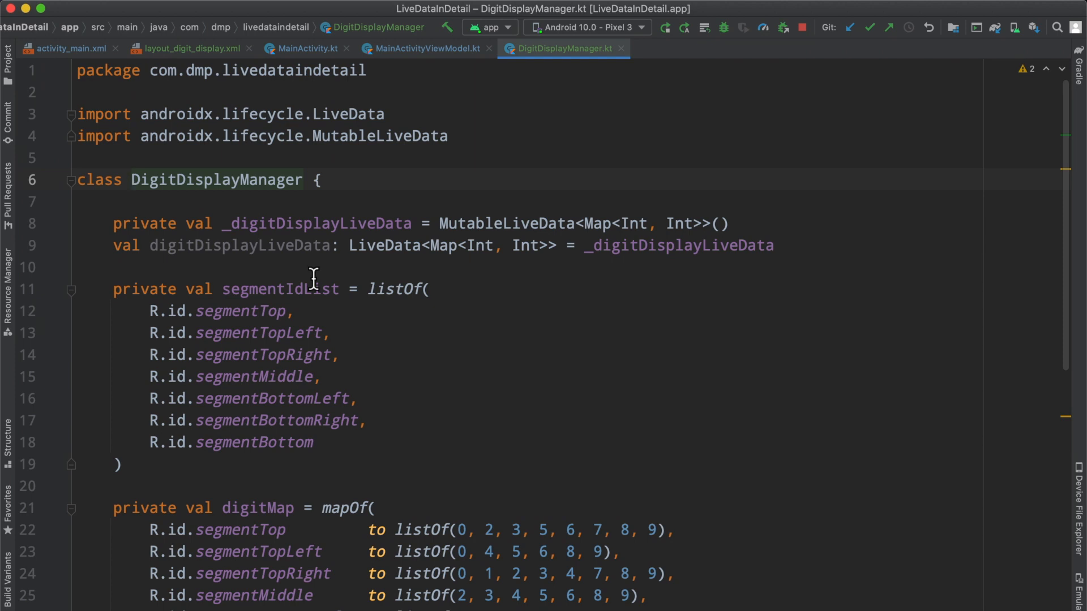
pyautogui.moveTo(474, 367)
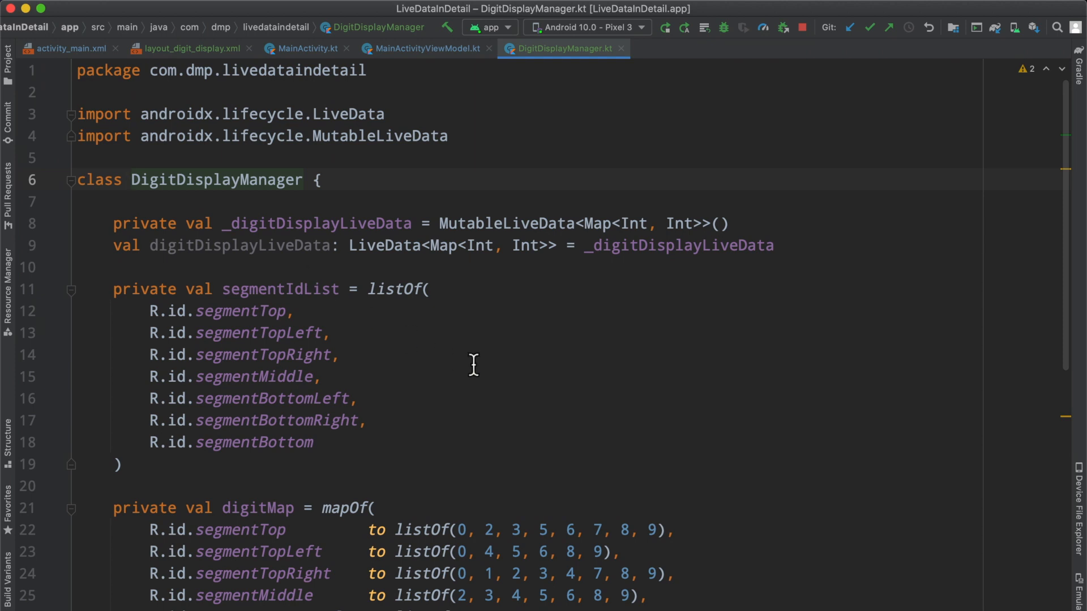
pyautogui.scroll(-3)
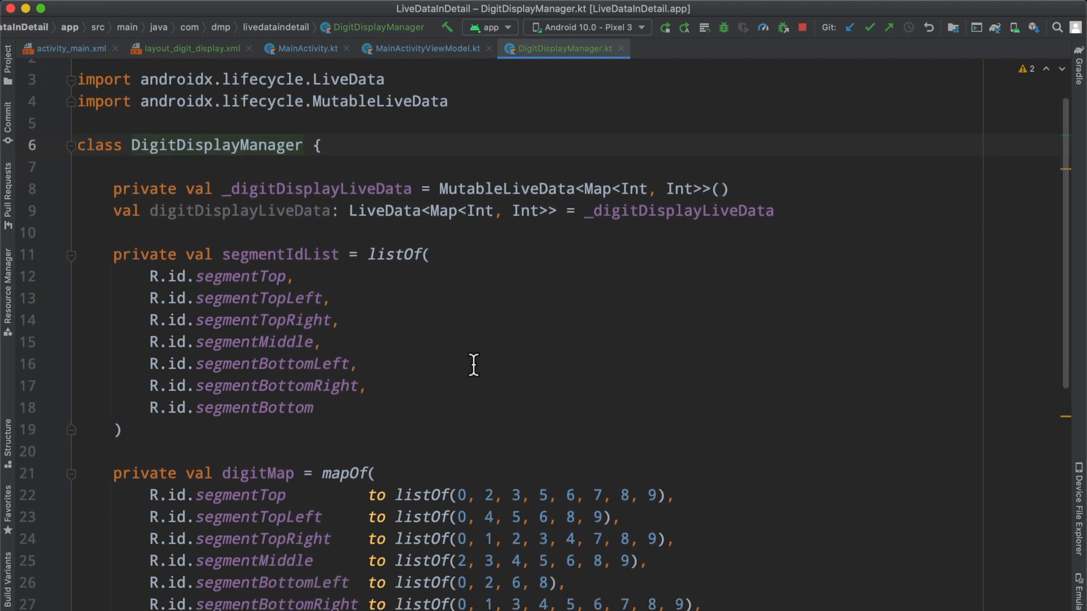
pyautogui.scroll(-3)
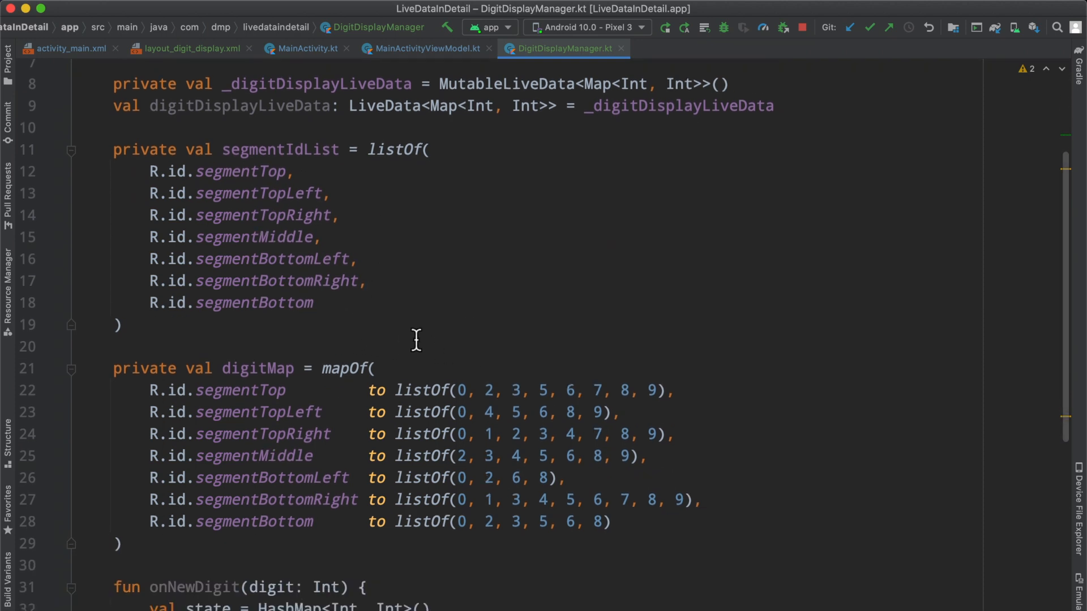
pyautogui.scroll(-3)
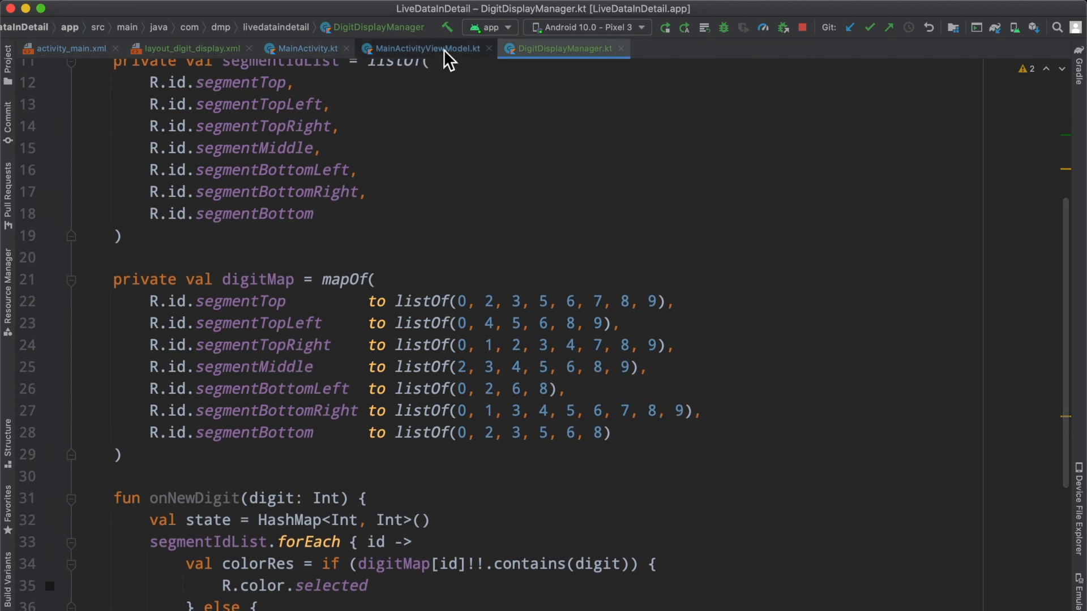
# Review the view model's two display manager declarations and the main layout, then return to DigitDisplayManager.
pyautogui.click(426, 49)
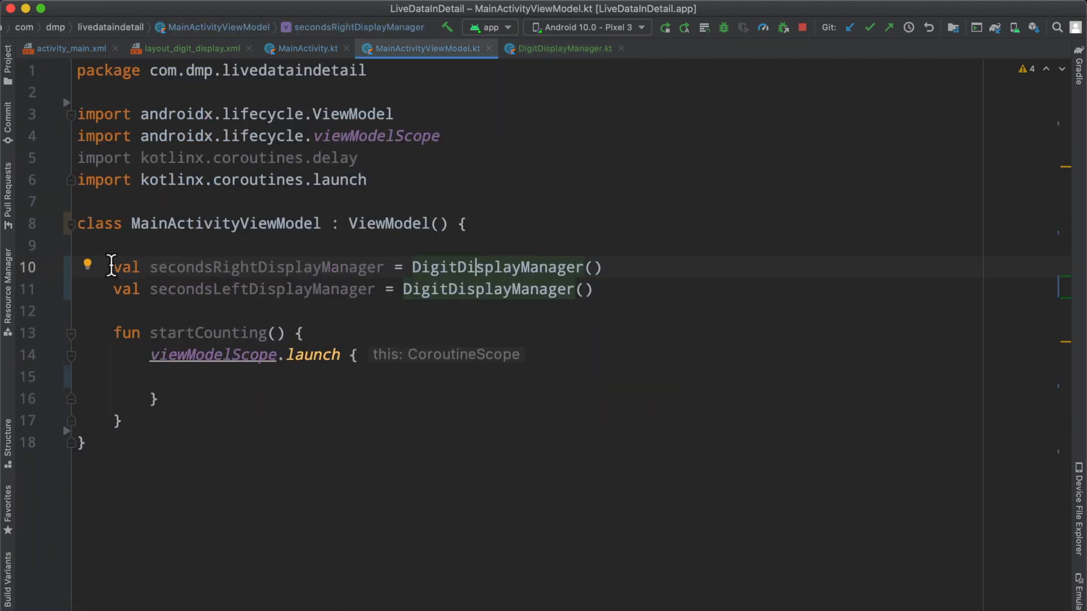
pyautogui.moveTo(111, 266); pyautogui.dragTo(593, 289)
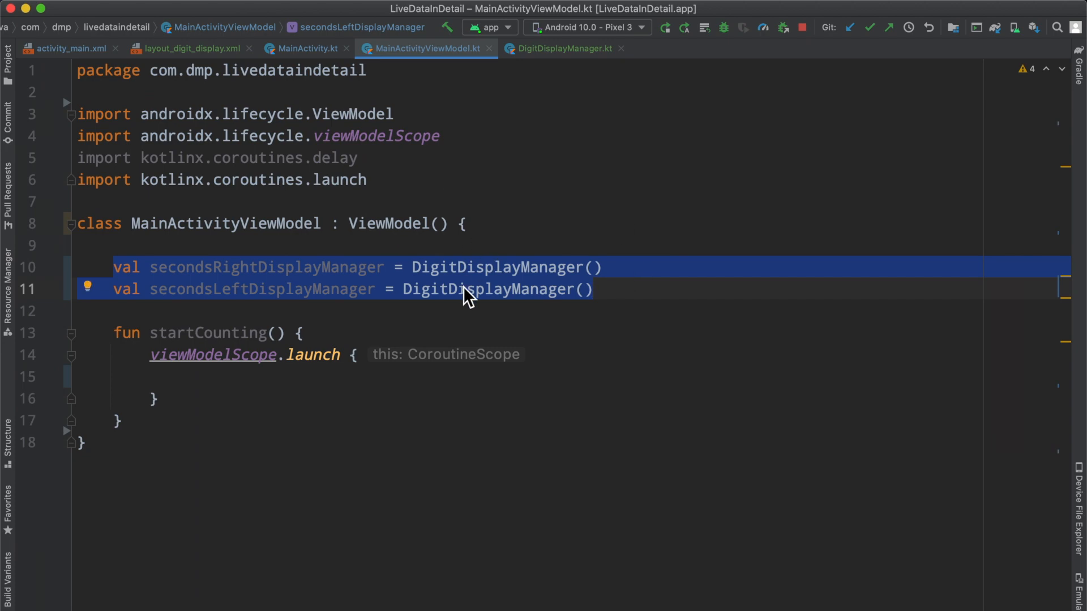
pyautogui.click(67, 49)
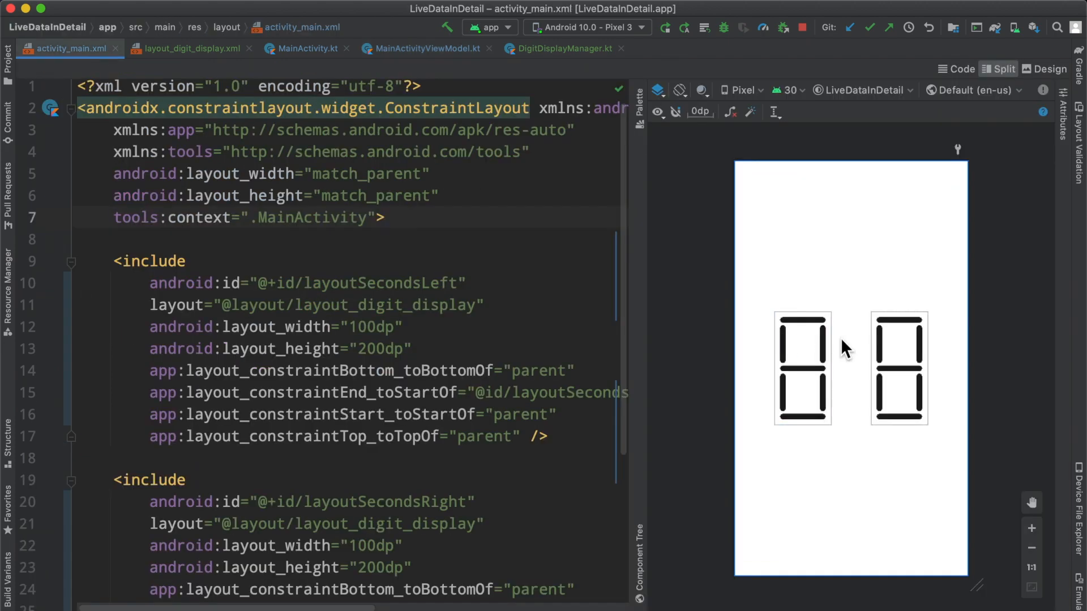
pyautogui.click(559, 48)
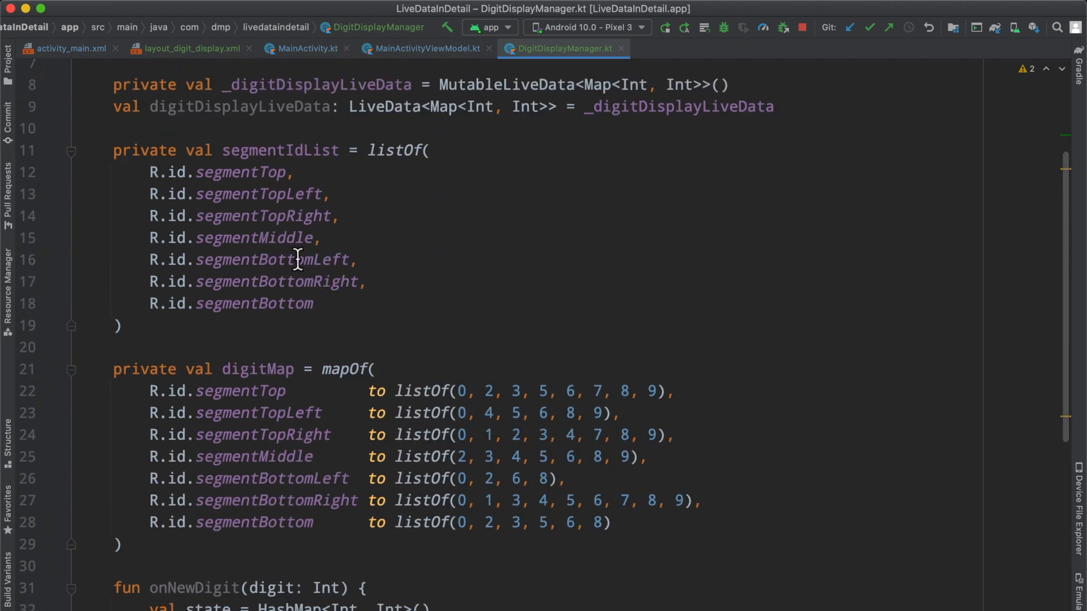
# Inspect segmentIdList and its segmentTop id, scrolling toward digitDisplayLiveData.
pyautogui.doubleClick(280, 150)
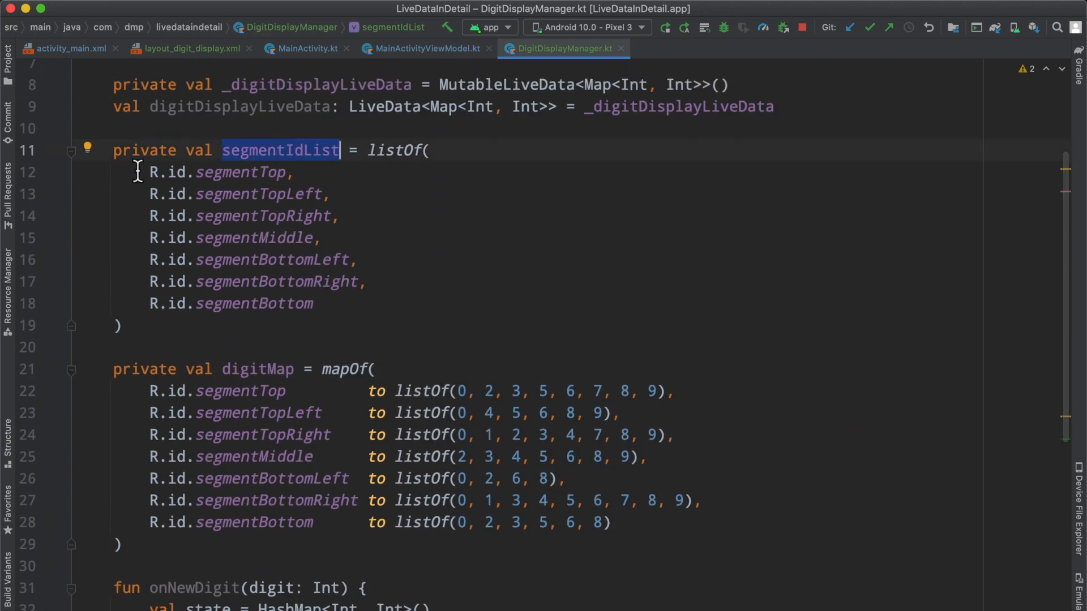
pyautogui.moveTo(136, 172); pyautogui.dragTo(340, 304)
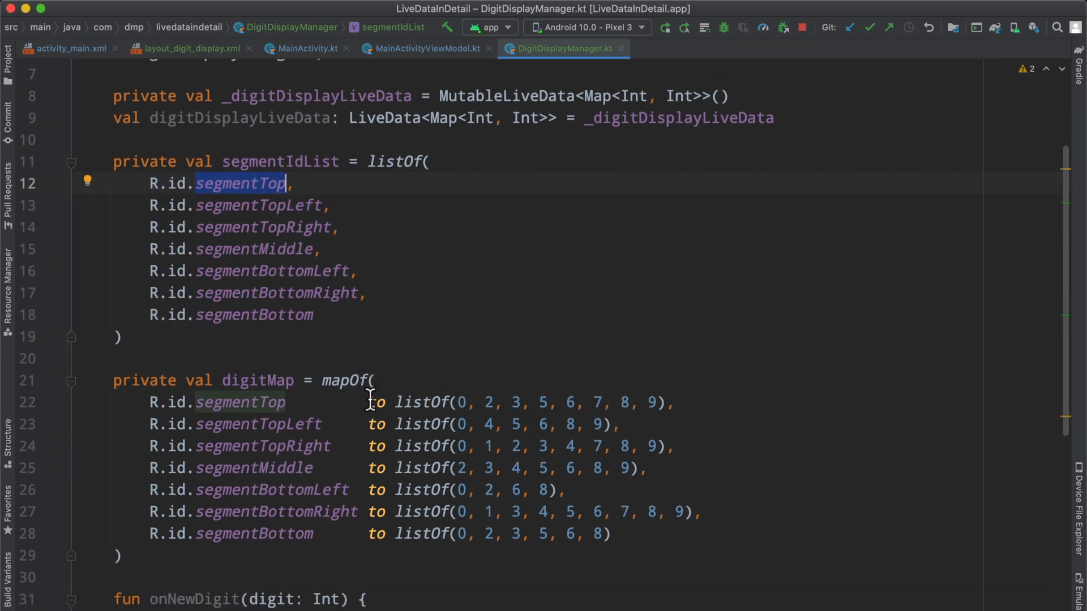
pyautogui.scroll(-3)
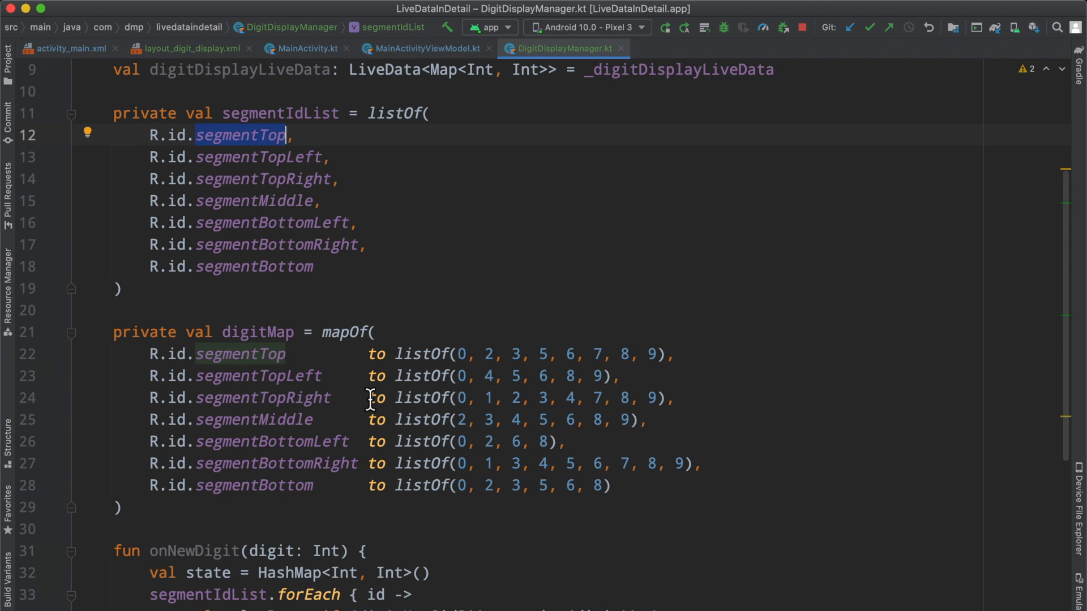
pyautogui.moveTo(320, 421)
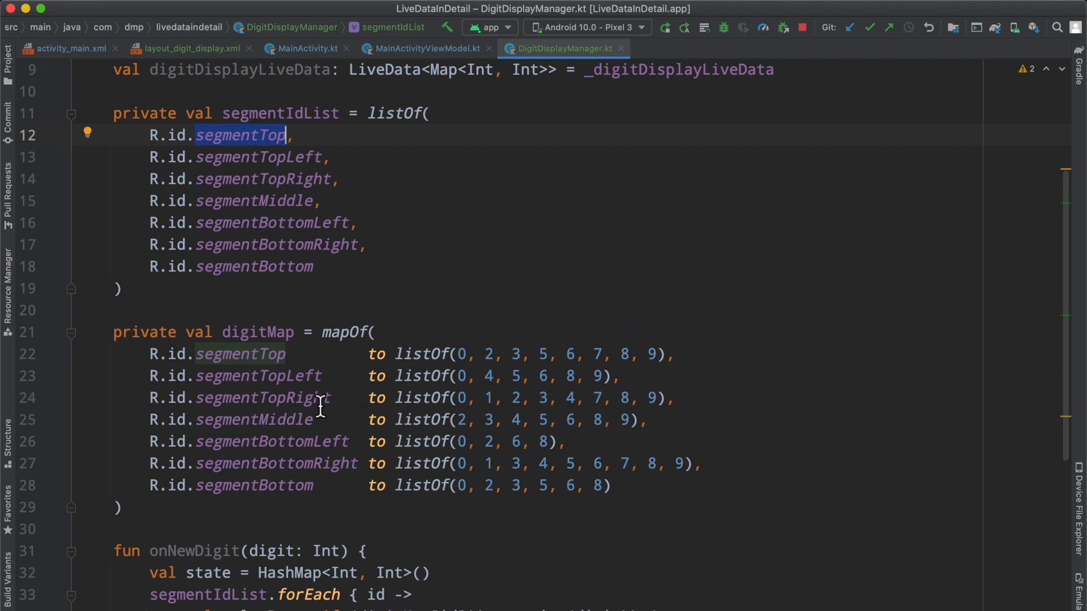
pyautogui.scroll(-3)
pyautogui.write('@ColorRes ')
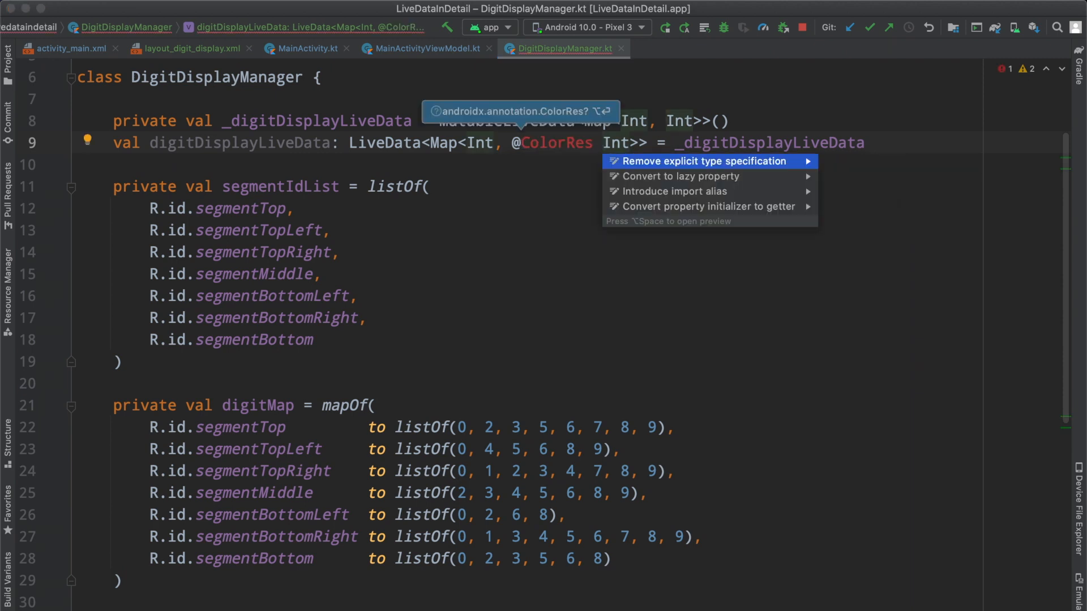
pyautogui.click(703, 161)
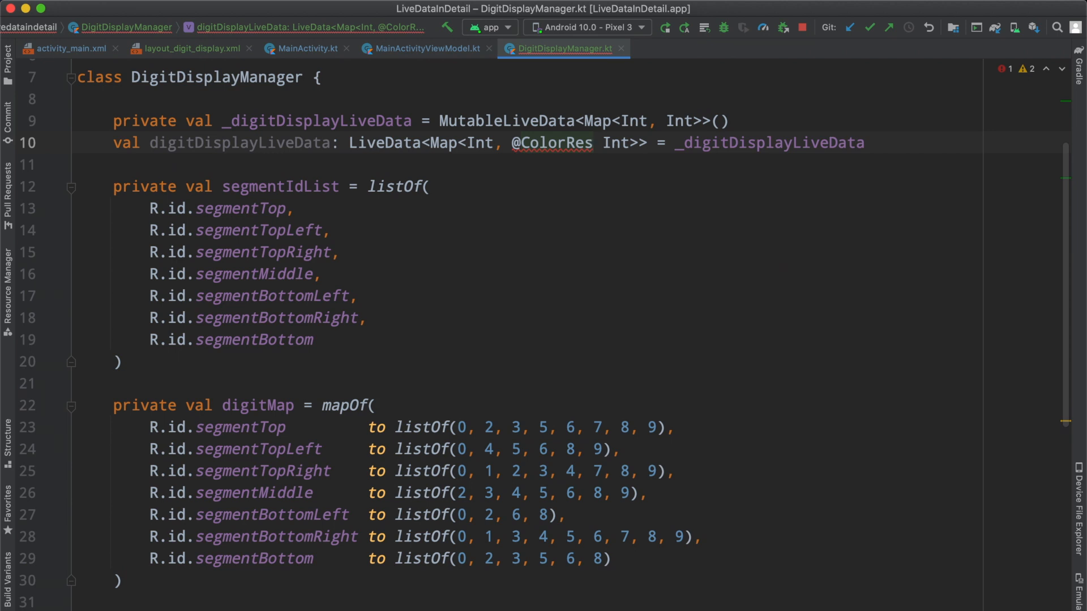
pyautogui.press('Backspace')
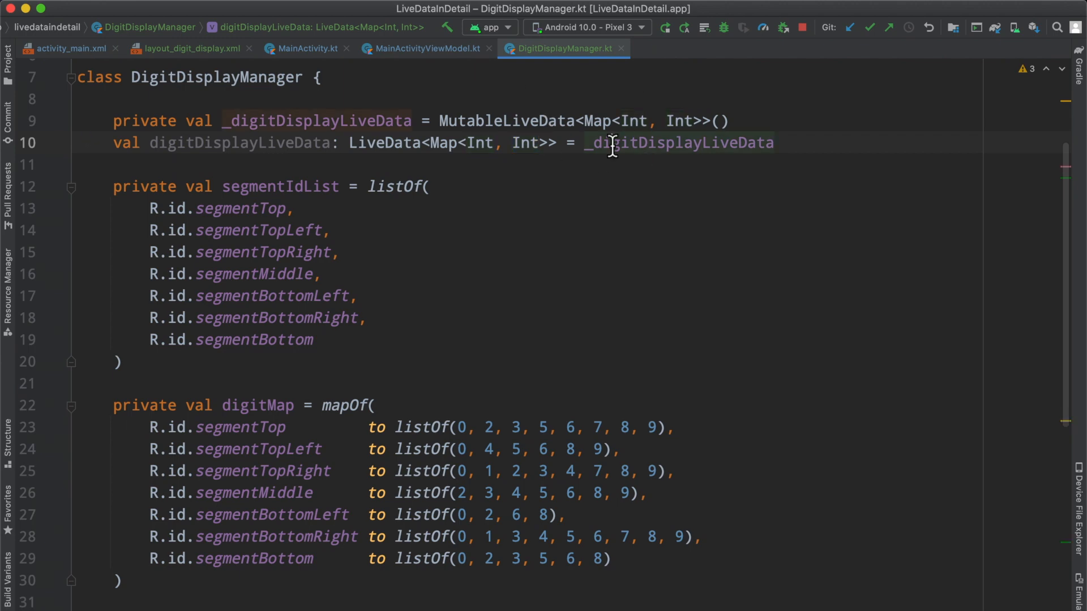
pyautogui.click(425, 49)
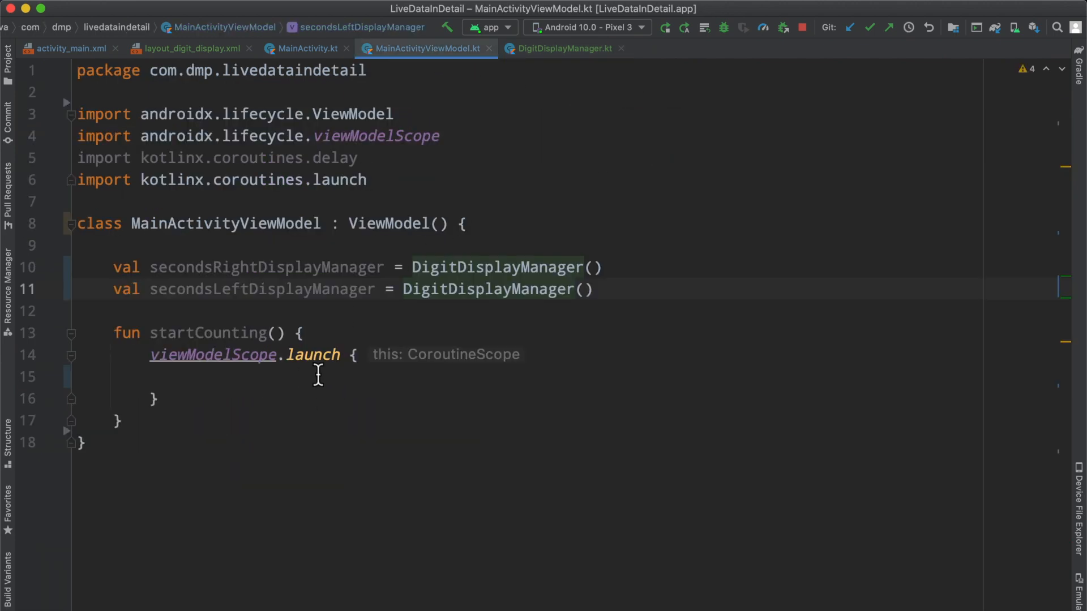
# Check the layoutSecondsRight include id in activity_main.xml, then return to MainActivity.kt's onCreate.
pyautogui.click(305, 48)
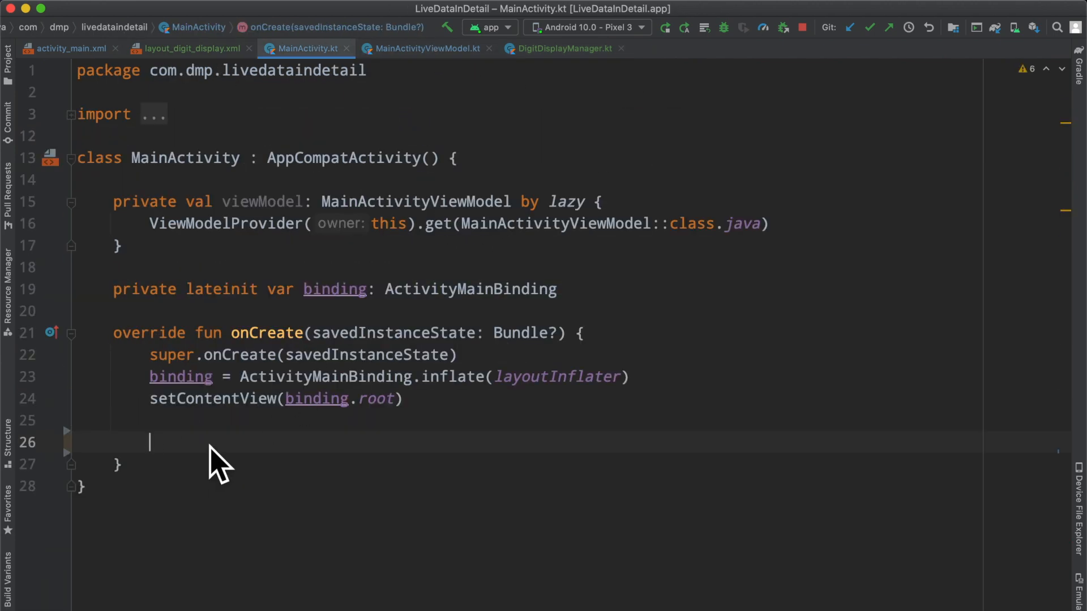
pyautogui.moveTo(217, 446)
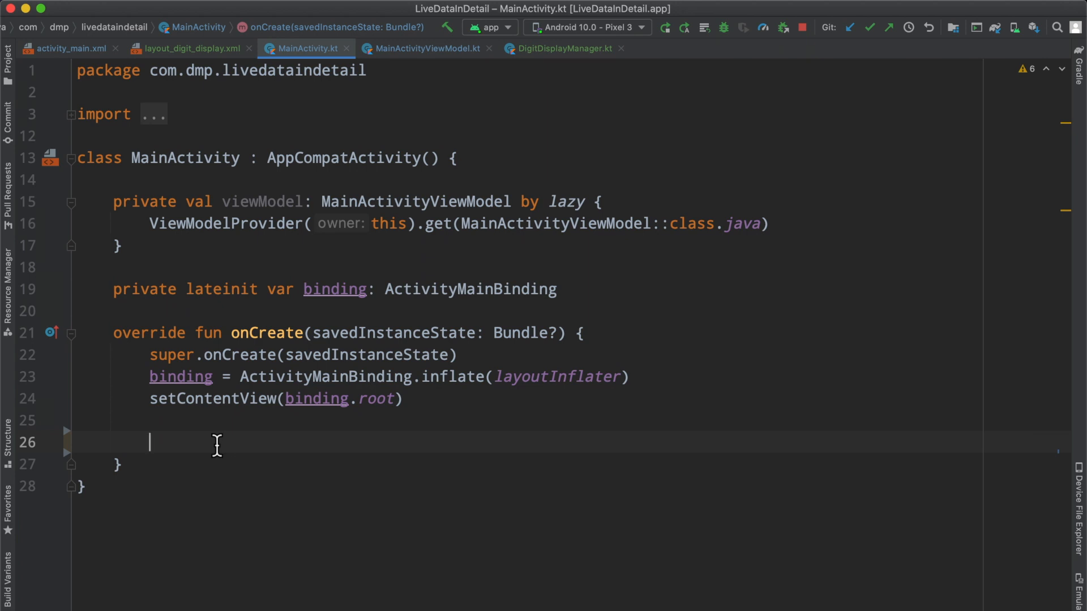
pyautogui.click(68, 48)
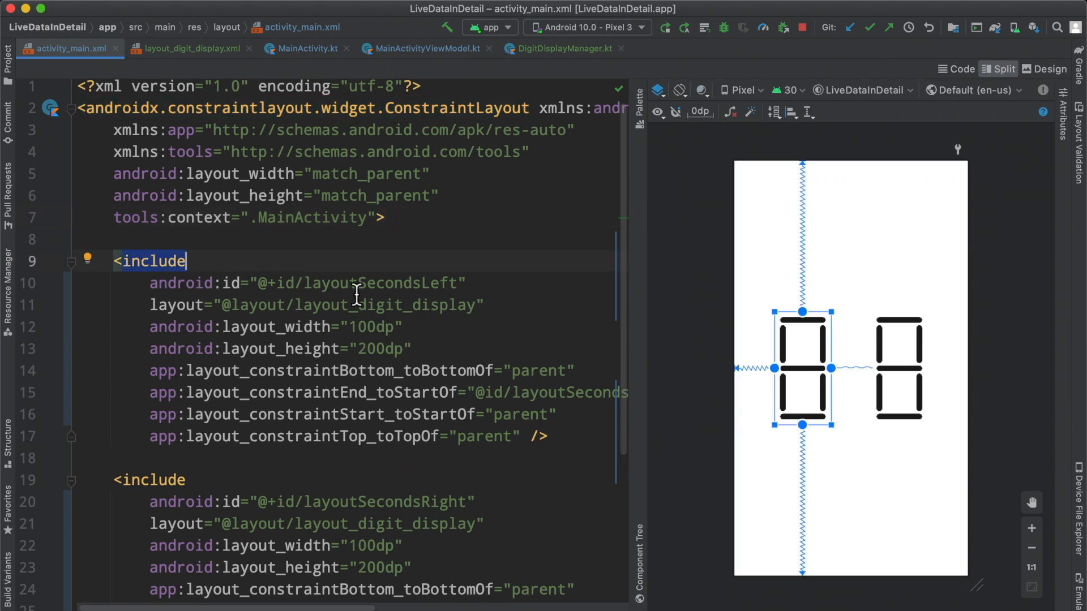
pyautogui.doubleClick(384, 502)
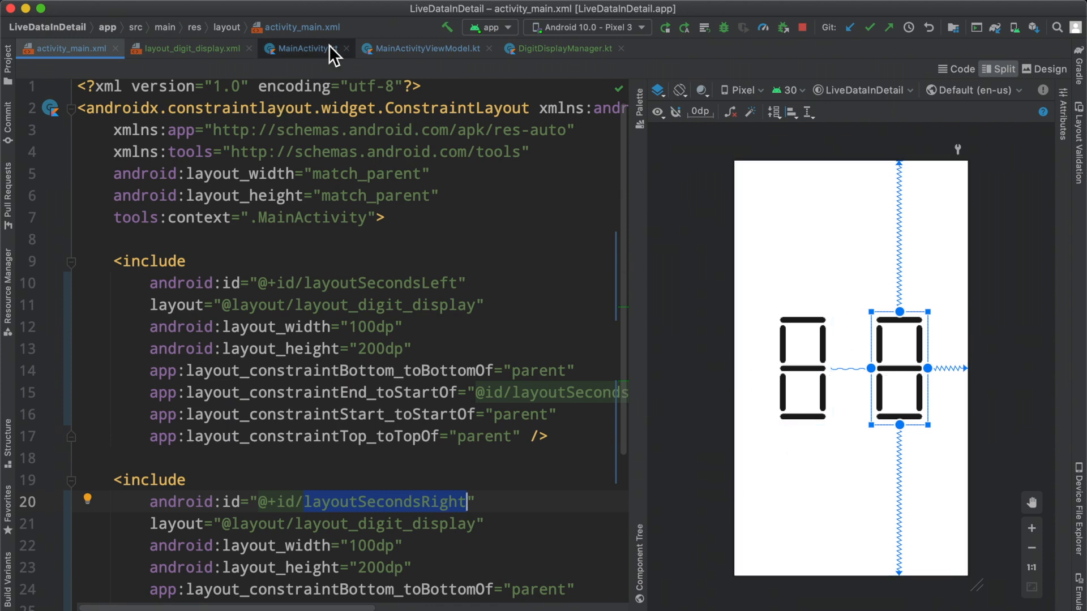
pyautogui.click(298, 48)
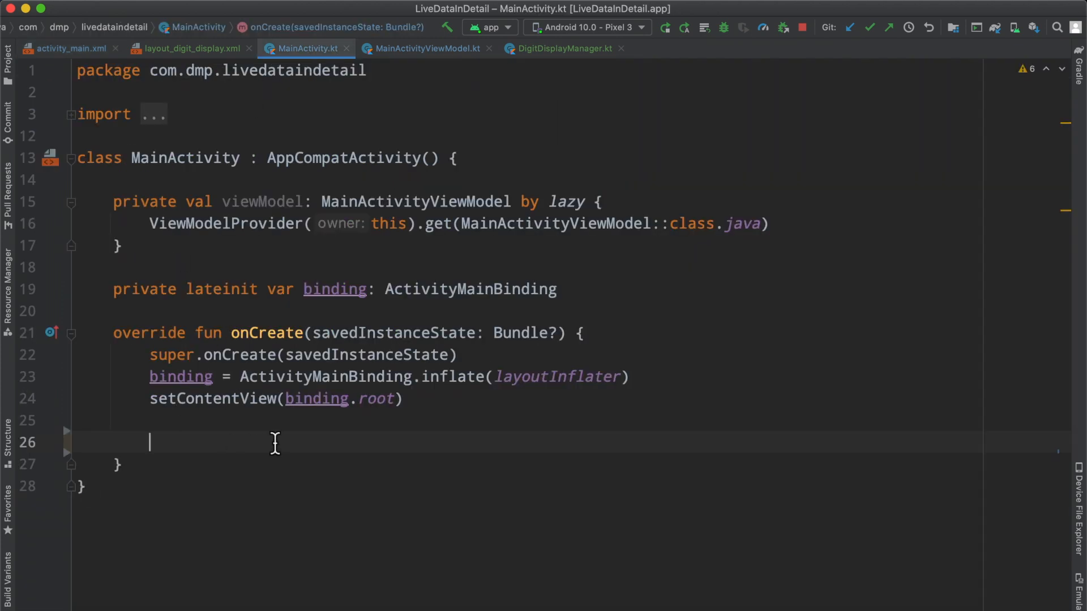
# Add secondsLeftDisplayManager.digitDisplayLiveData.observe(this) { map -> } and review the commented helper.
pyautogui.write('viewmo')
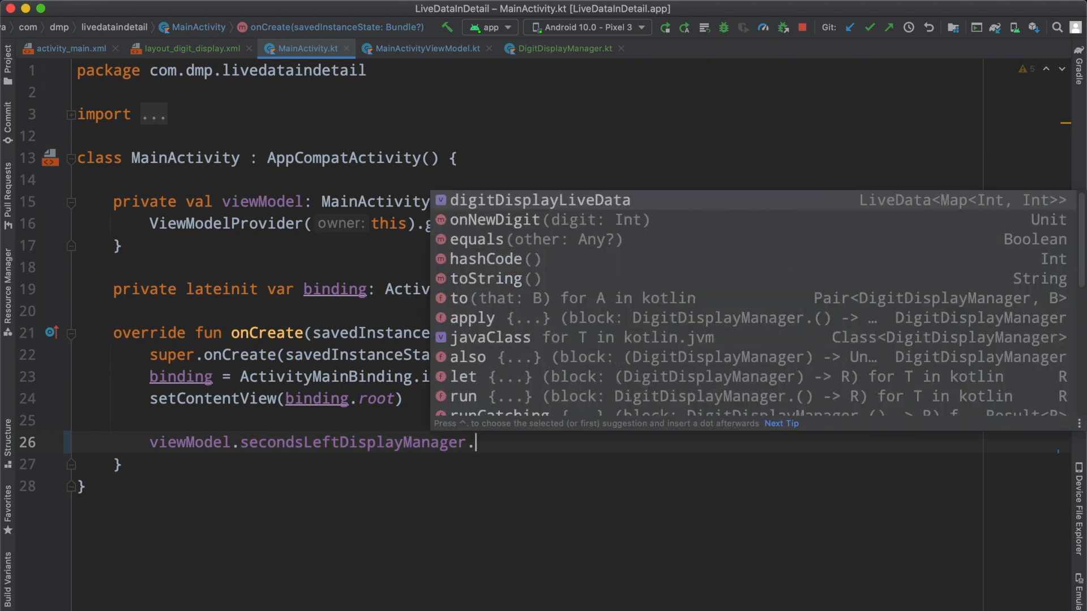
pyautogui.write('digitDisplayLiveData.observe(this) {')
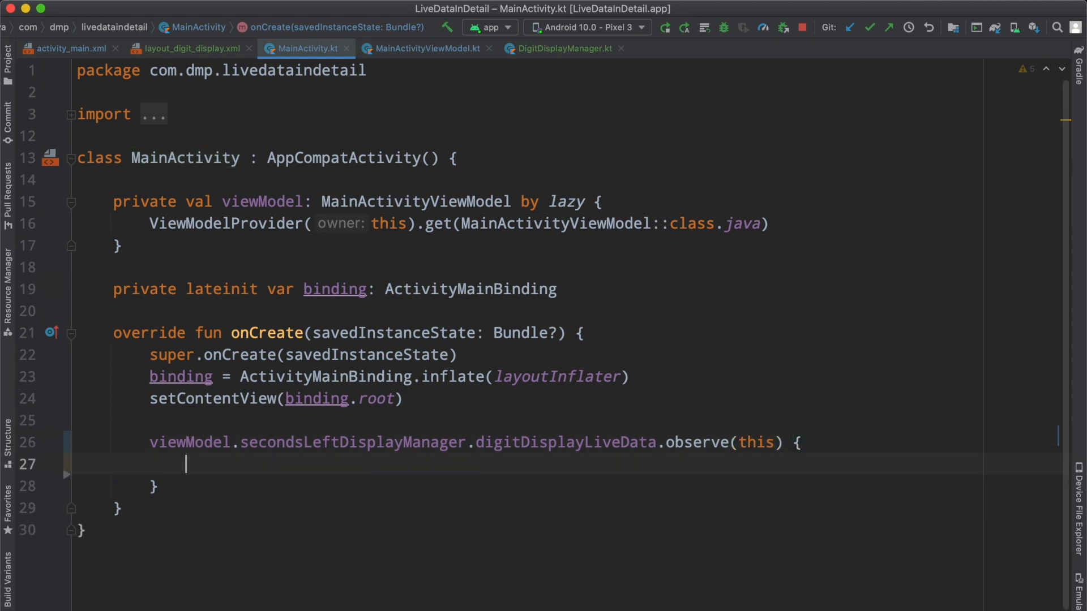
pyautogui.write('m')
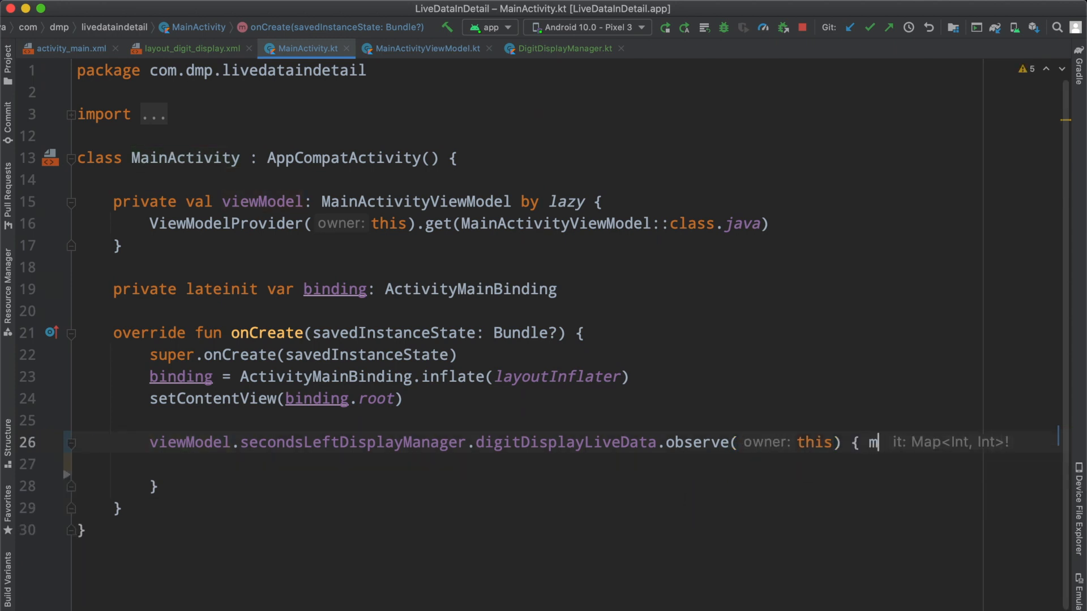
pyautogui.write('ap ->')
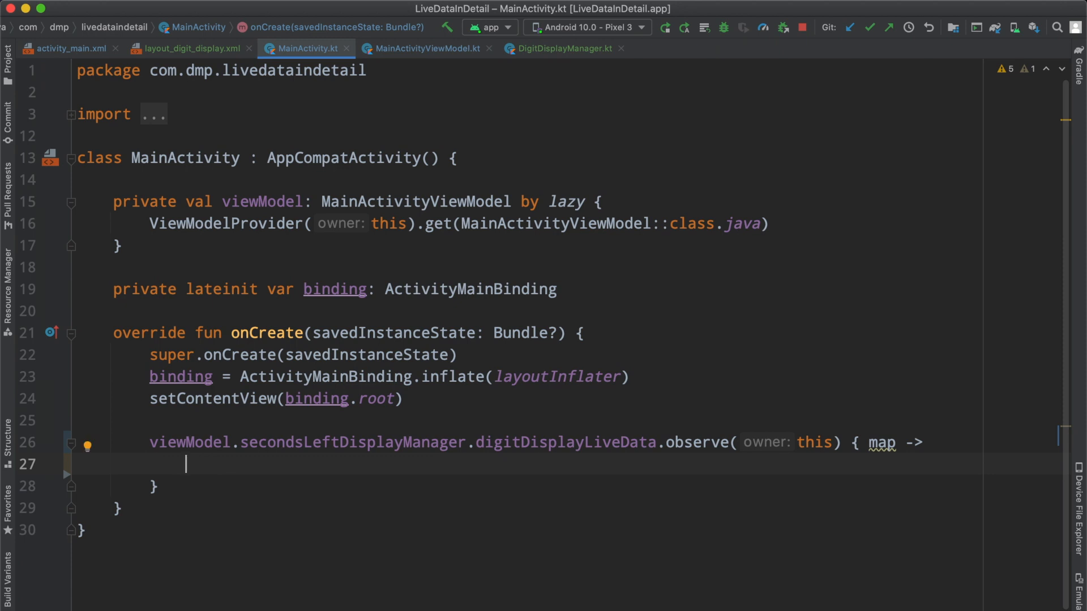
pyautogui.scroll(-3)
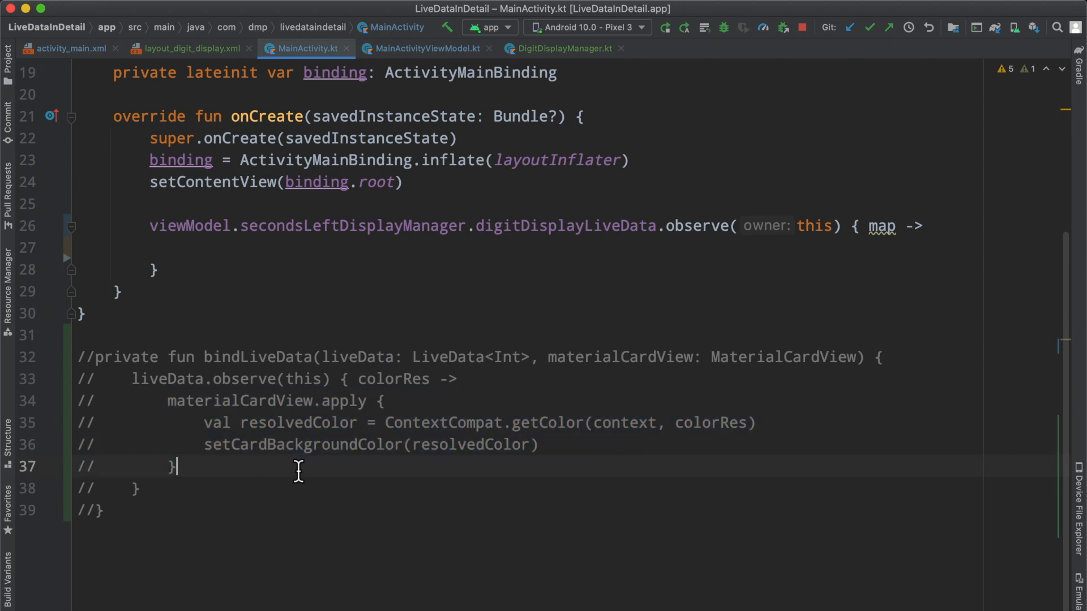
pyautogui.doubleClick(236, 401)
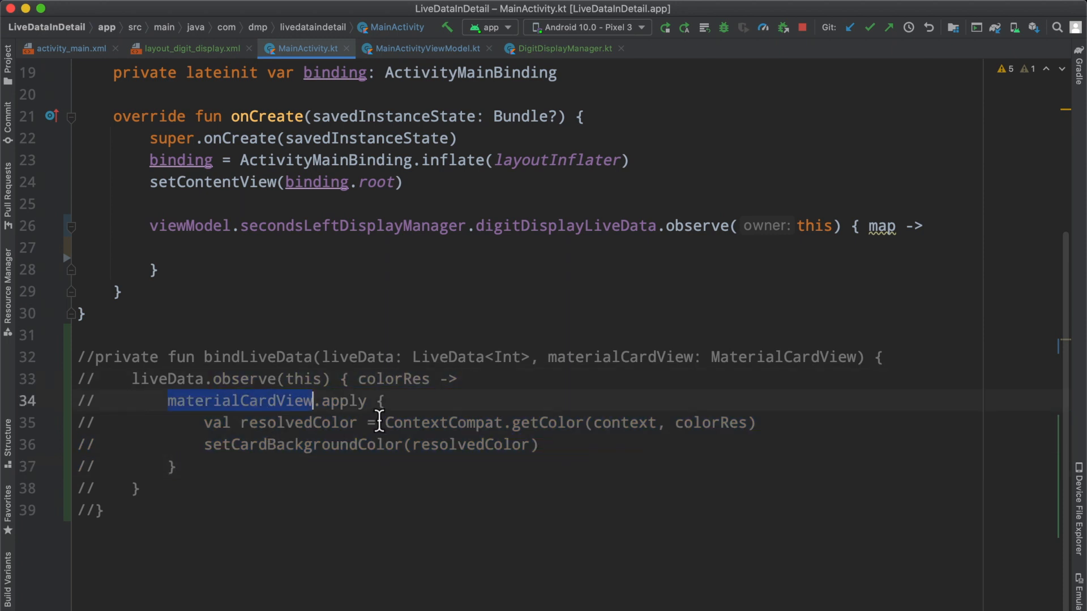
pyautogui.moveTo(312, 401); pyautogui.dragTo(765, 422)
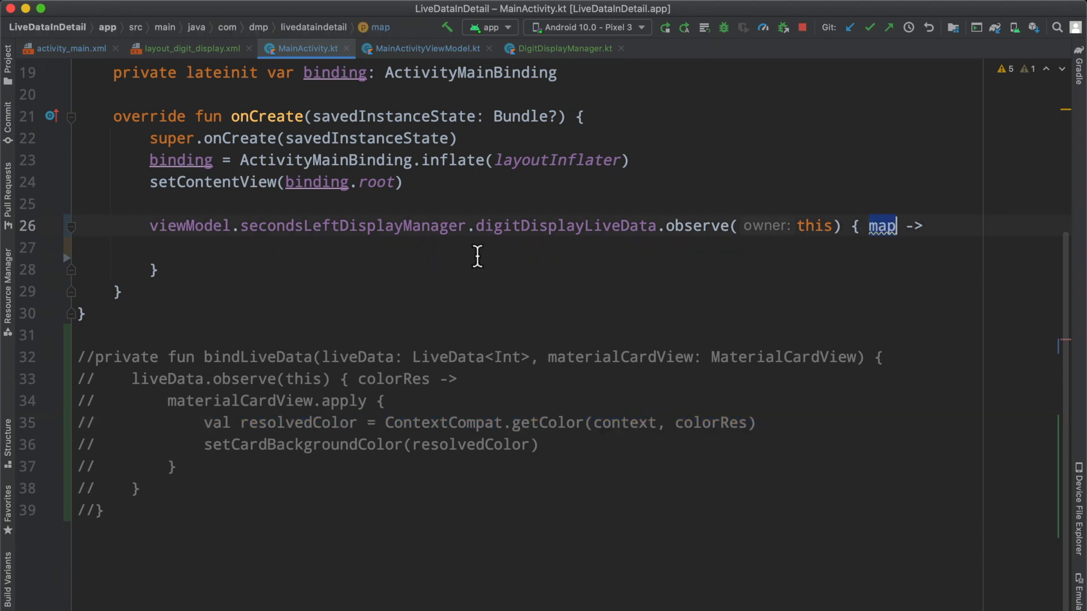
# Set segmentTop's card background to ContextCompat.getColor(this, map[R.id.segmentTop]!!) inside the observer.
pyautogui.write('binding.layoutSecondsLeft.')
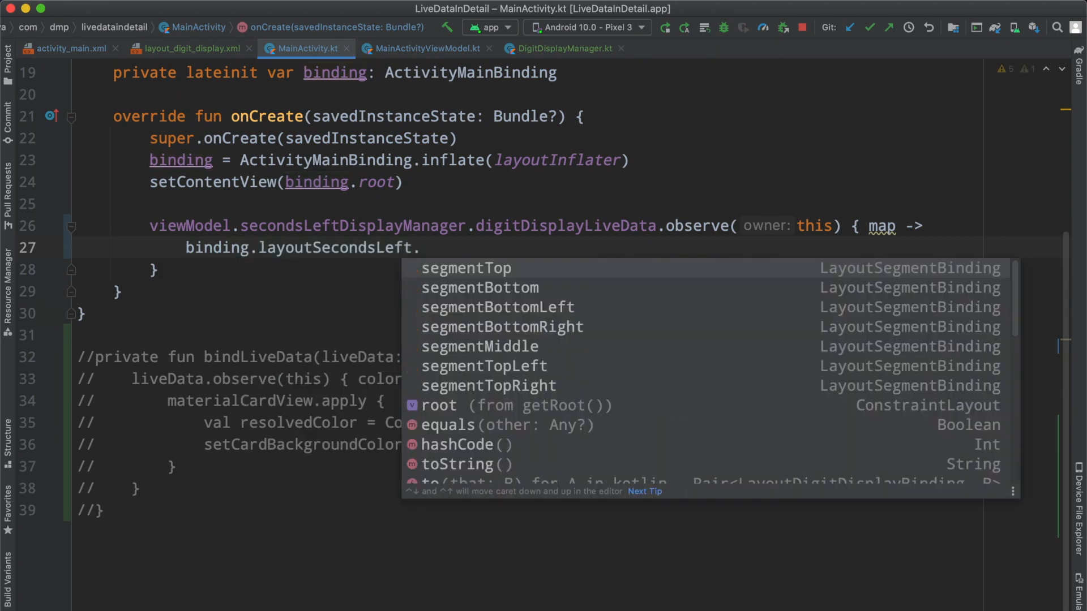
pyautogui.write('segmentTop.root.')
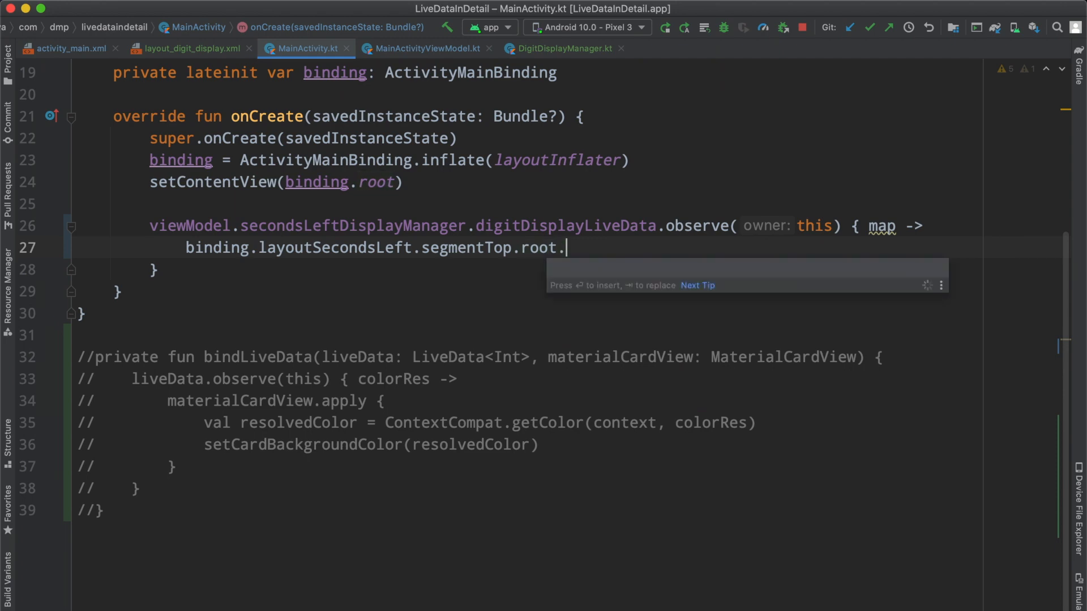
pyautogui.write('setcarb')
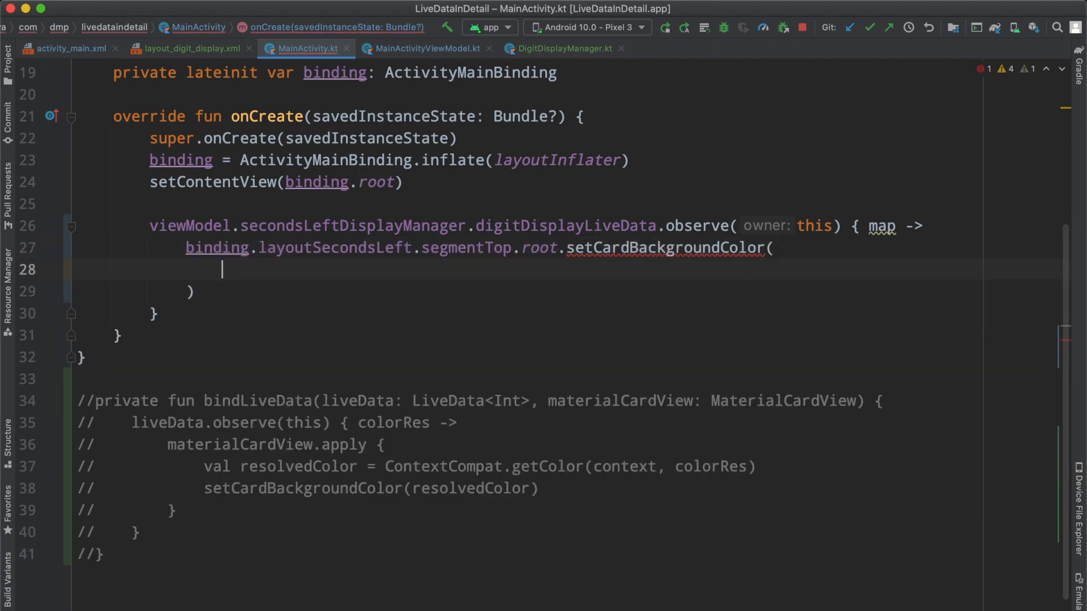
pyautogui.write('ContextCompat.getColor(')
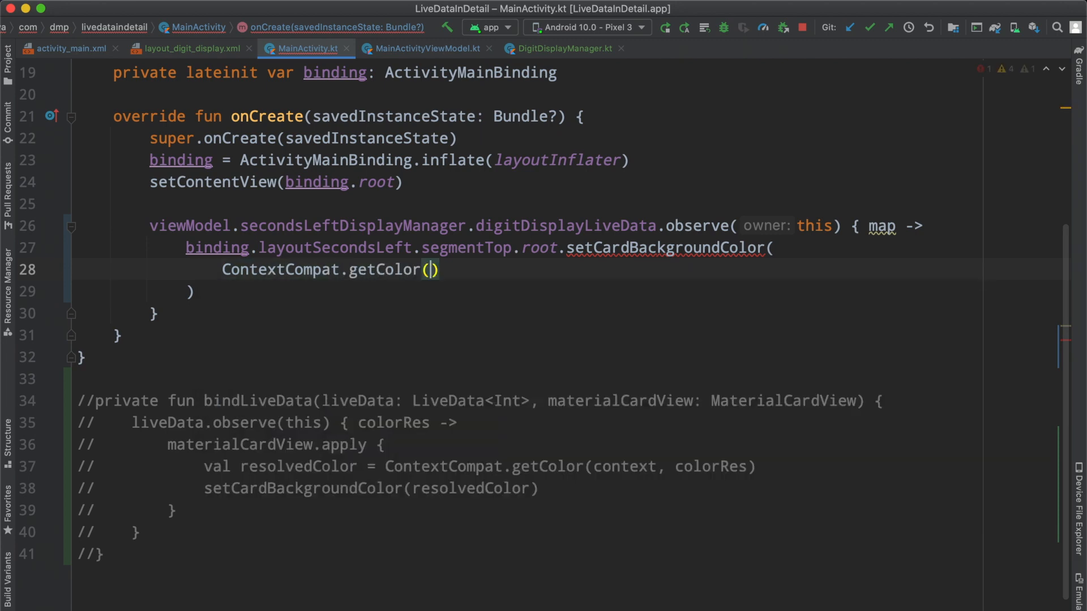
pyautogui.write('this,')
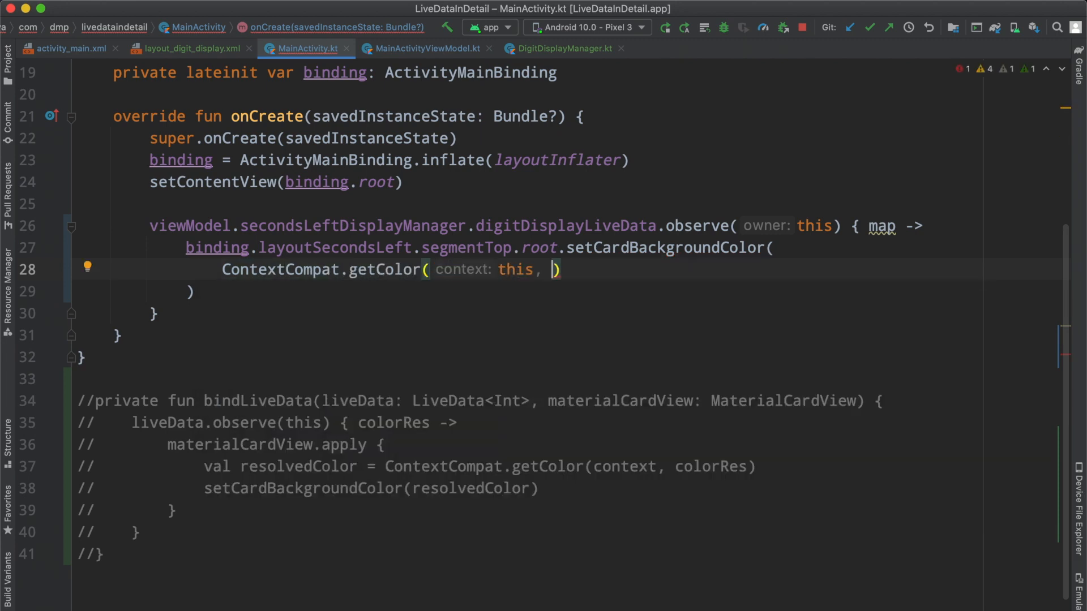
pyautogui.write('map')
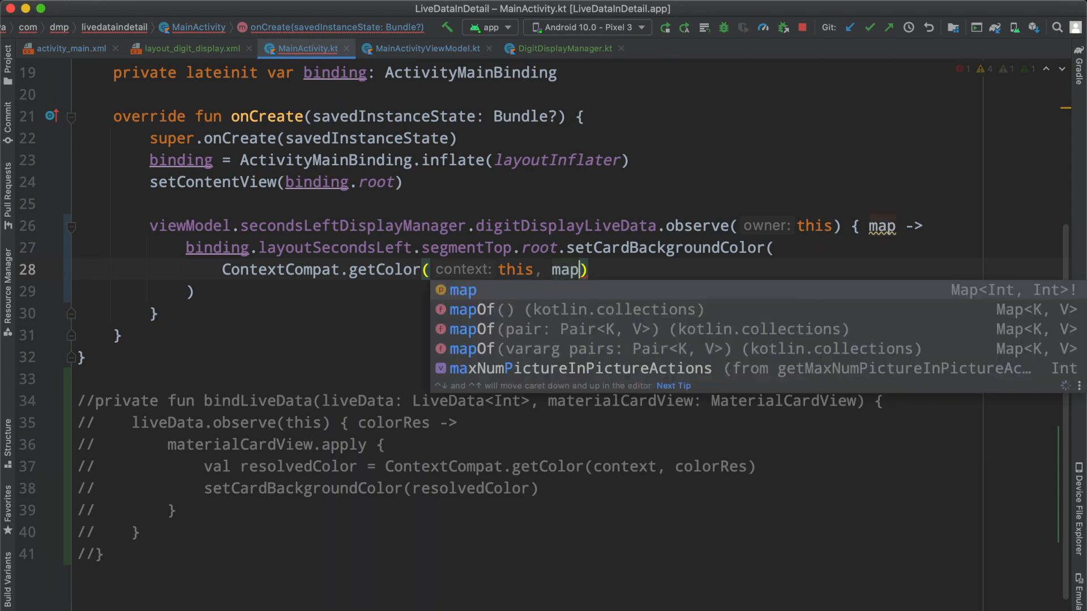
pyautogui.write('[R.id.')
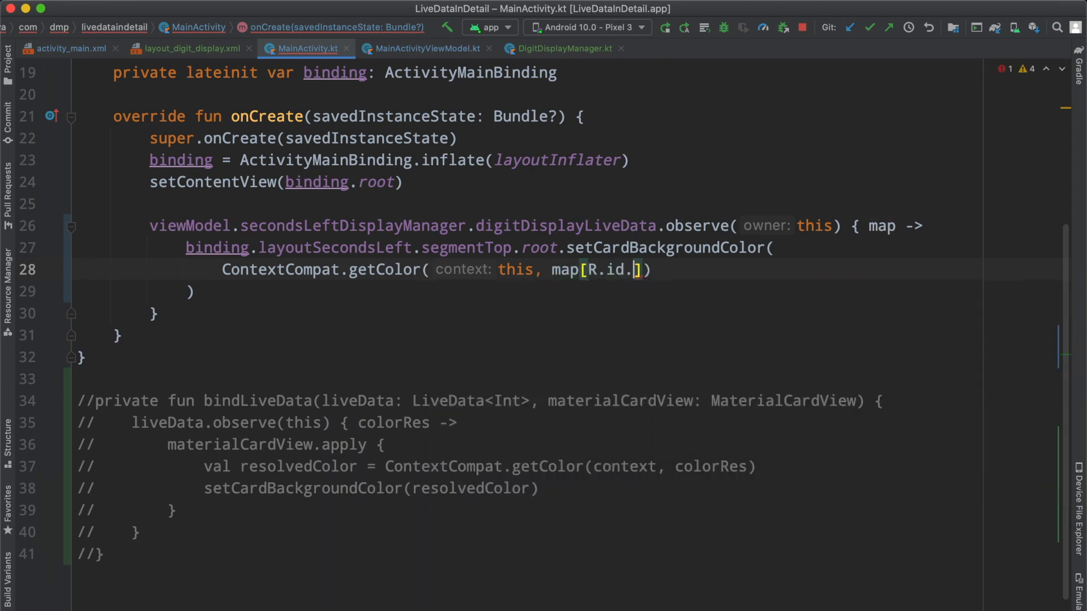
pyautogui.write('segmentTop')
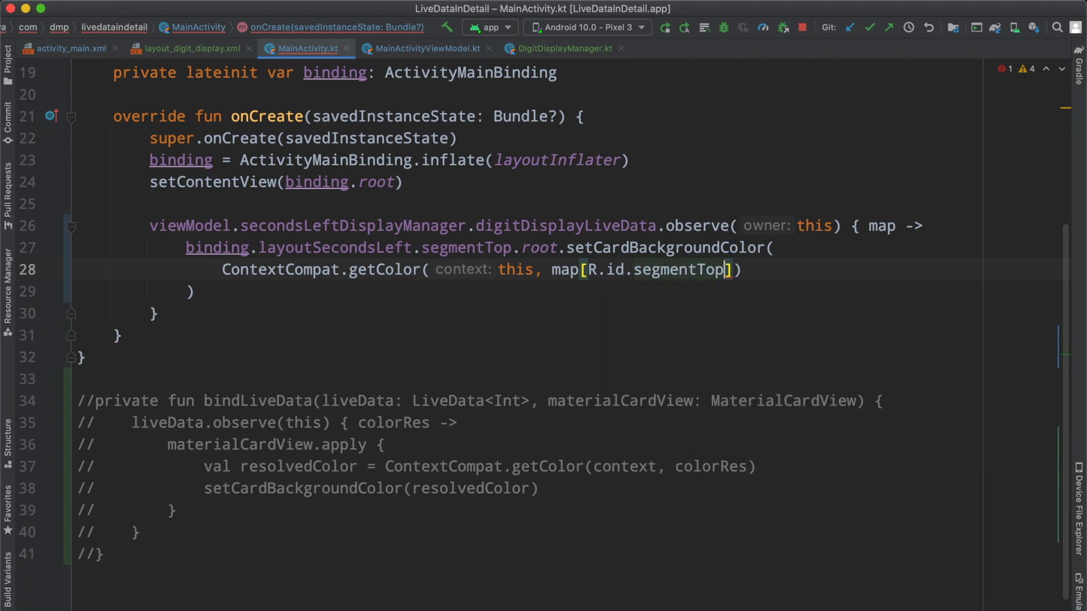
pyautogui.write('!!')
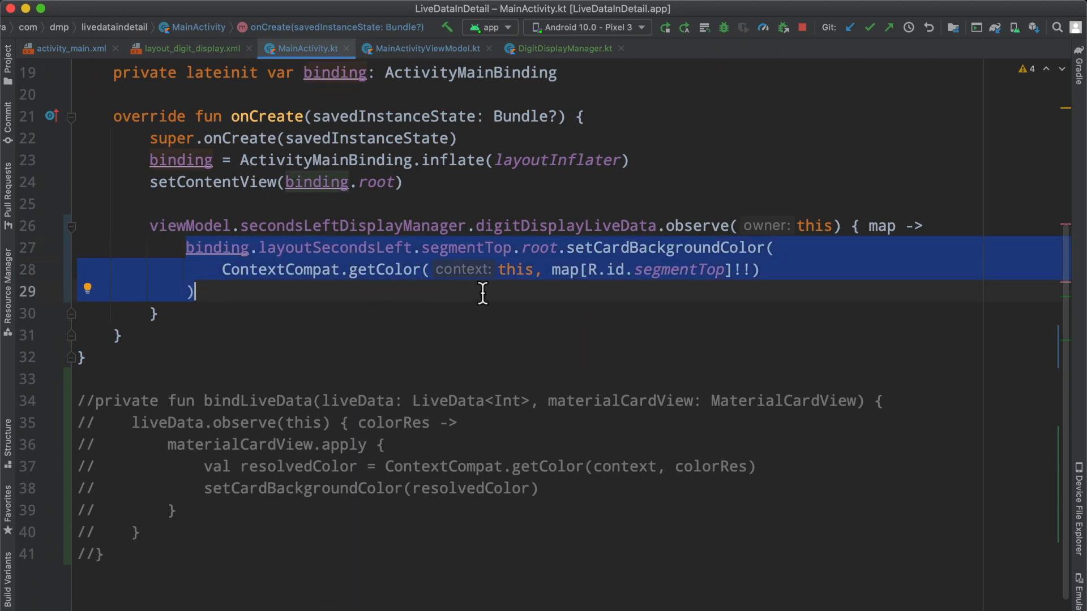
pyautogui.moveTo(224, 343)
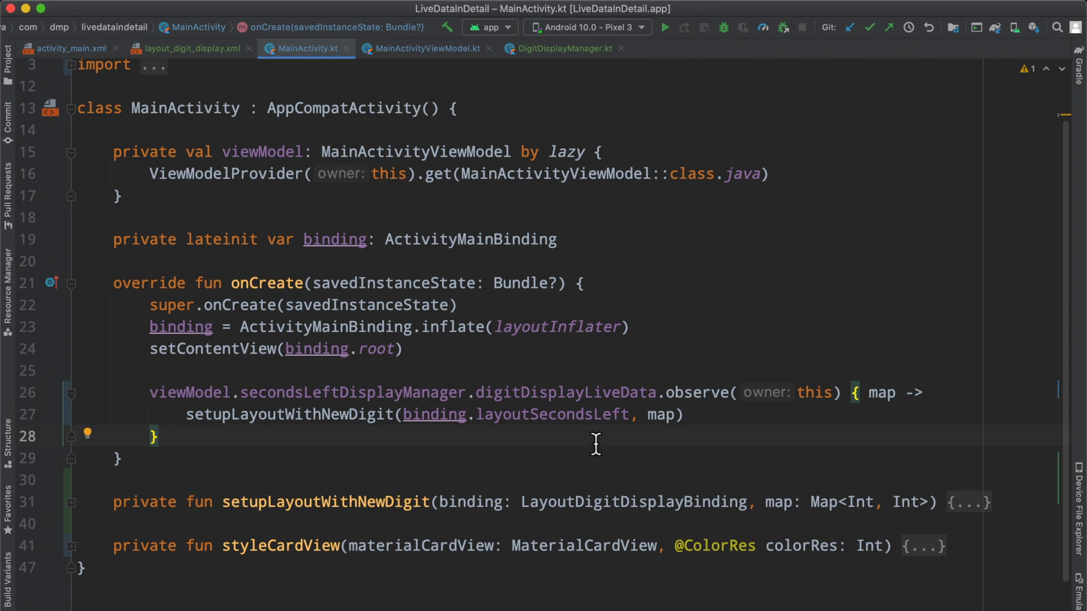
pyautogui.moveTo(585, 435)
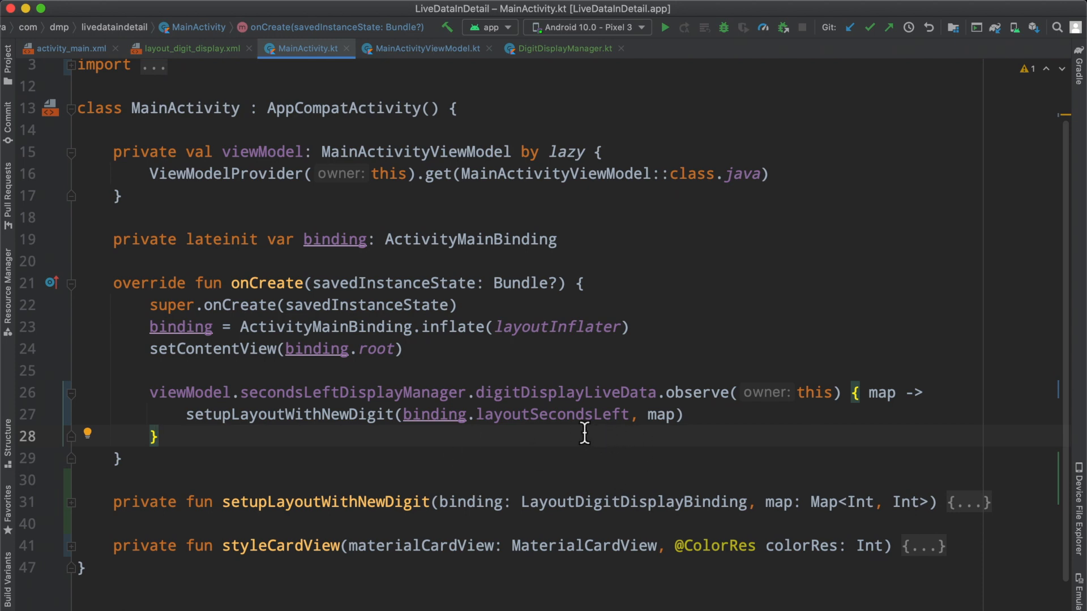
pyautogui.moveTo(603, 385)
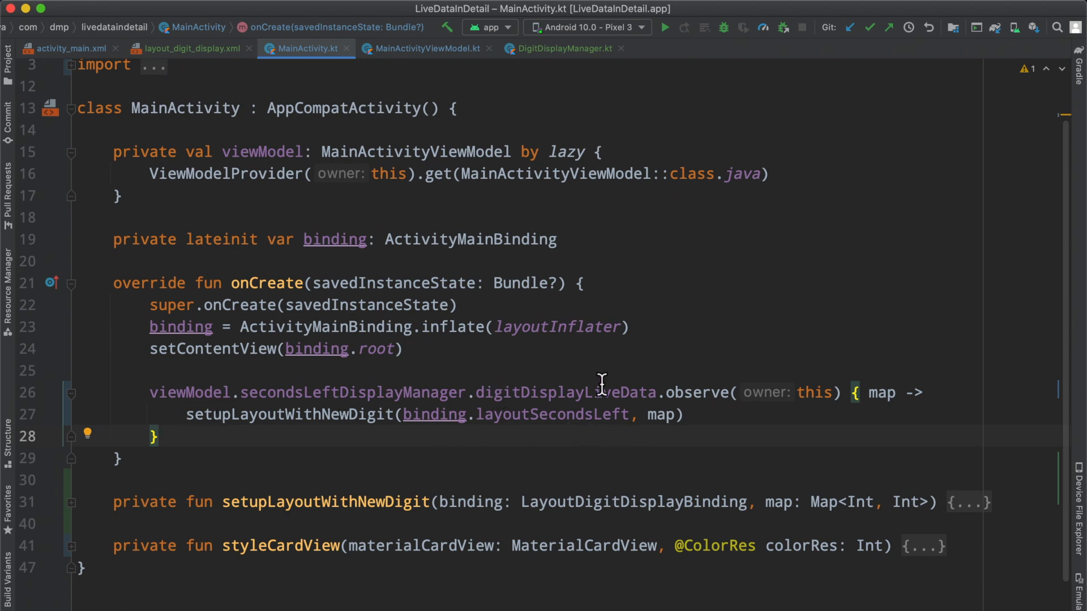
# Highlight the layoutSecondsLeft argument and unfold setupLayoutWithNewDigit to see its styleCardView calls.
pyautogui.doubleClick(564, 392)
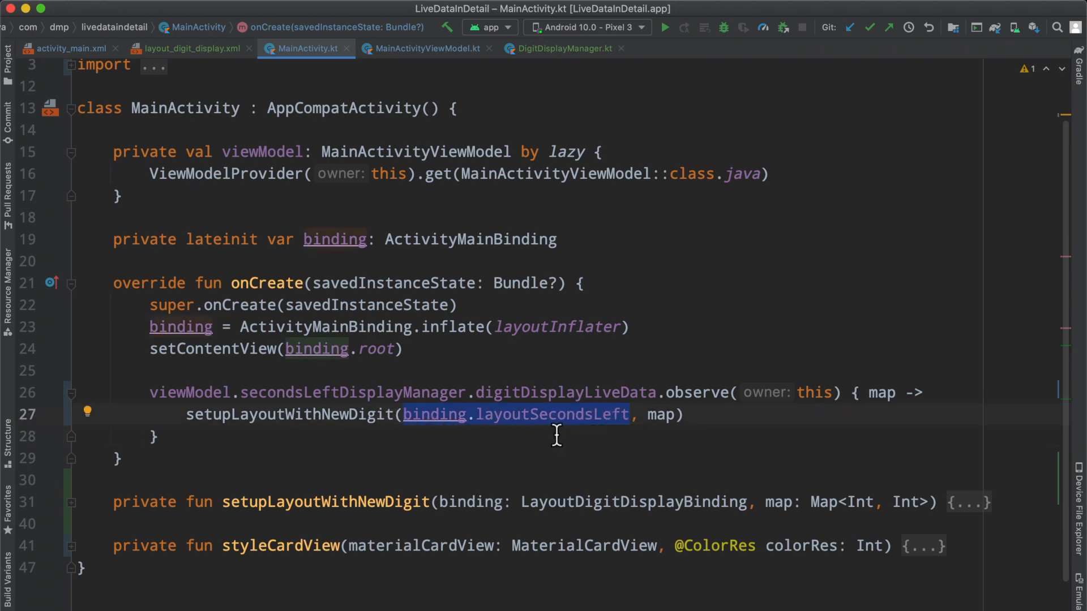
pyautogui.moveTo(667, 416)
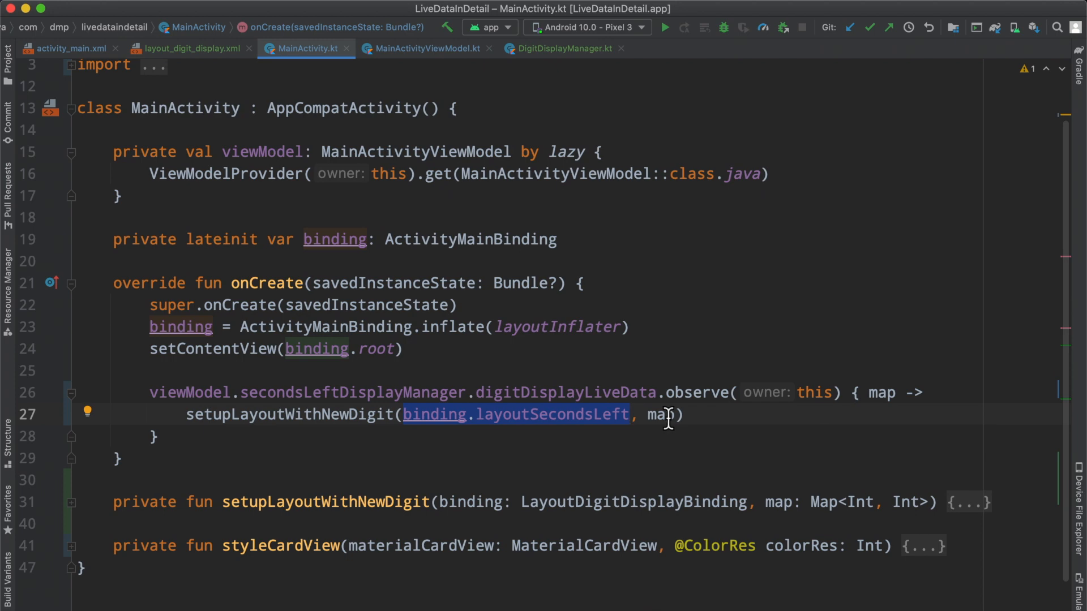
pyautogui.doubleClick(660, 415)
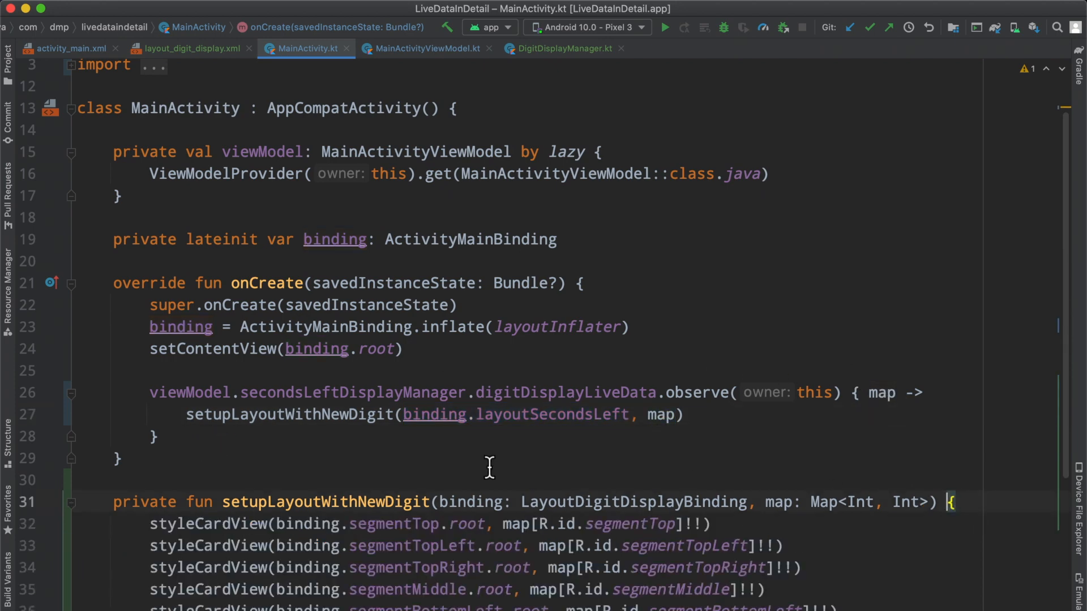
# Highlight the first styleCardView call and view the layout behind LayoutDigitDisplayBinding.
pyautogui.scroll(-3)
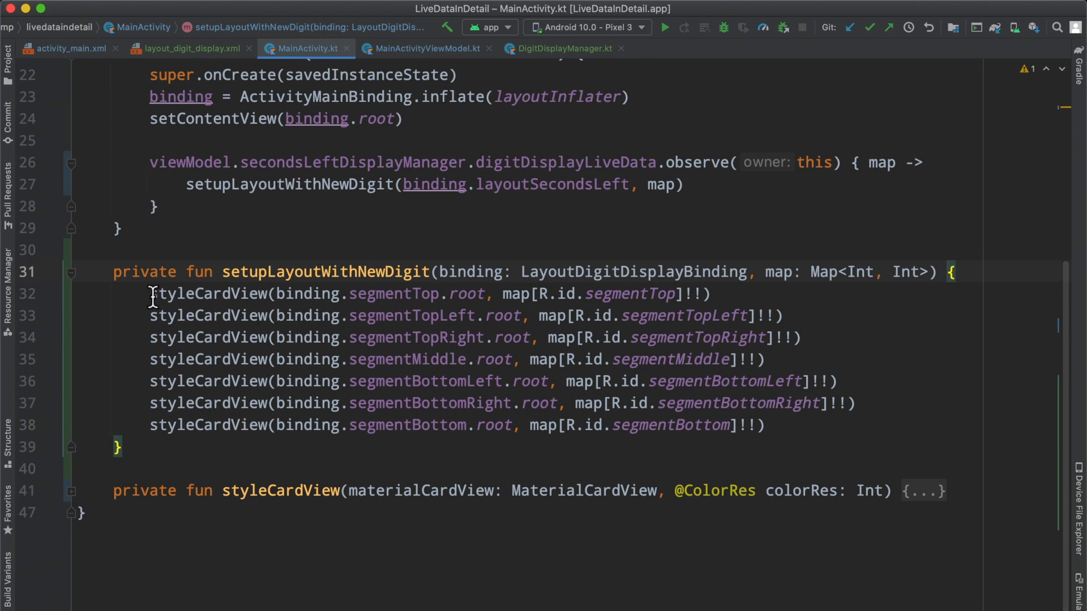
pyautogui.moveTo(149, 293); pyautogui.dragTo(759, 425)
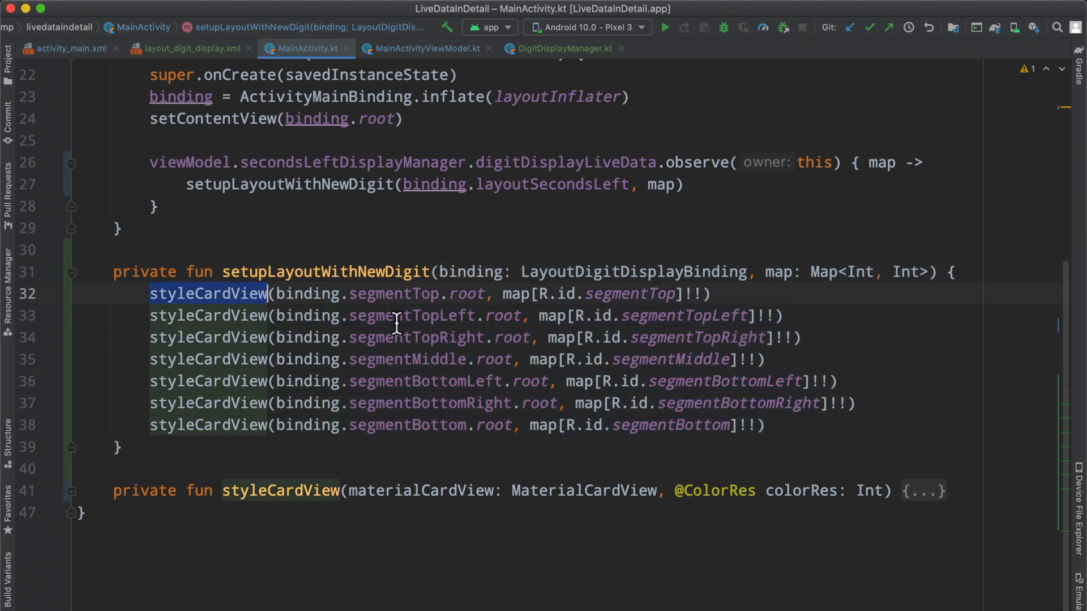
pyautogui.click(654, 271)
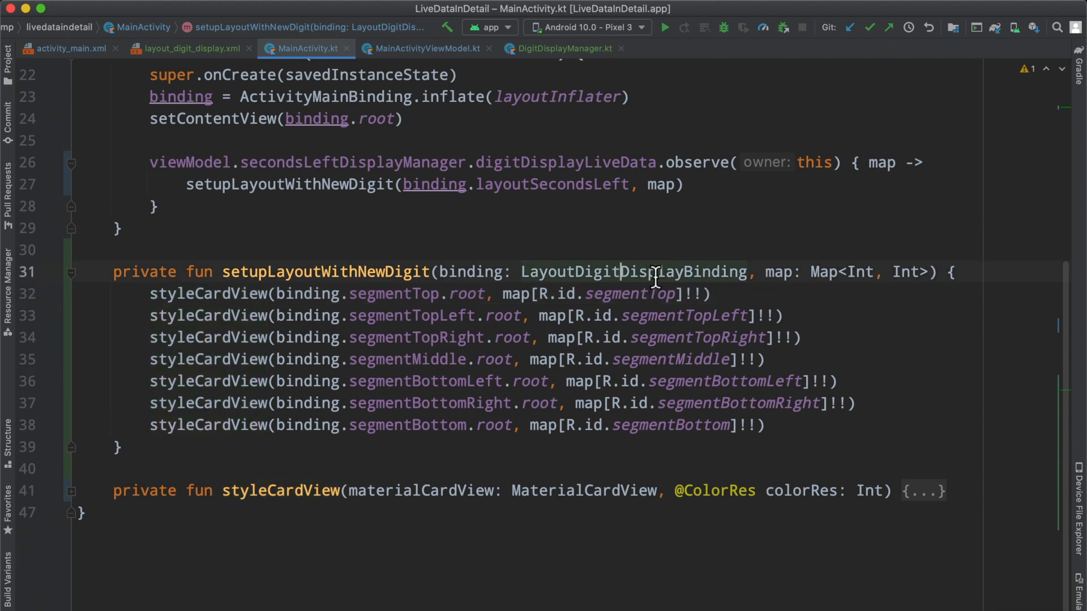
pyautogui.click(180, 48)
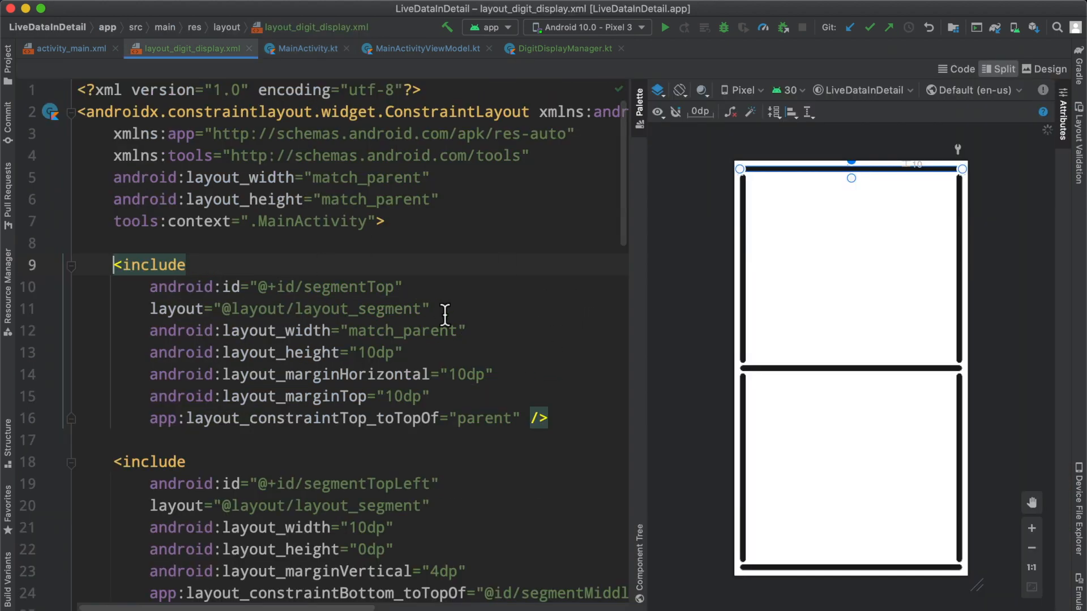
# Back in MainActivity.kt, unfold styleCardView's body, then fold the helper functions again.
pyautogui.click(302, 48)
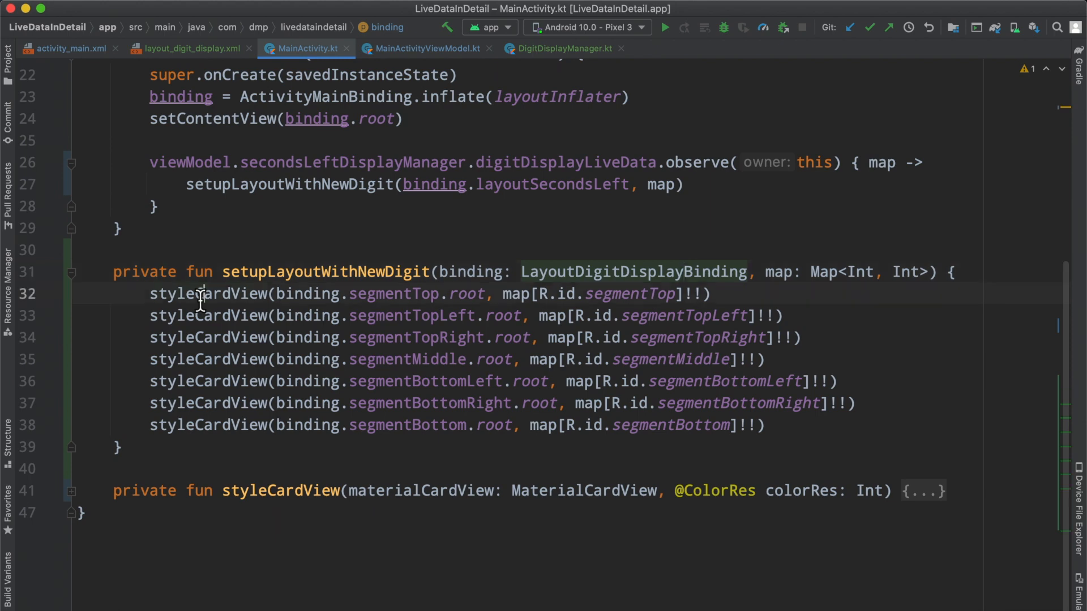
pyautogui.doubleClick(201, 294)
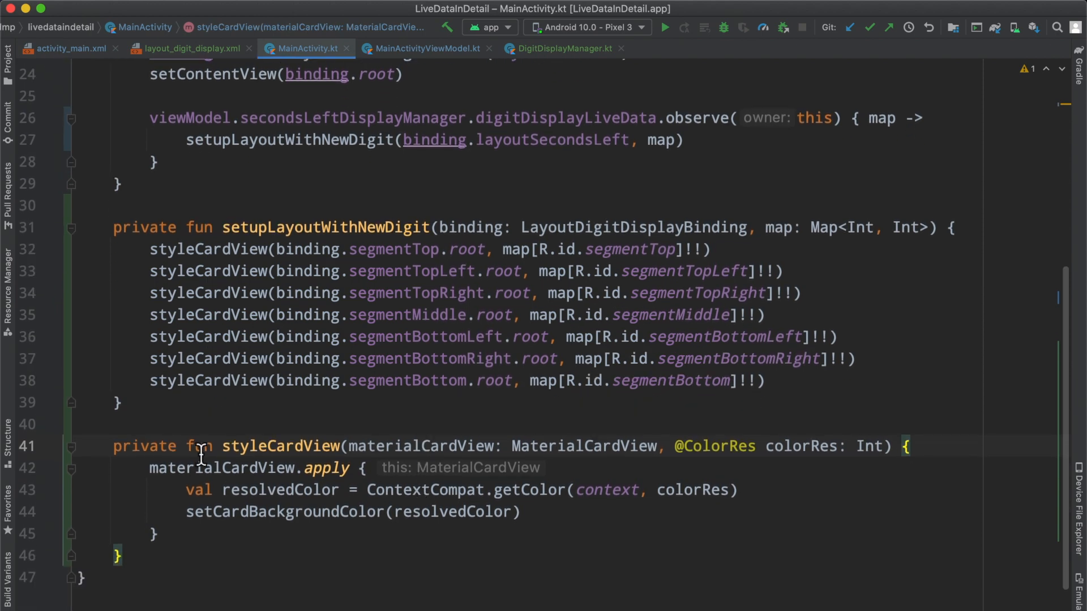
pyautogui.doubleClick(277, 446)
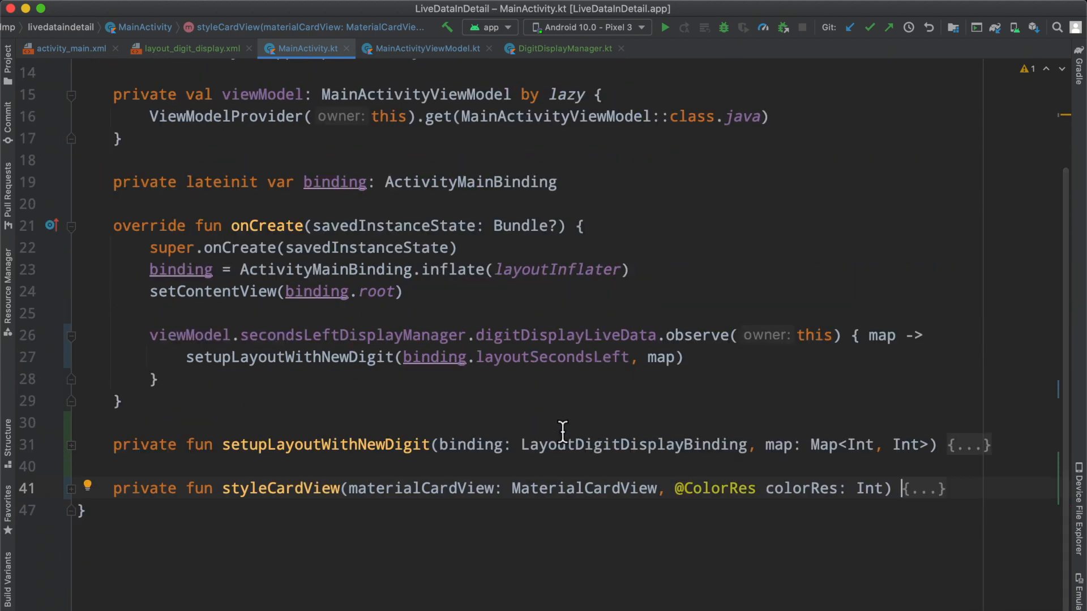
pyautogui.moveTo(569, 417)
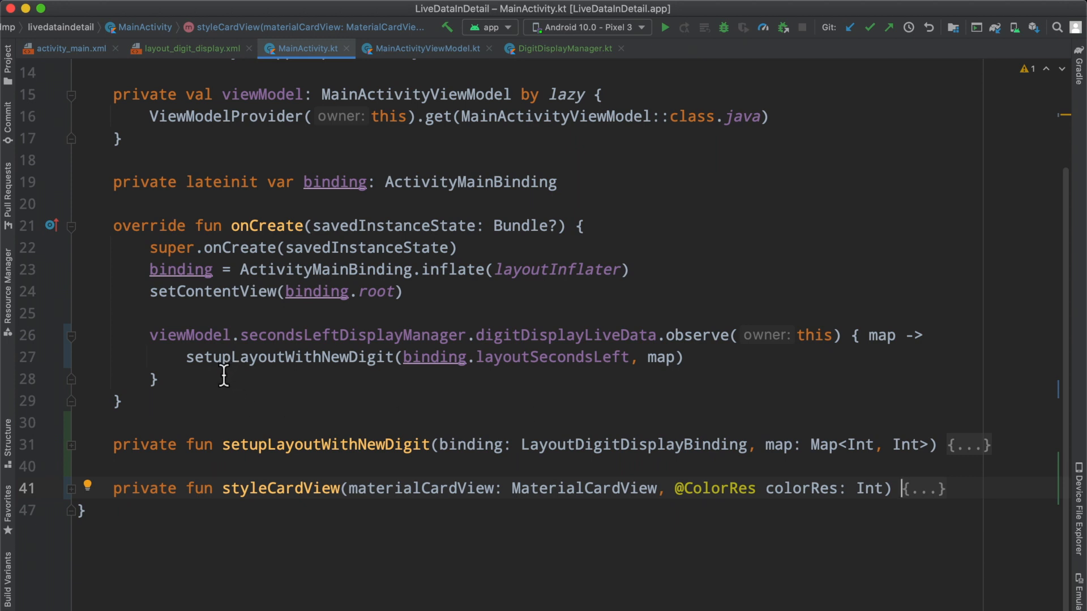
# Observe secondsRightDisplayManager.digitDisplayLiveData, passing binding.layoutSecondsRight to setupLayoutWithNewDigit.
pyautogui.press('Enter')
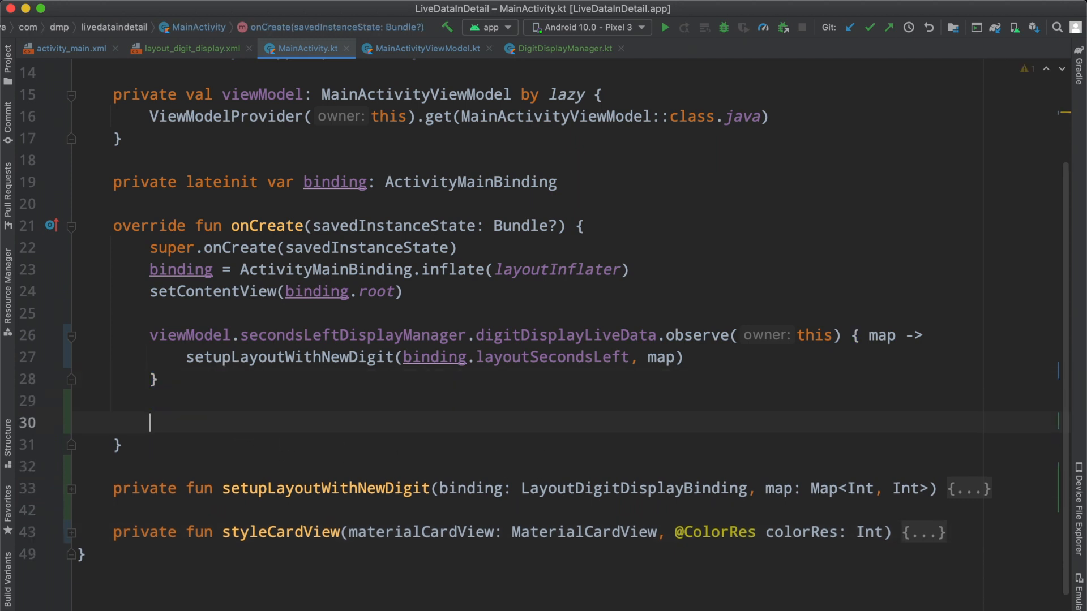
pyautogui.write('viewModel.')
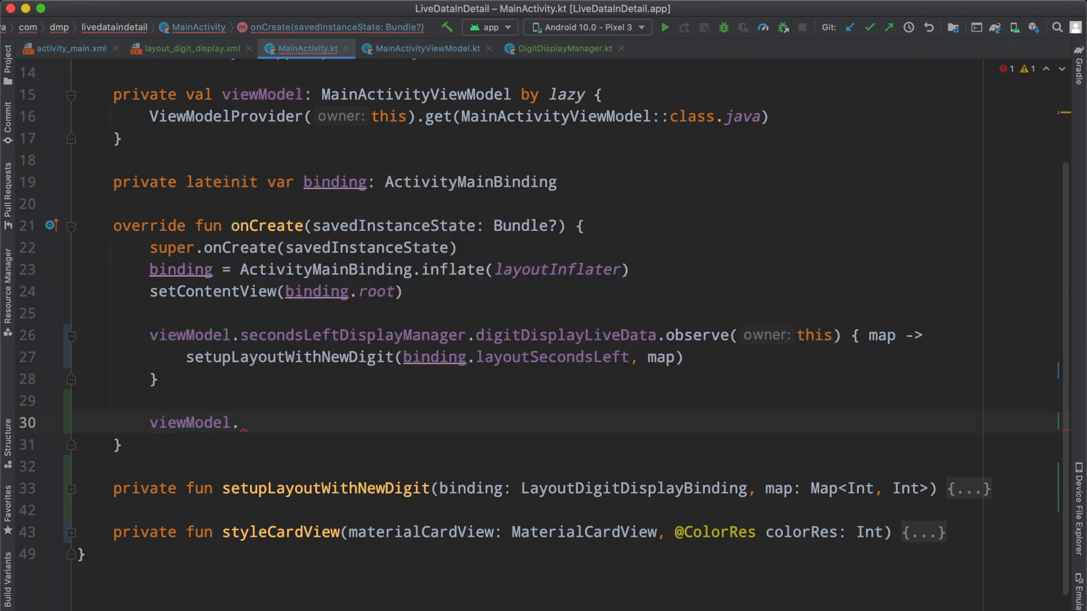
pyautogui.moveTo(865, 335)
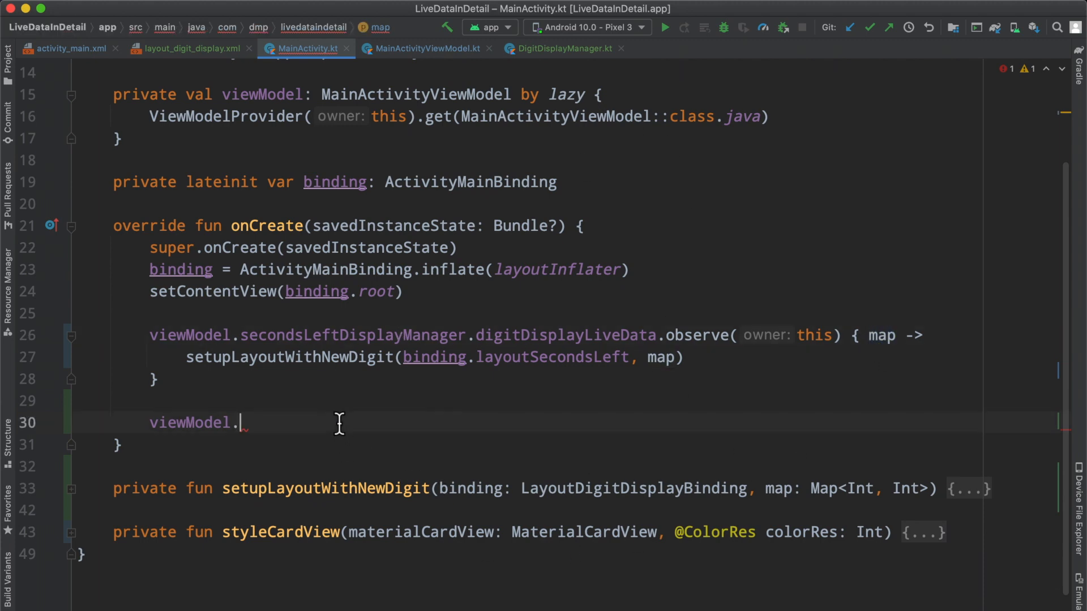
pyautogui.write('secondsRightDisplayManager')
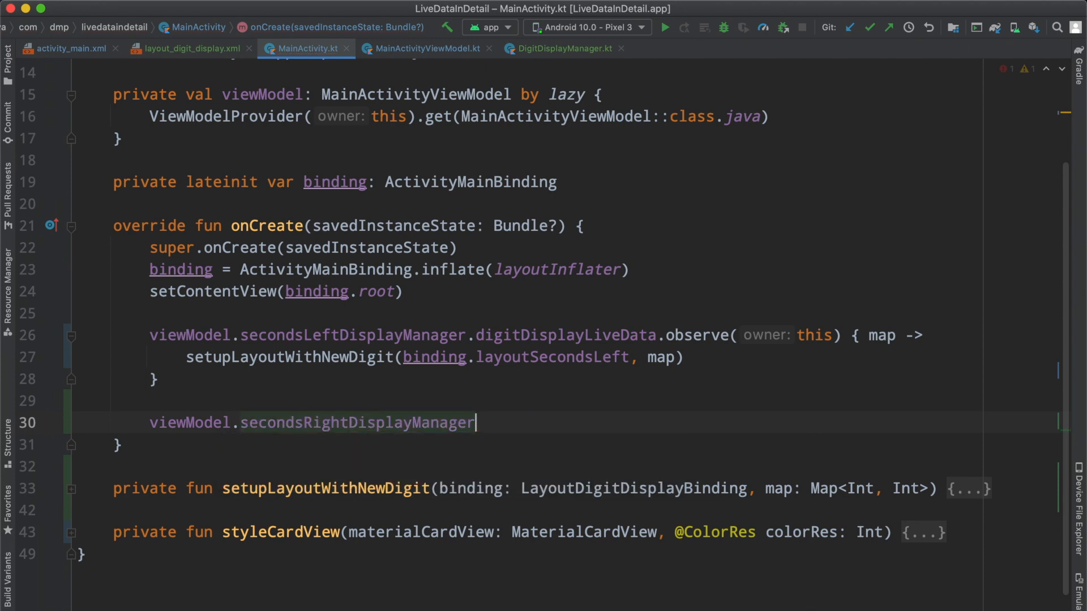
pyautogui.write('.digitDisplayLiveData')
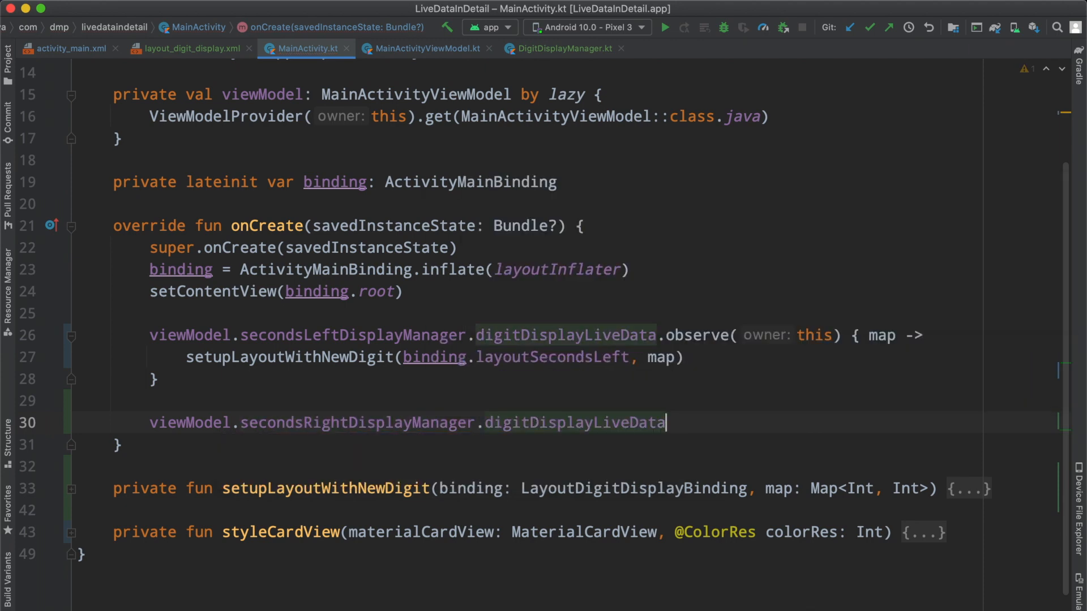
pyautogui.write('.observe(this) { map ->')
pyautogui.write('setupLayoutWithNewDigit(binding.layoutSecondsRight, map)')
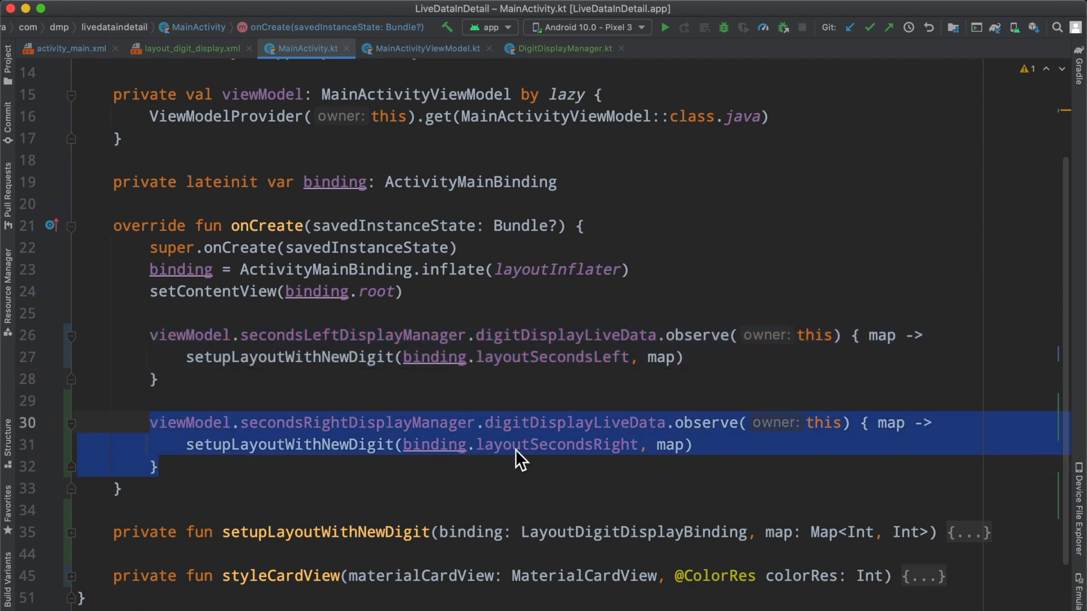
pyautogui.doubleClick(556, 445)
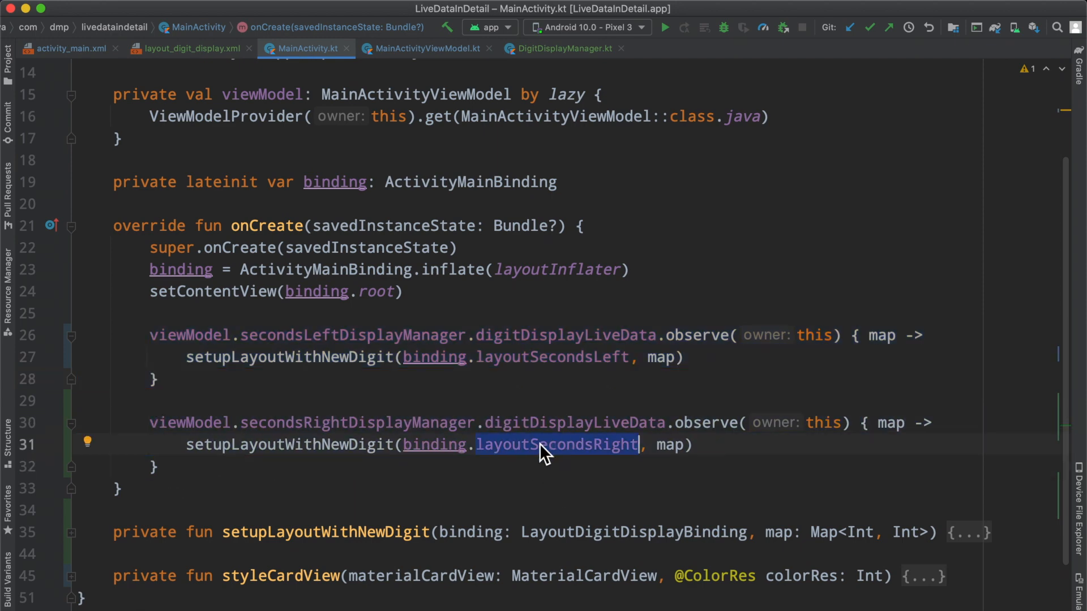
pyautogui.moveTo(227, 116)
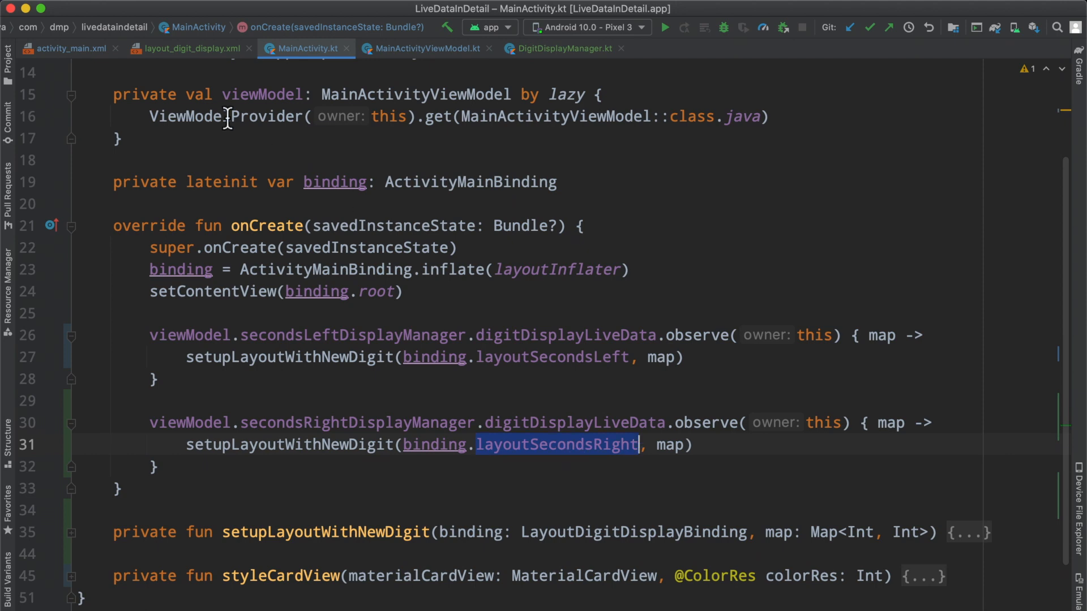
pyautogui.click(66, 49)
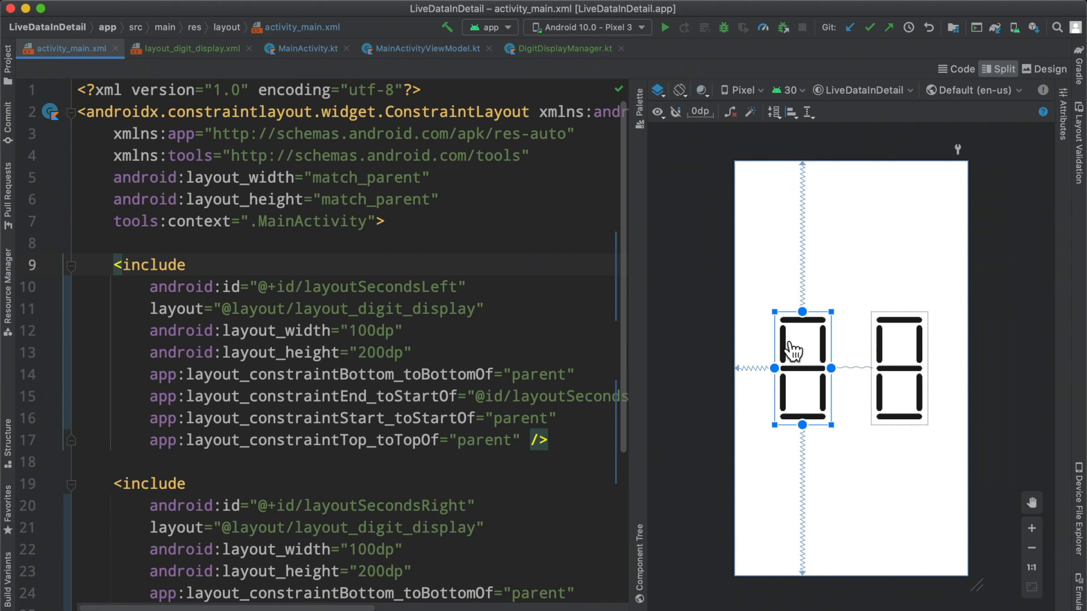
pyautogui.click(307, 48)
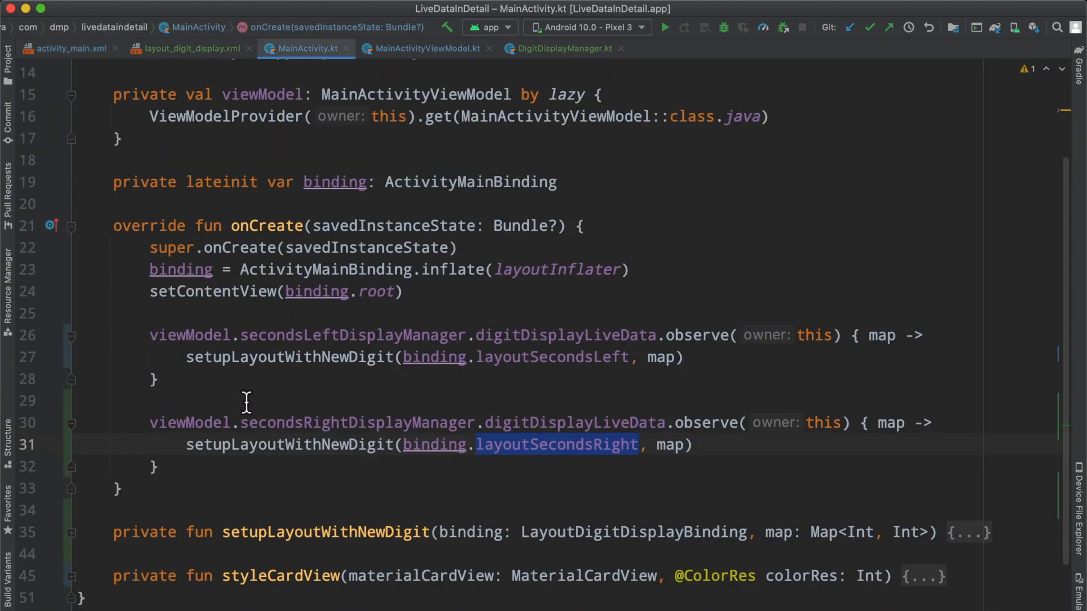
pyautogui.moveTo(150, 334); pyautogui.dragTo(160, 467)
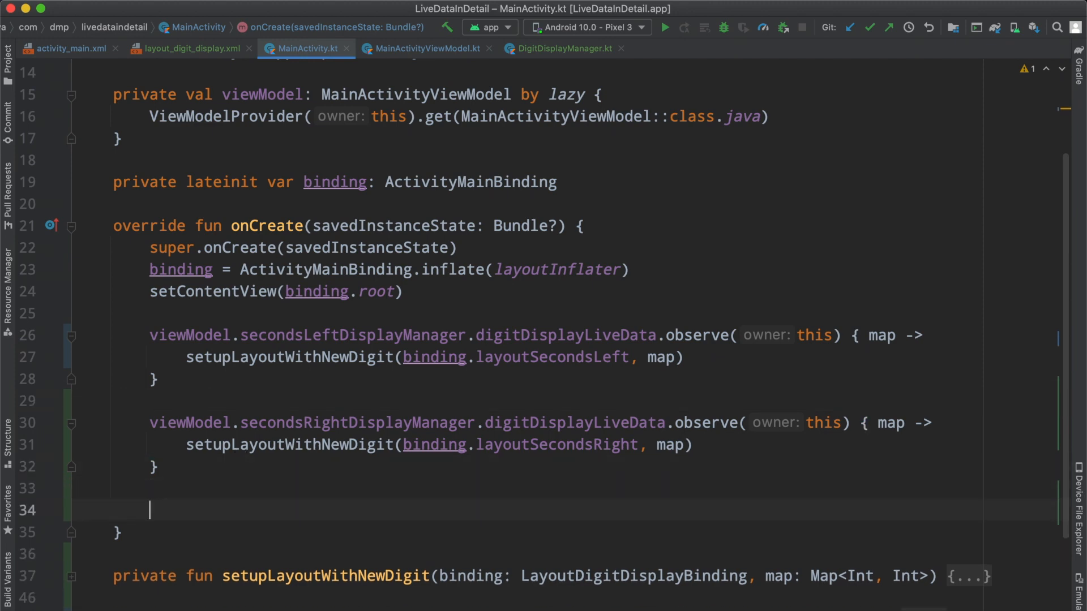
# Add viewModel.startCounting() to onCreate and jump to its definition in MainActivityViewModel.kt.
pyautogui.write('viewModel.startCounting(')
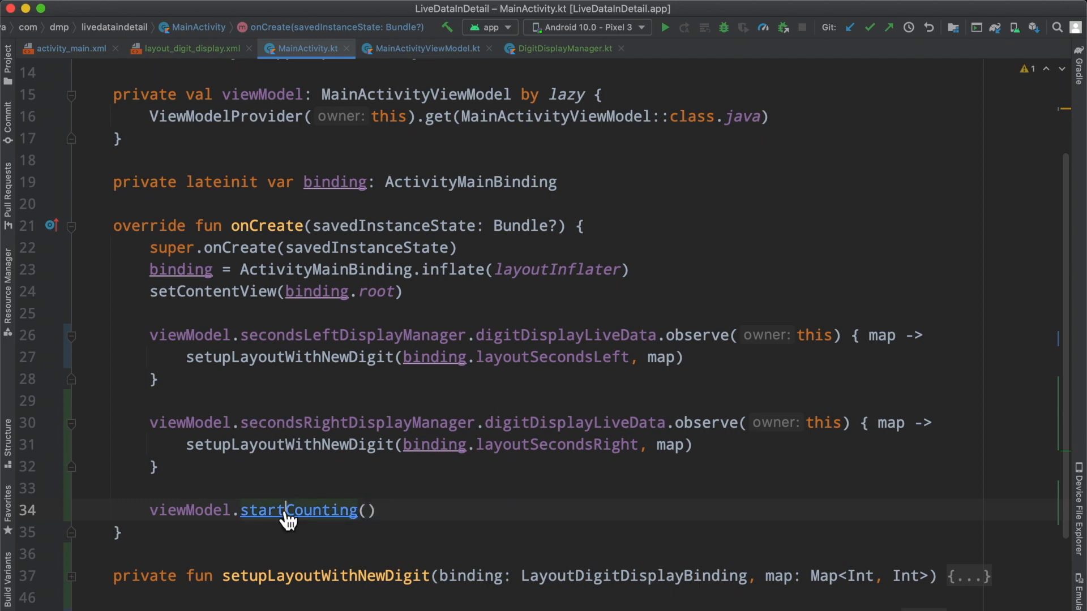
pyautogui.click(298, 510)
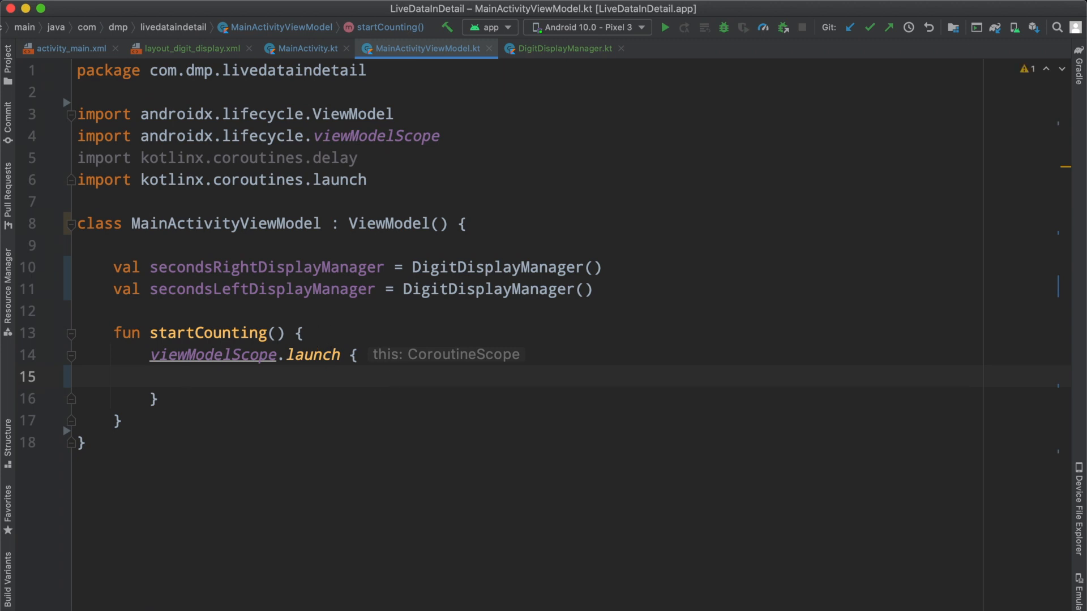
# In the launch block, declare var index = 0, add index++ and a delay(1_000) line.
pyautogui.write('var index = 0')
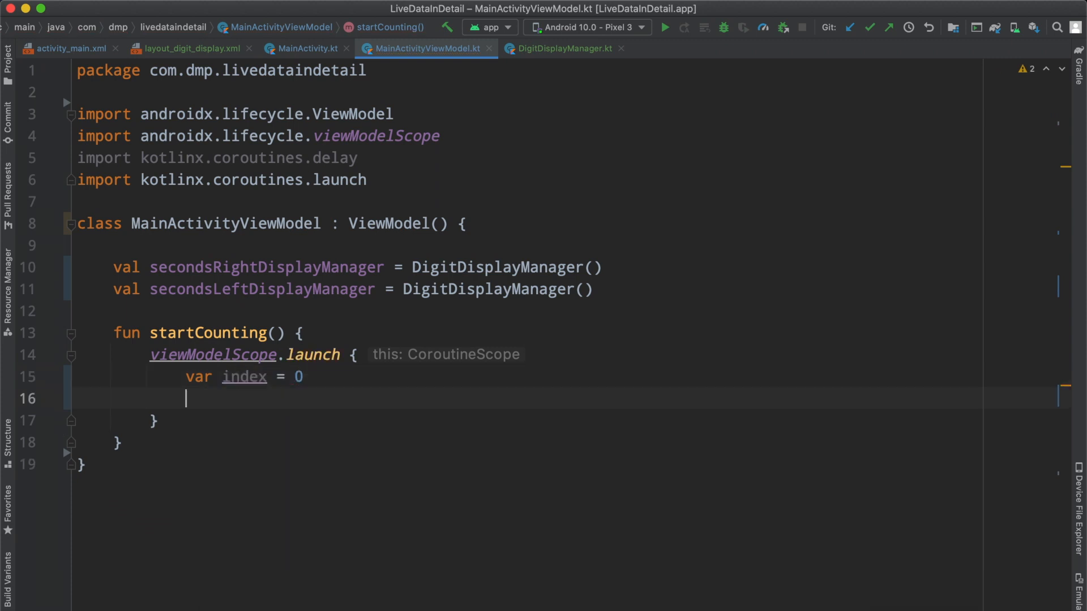
pyautogui.moveTo(441, 276)
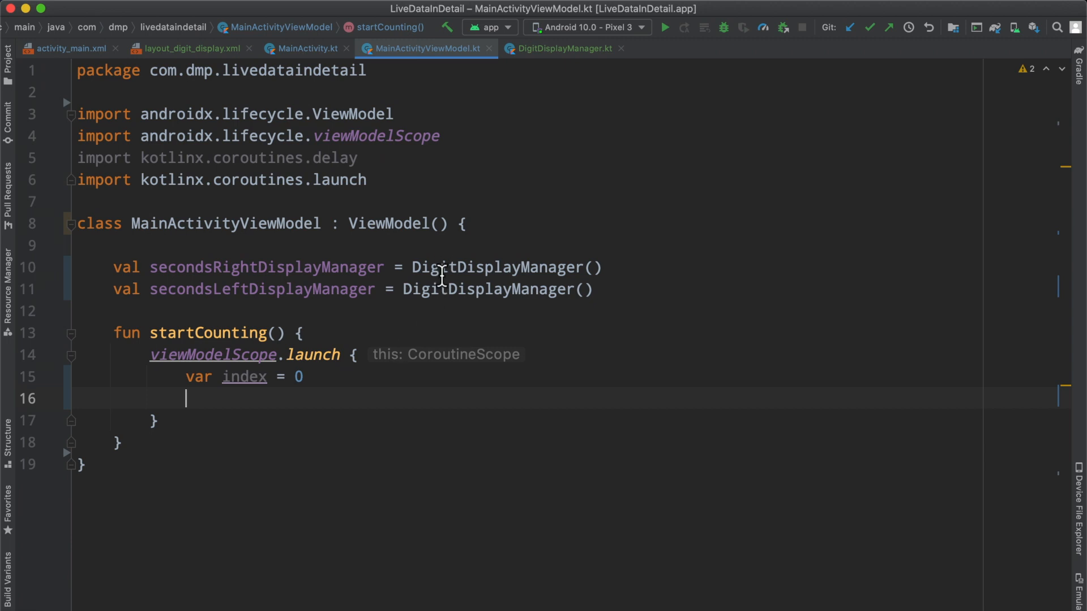
pyautogui.write('index++')
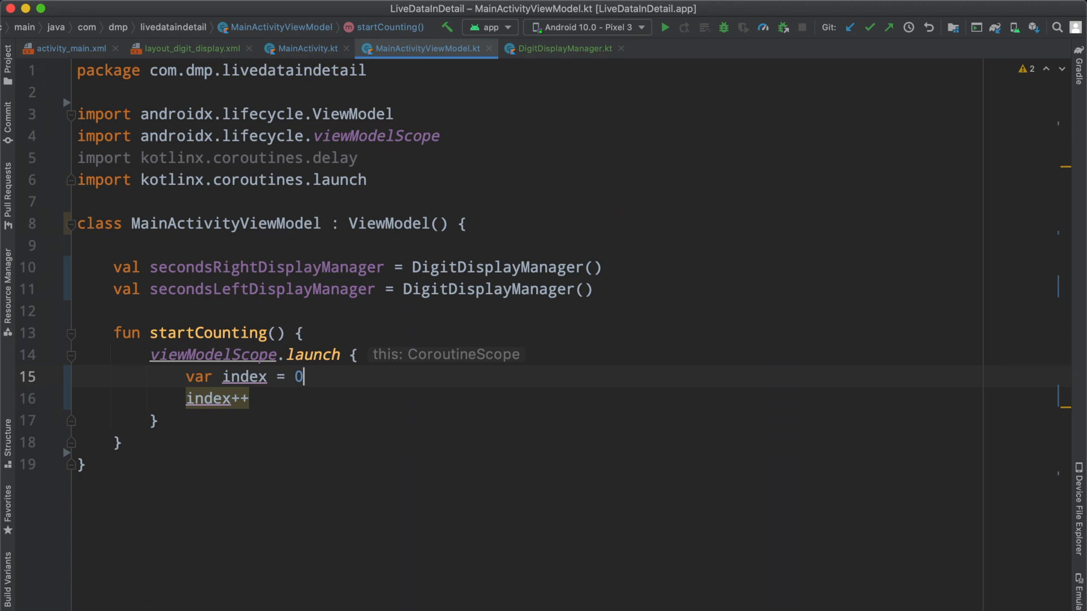
pyautogui.press('Enter')
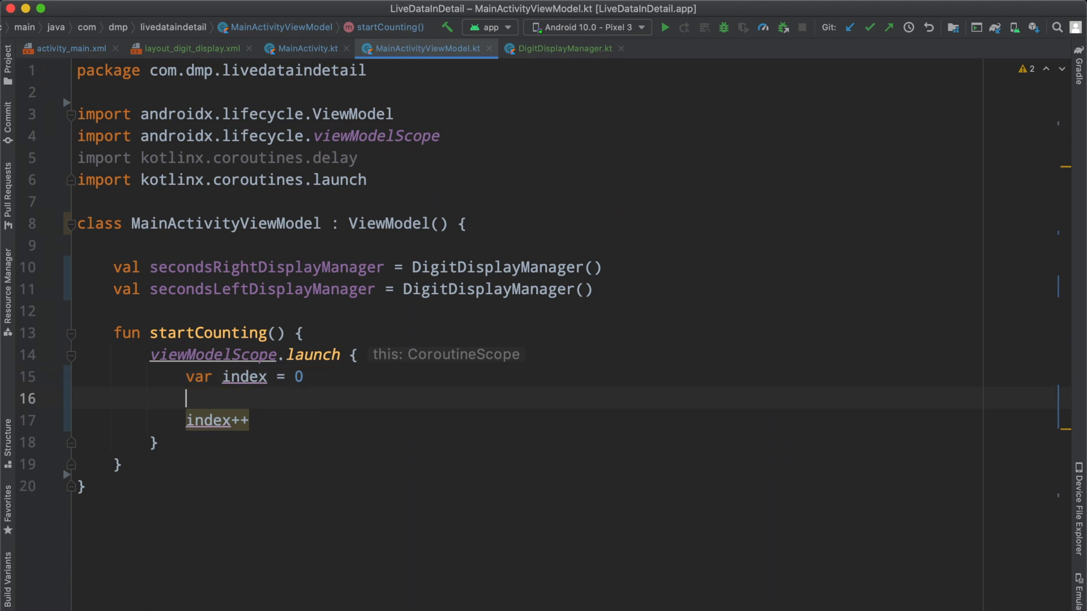
pyautogui.write('delay(')
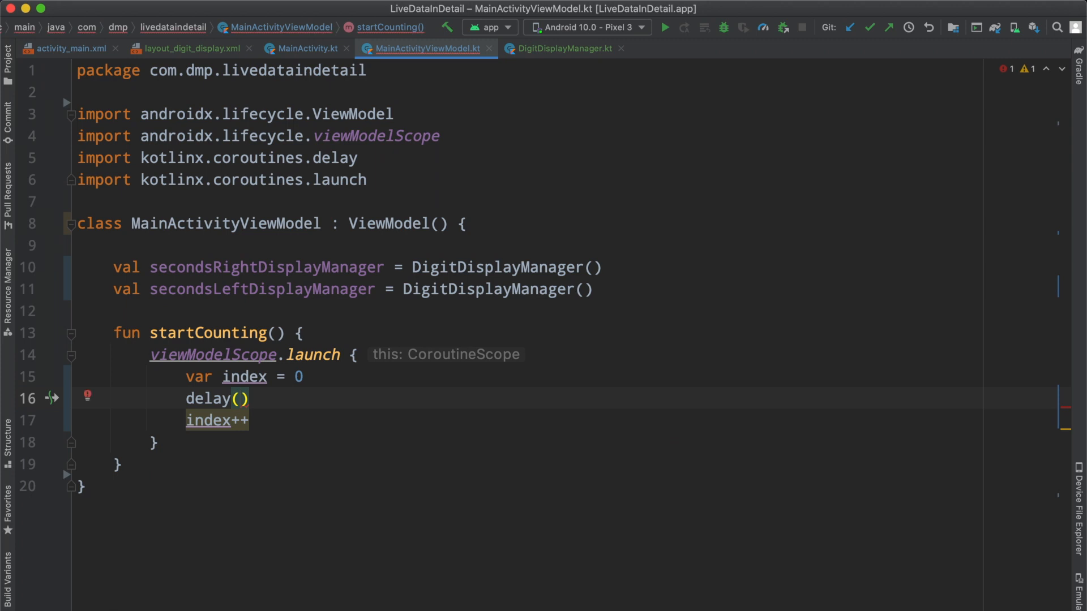
pyautogui.write('1_000')
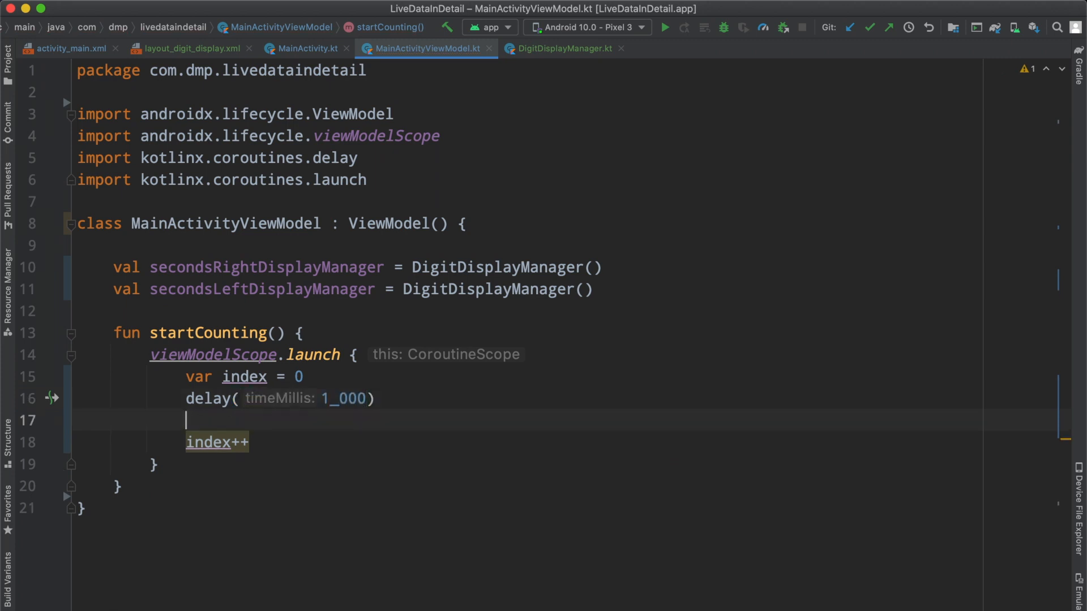
pyautogui.write('second')
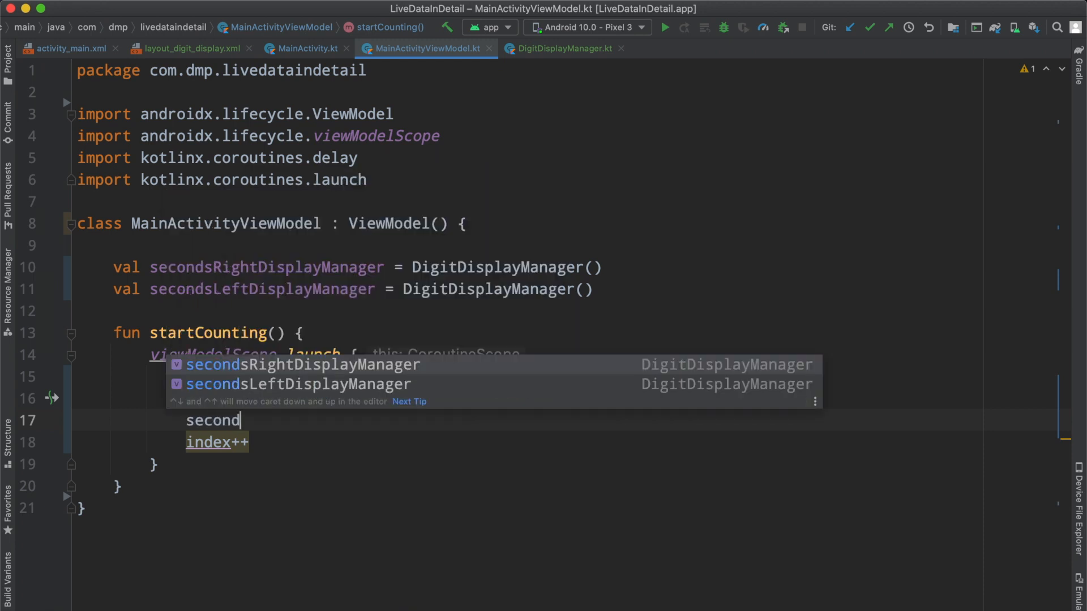
# Send index % 10 to the right digit and index / 10 to the left, then wrap in while (true).
pyautogui.write('secondsRightDisplayManager.onNewDigit(')
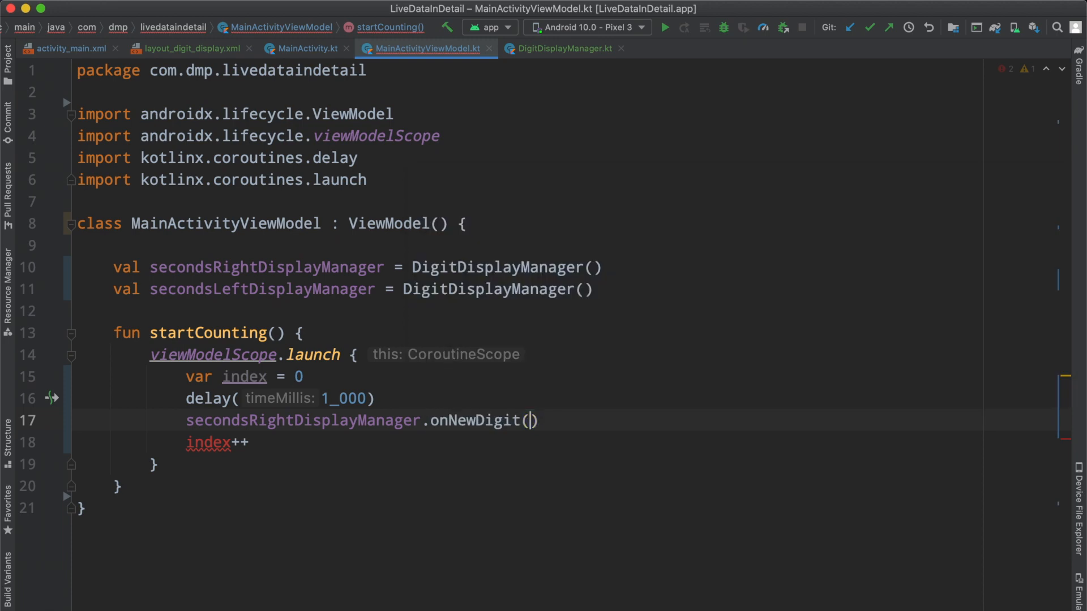
pyautogui.write('index % 10')
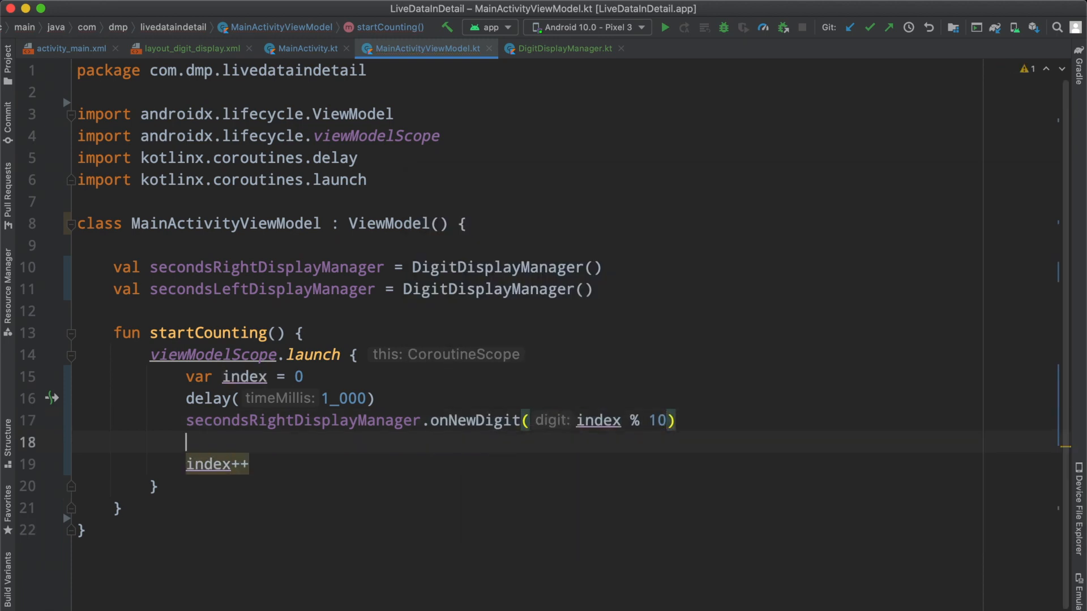
pyautogui.write('secondsLeftDisplayManager.onNewDigit(')
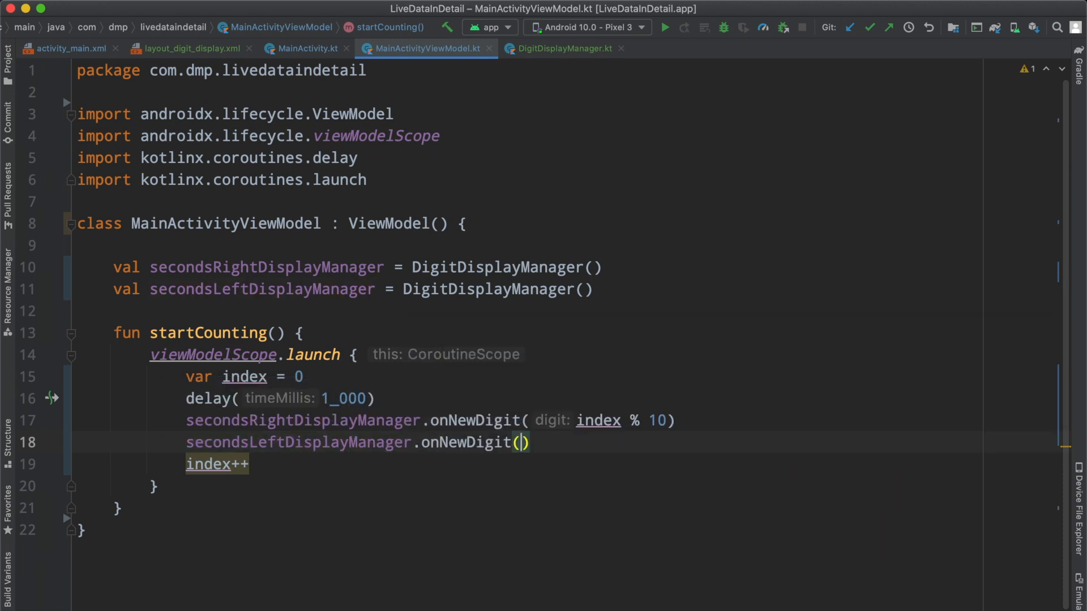
pyautogui.write('index / 10')
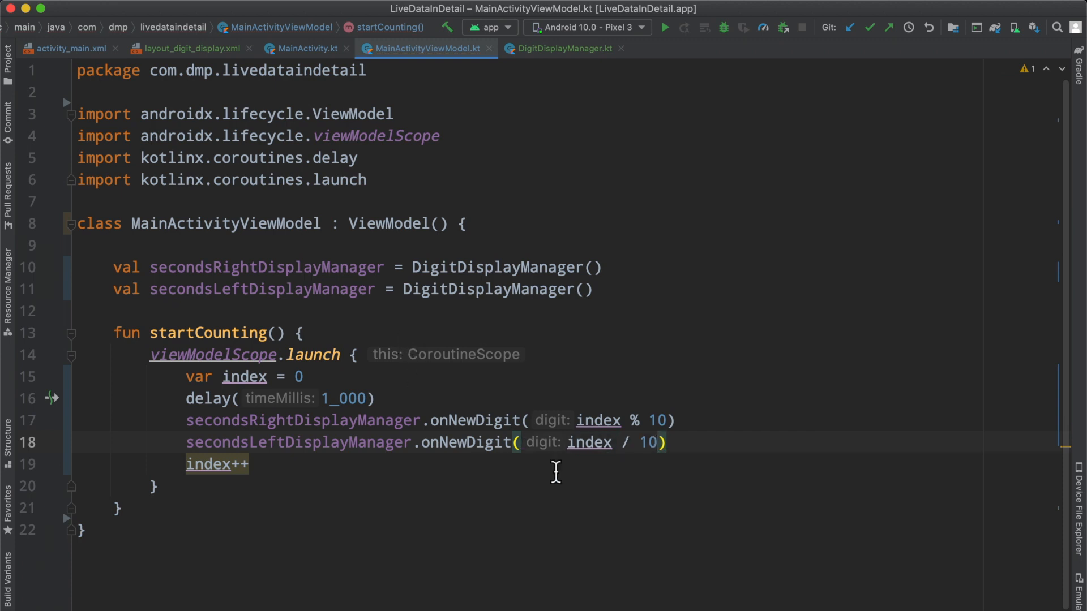
pyautogui.moveTo(183, 376); pyautogui.dragTo(265, 465)
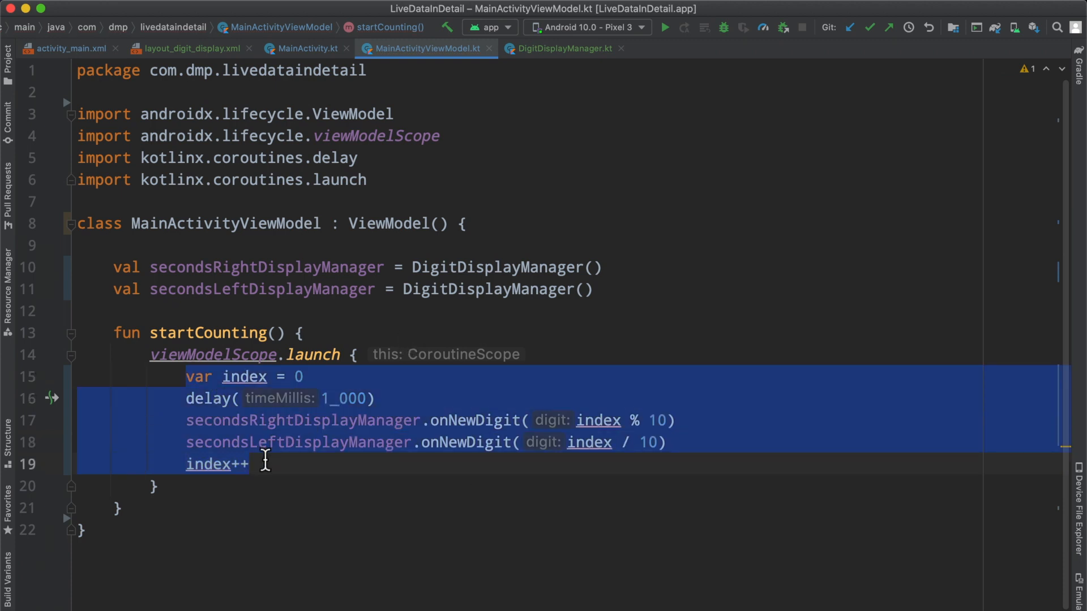
pyautogui.write('while (true) {')
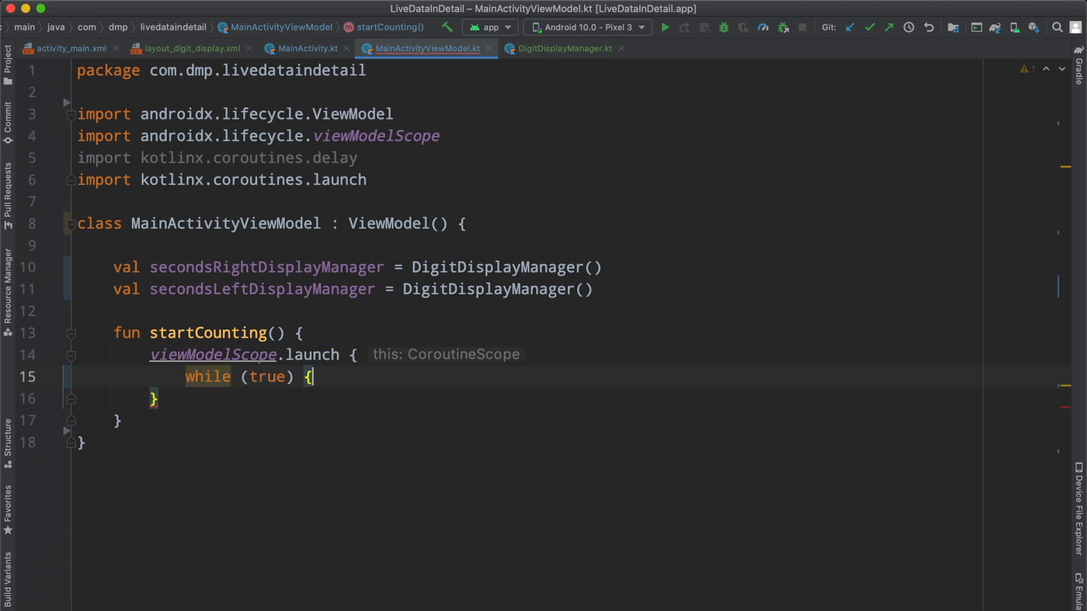
# Move var index = 0 above the while (true) loop and check the digit manager calls.
pyautogui.write('var index = 0')
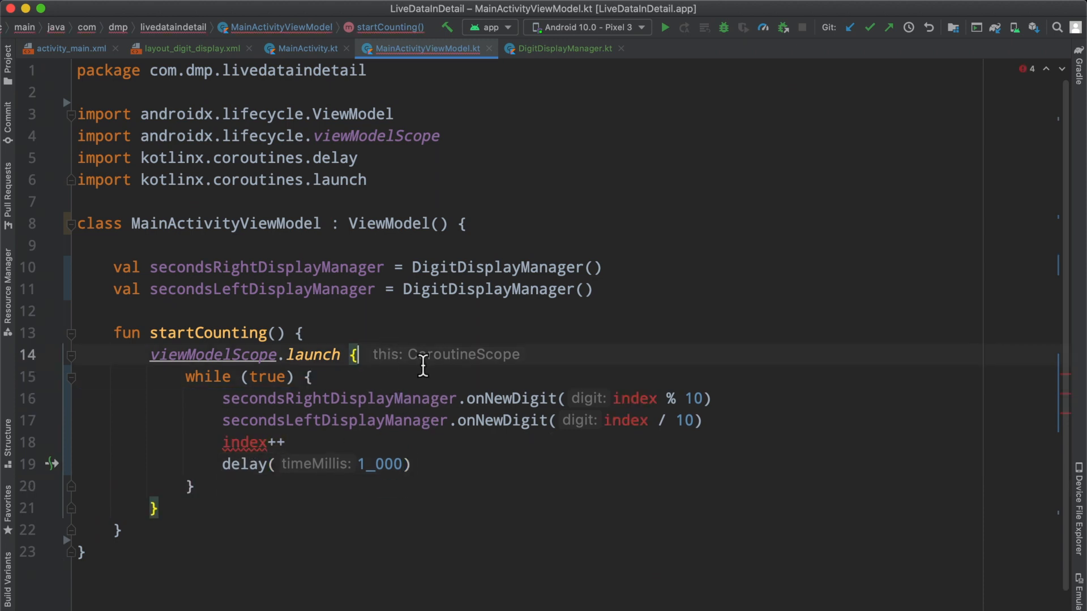
pyautogui.write('var index = 0')
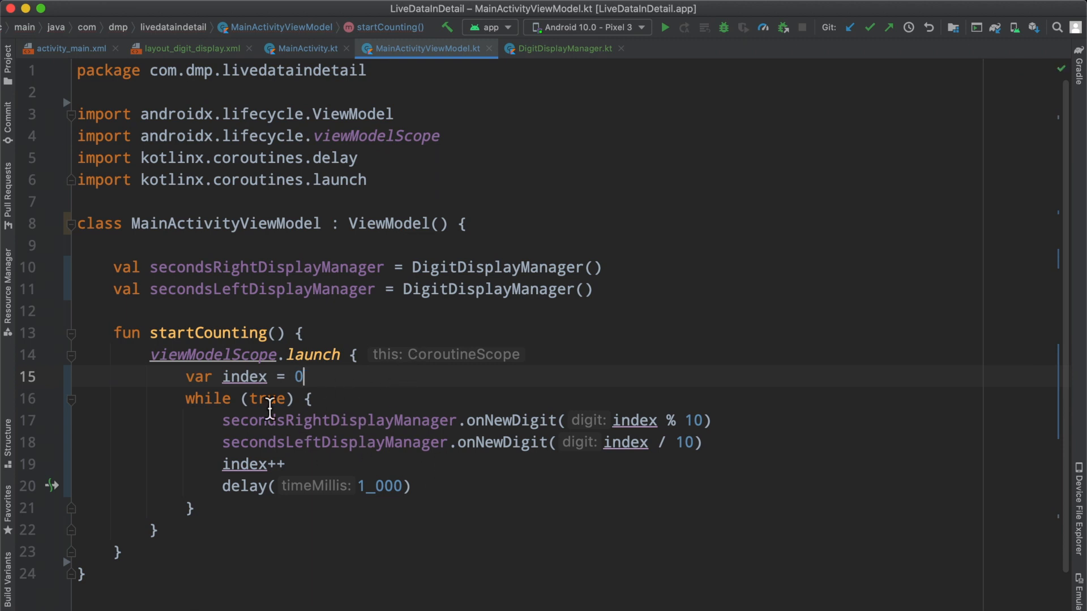
pyautogui.moveTo(581, 470)
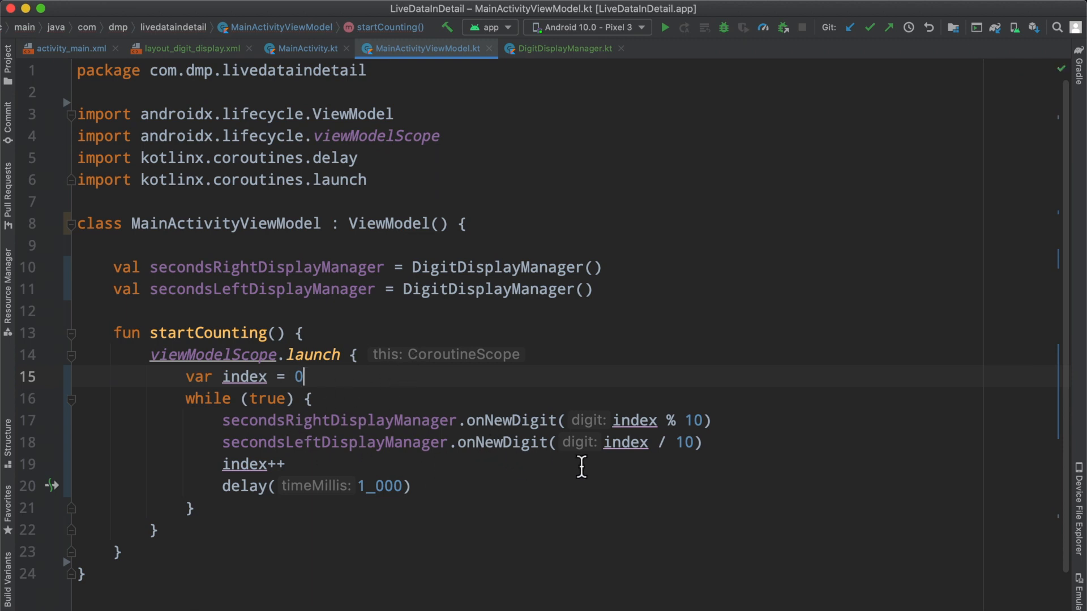
pyautogui.moveTo(320, 469)
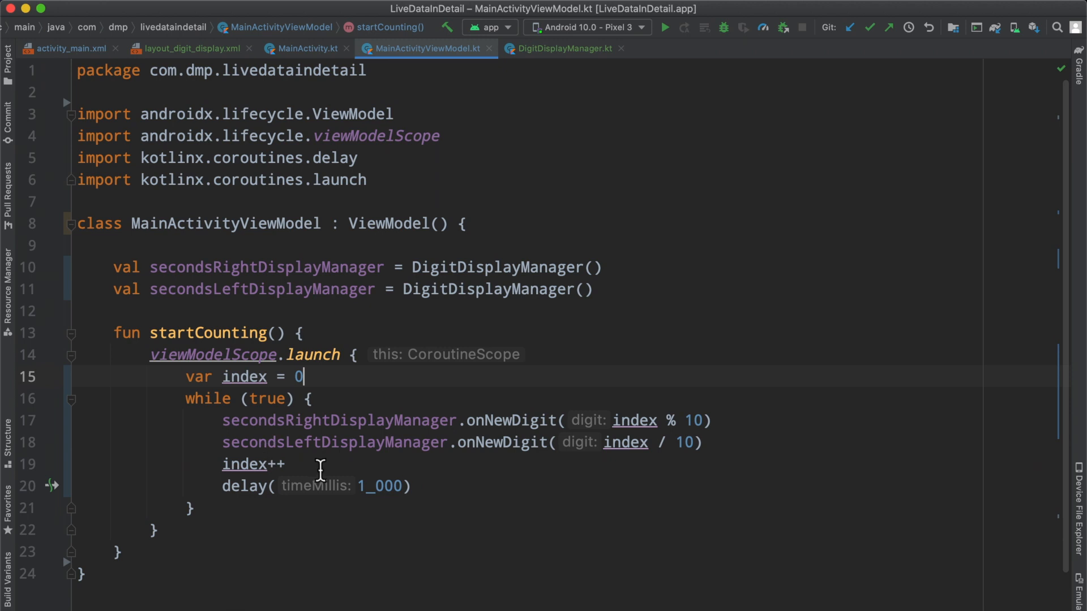
pyautogui.doubleClick(340, 421)
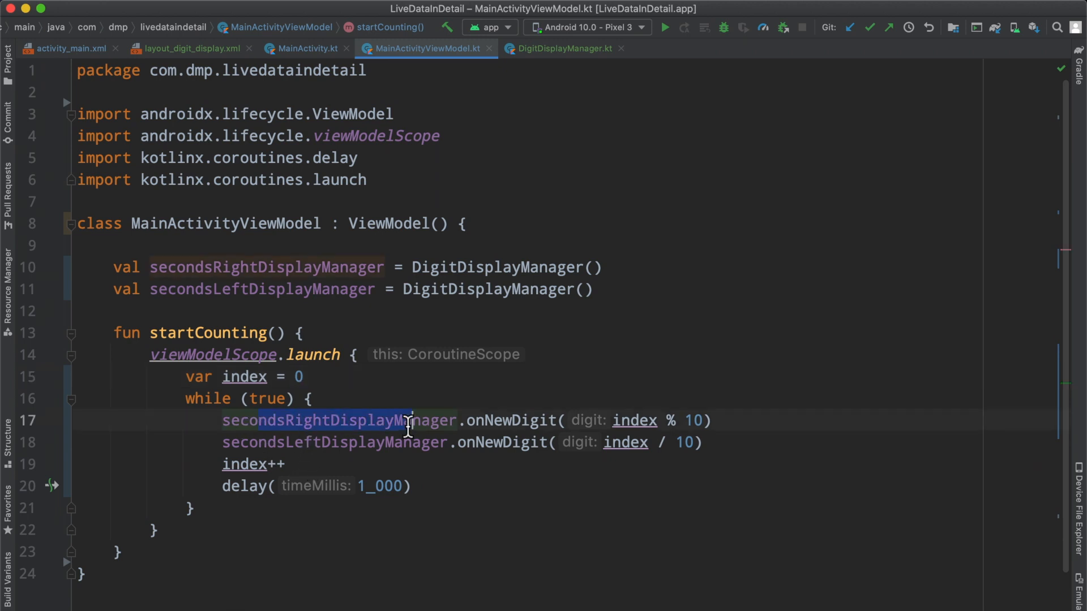
pyautogui.doubleClick(512, 421)
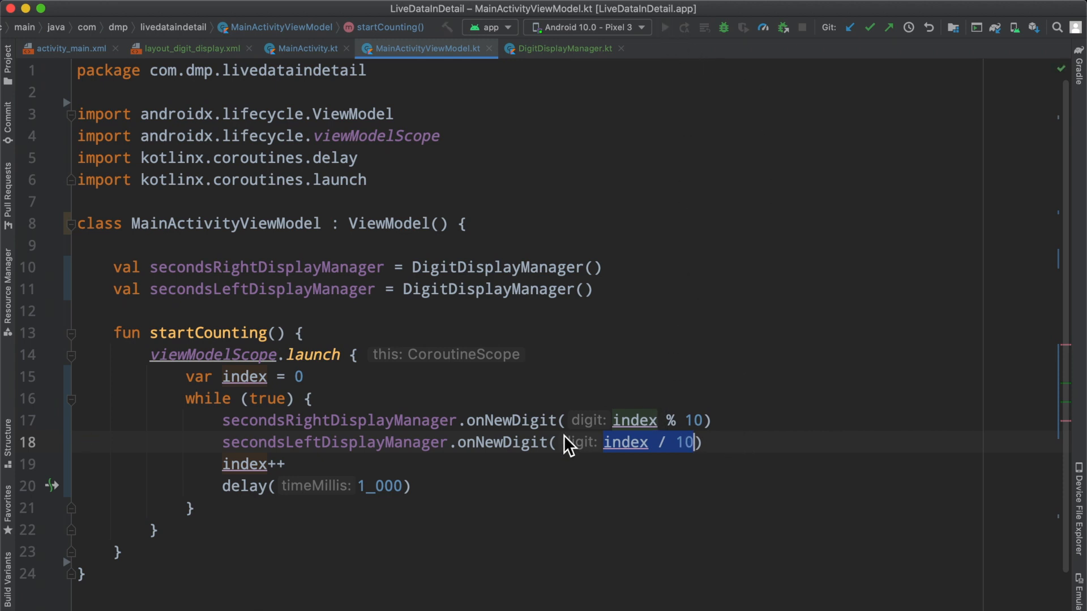
pyautogui.moveTo(618, 420)
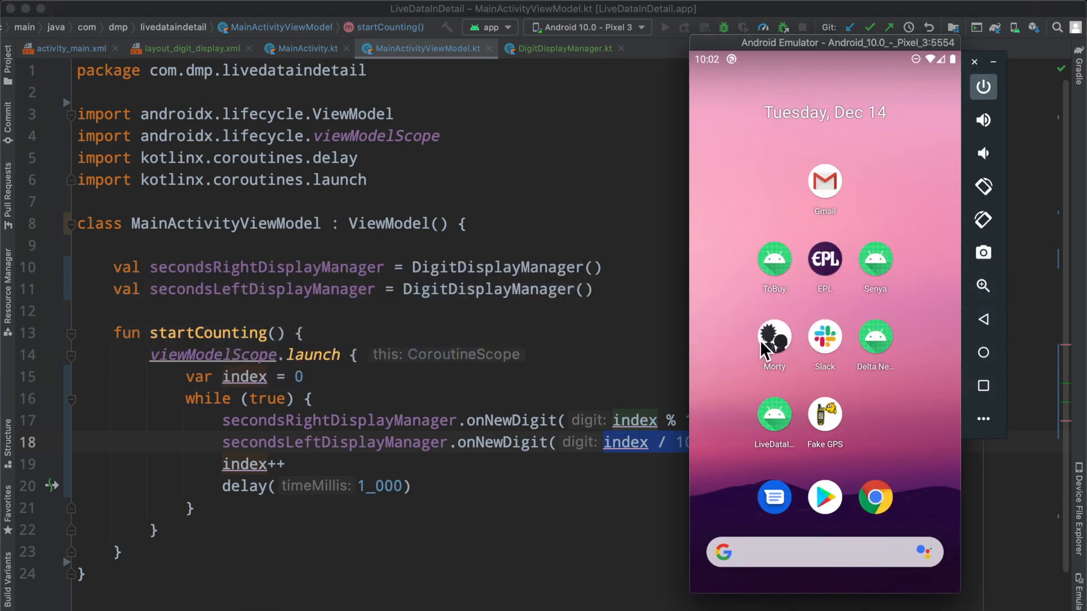
pyautogui.moveTo(795, 47)
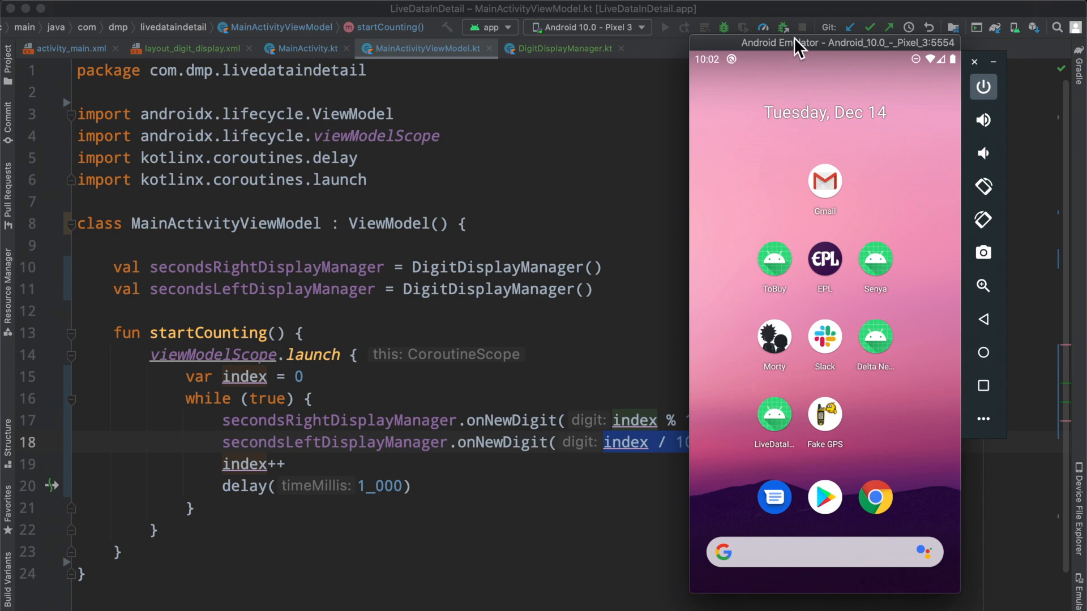
# Drag the emulator window beside the code editor as the app launches.
pyautogui.moveTo(797, 42); pyautogui.dragTo(841, 59)
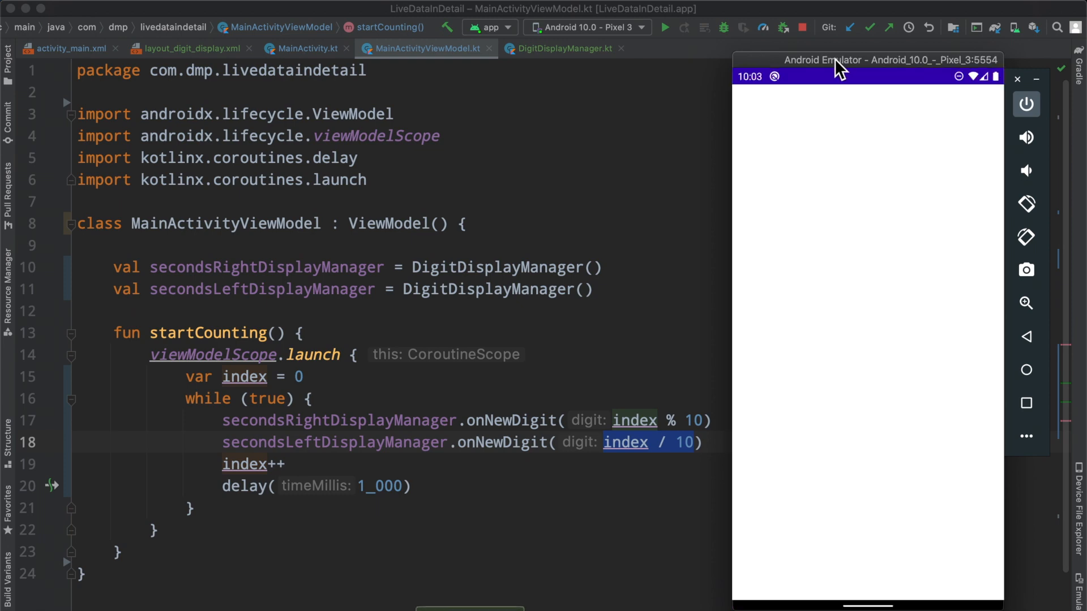
pyautogui.moveTo(881, 476)
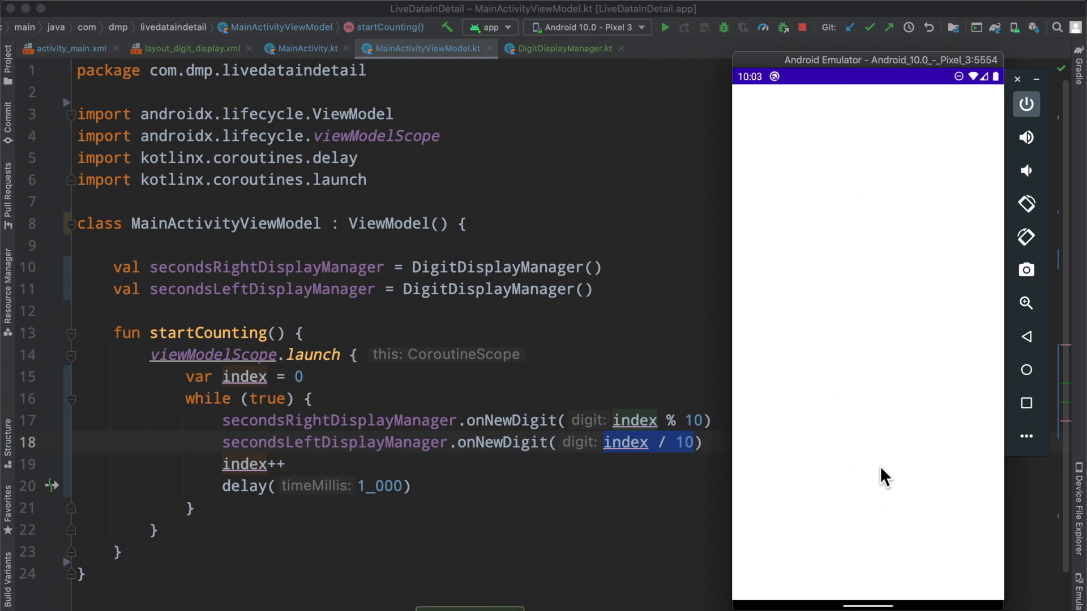
# Watch the seven-segment counter advance each second, reaching 55.
pyautogui.click(669, 27)
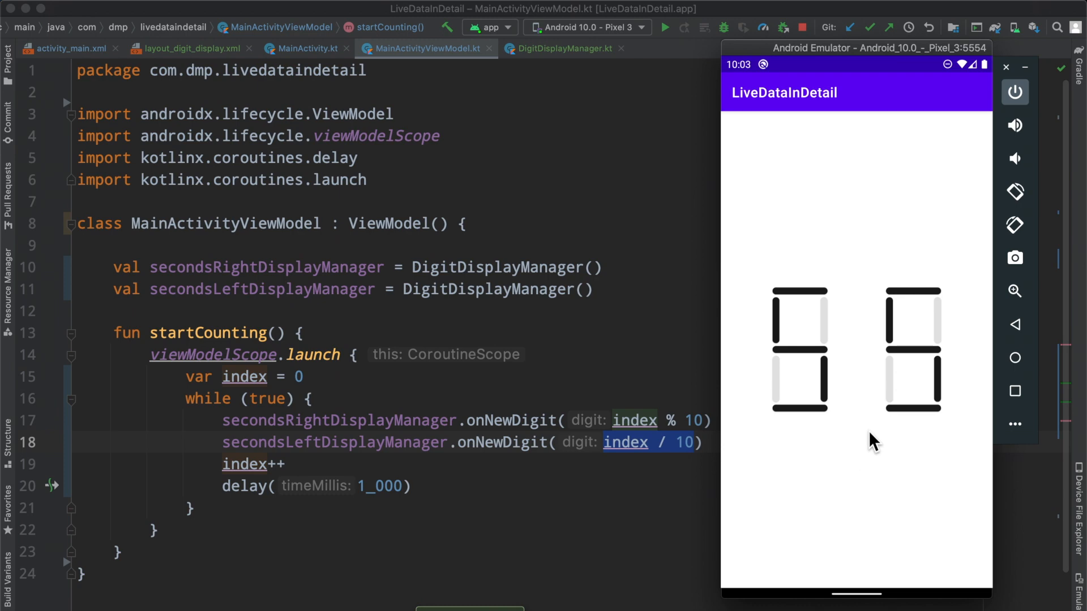
pyautogui.moveTo(898, 503)
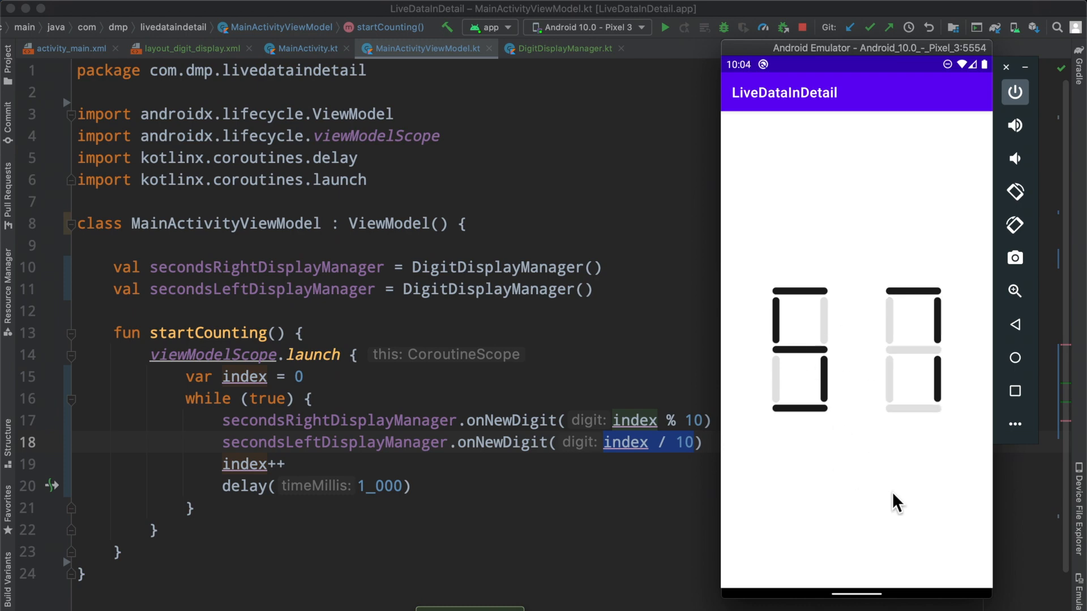